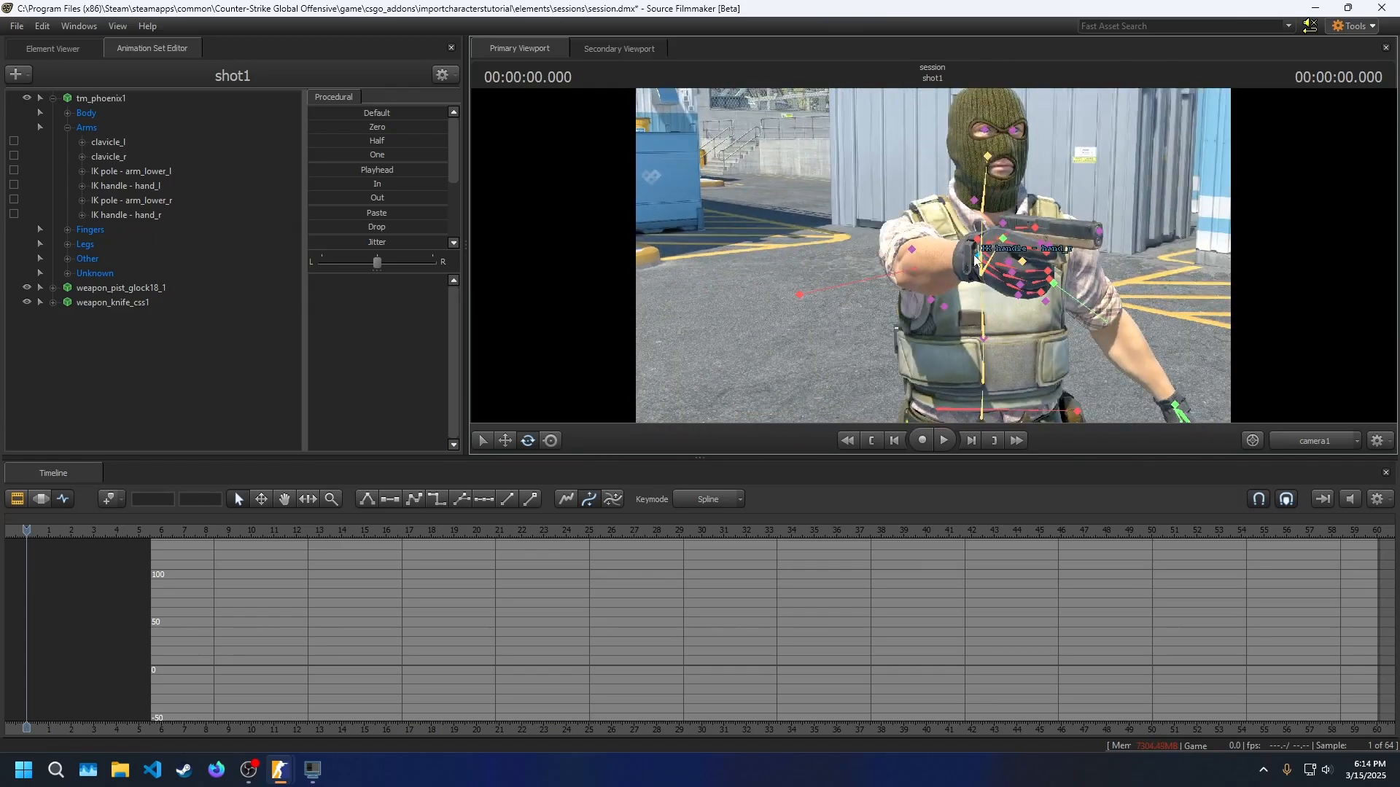
- Create the importcharacterstutorial addon in the Workshop Tools launcher
click(128, 215)
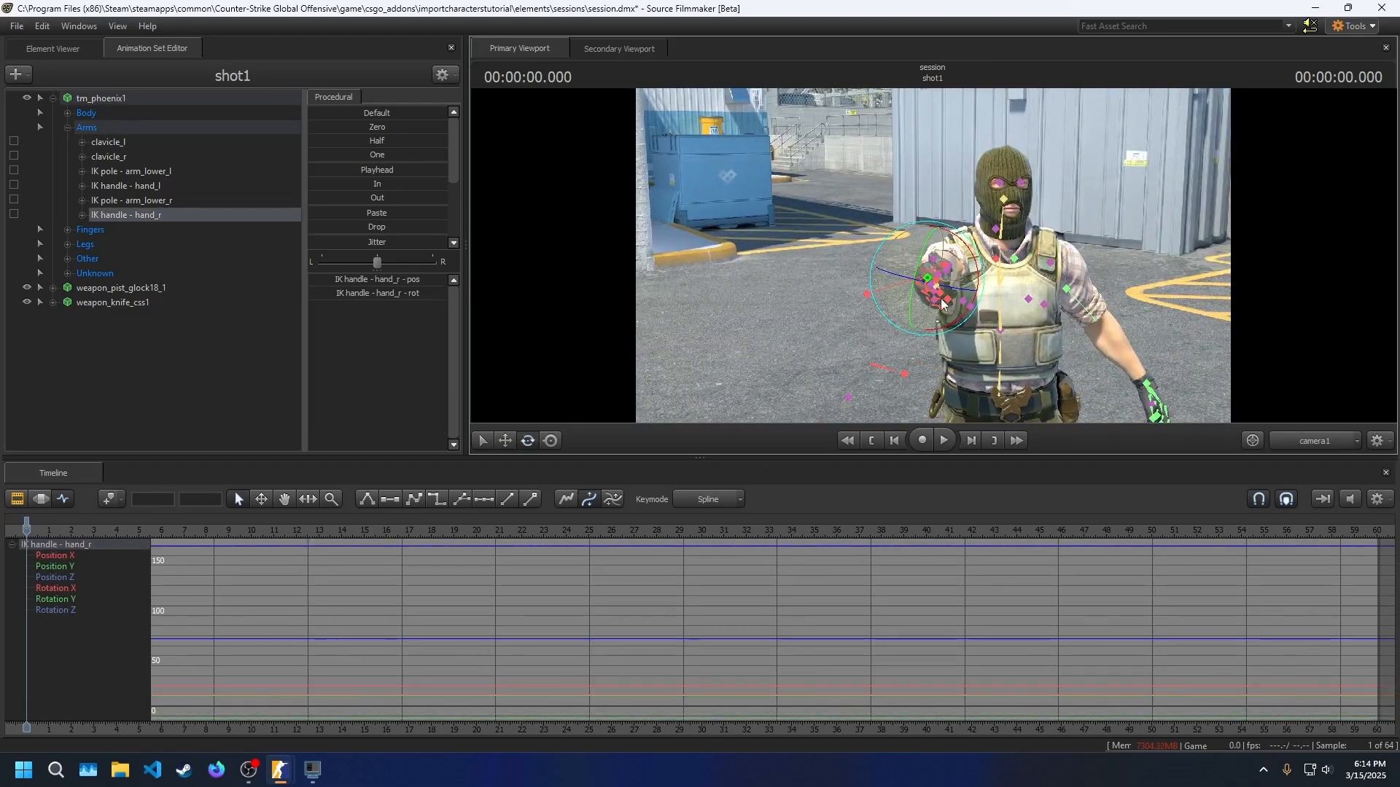
click(78, 112)
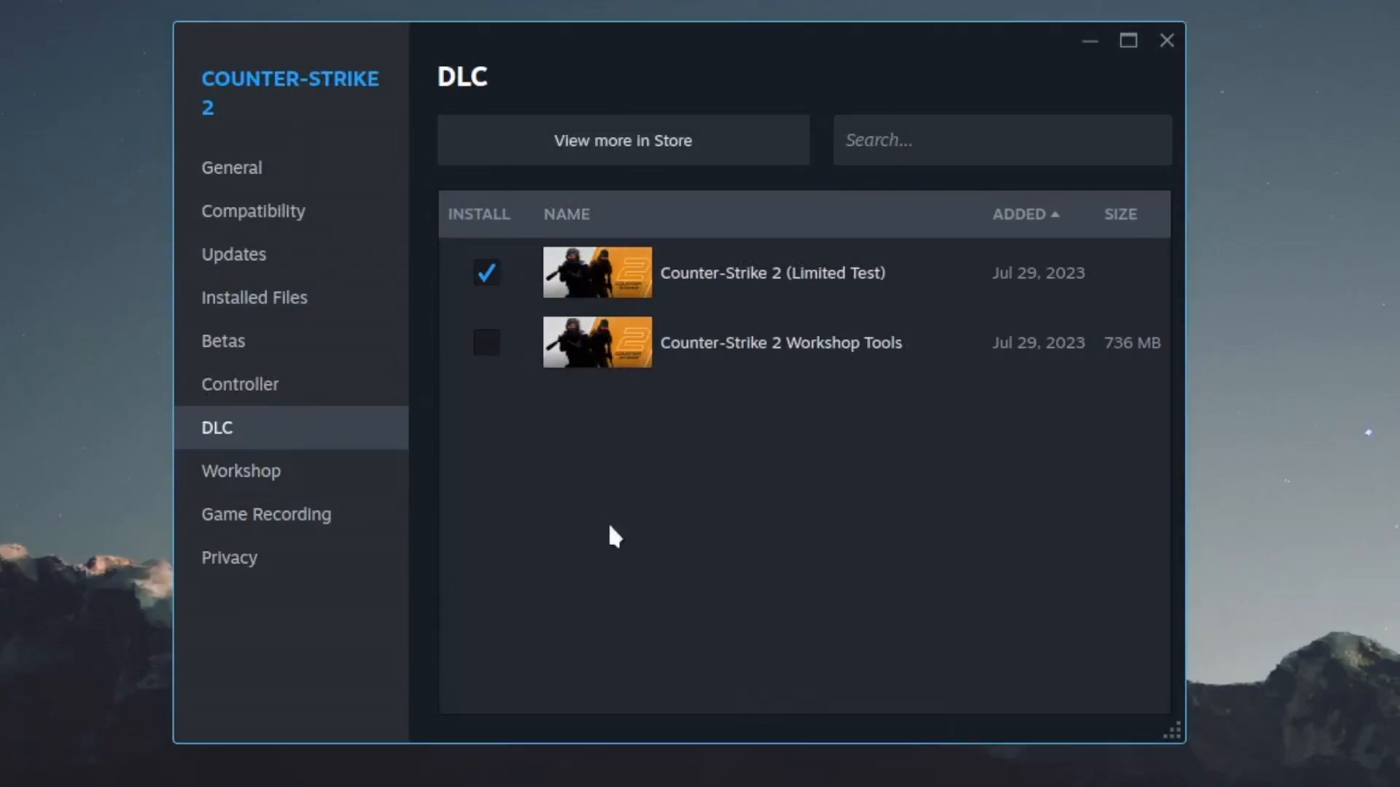
mouse_move(482, 428)
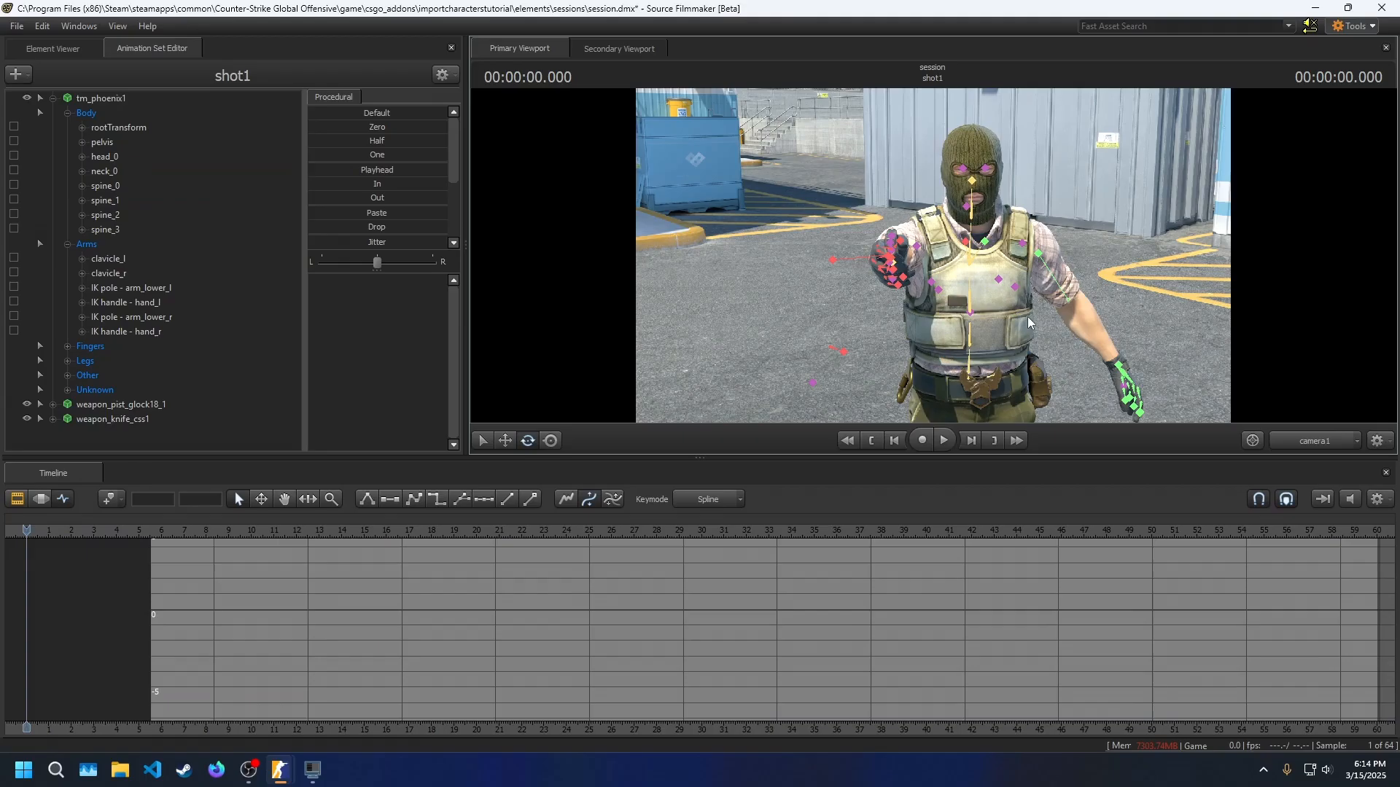
click(128, 302)
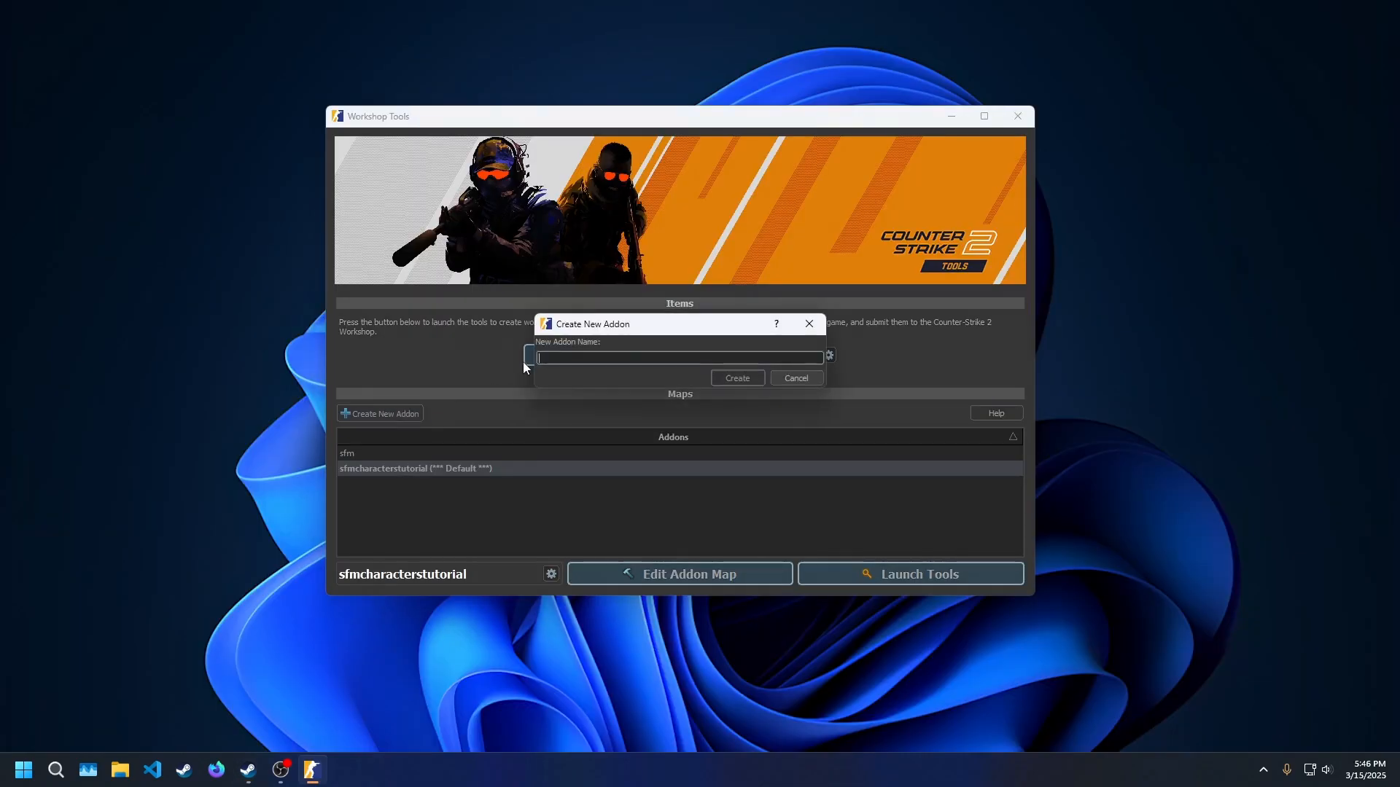
text(impl)
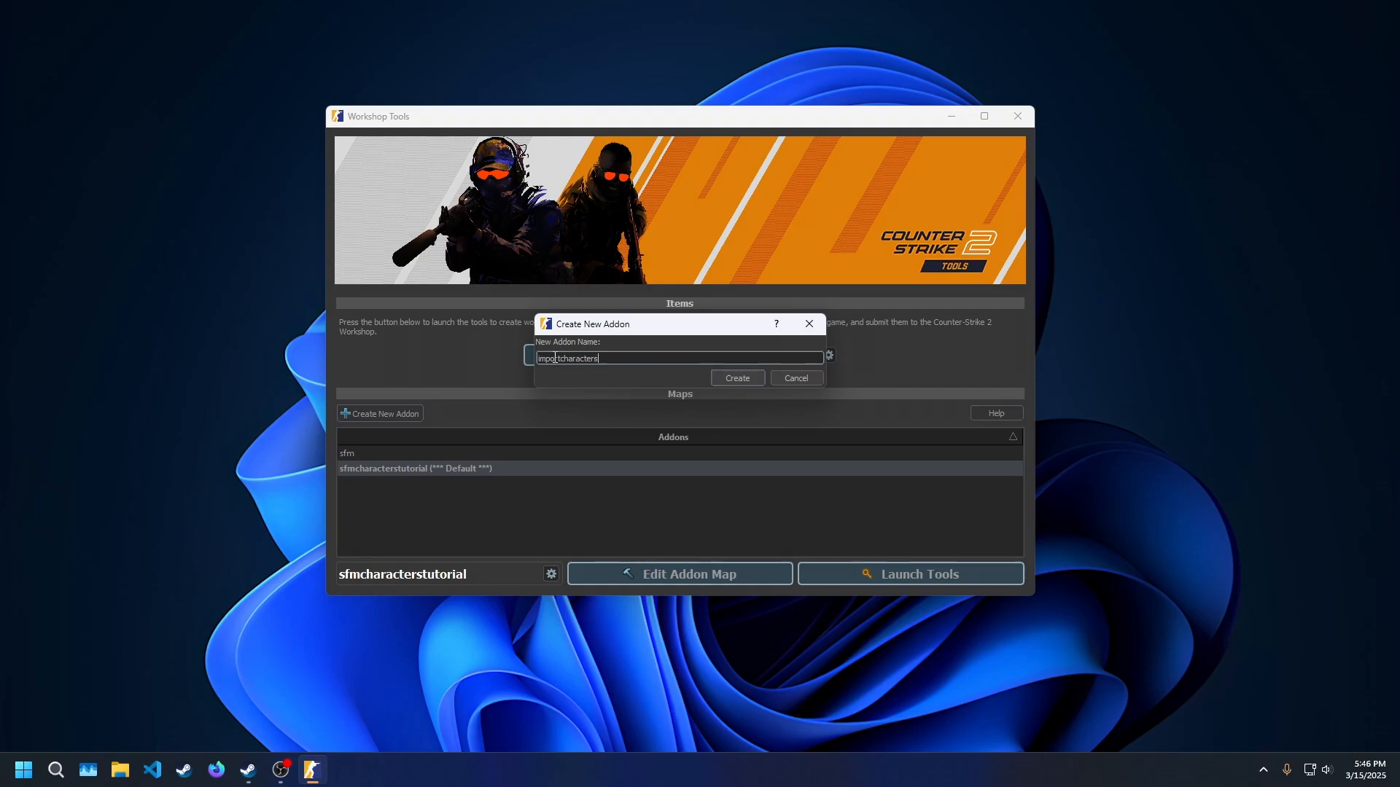
click(736, 378)
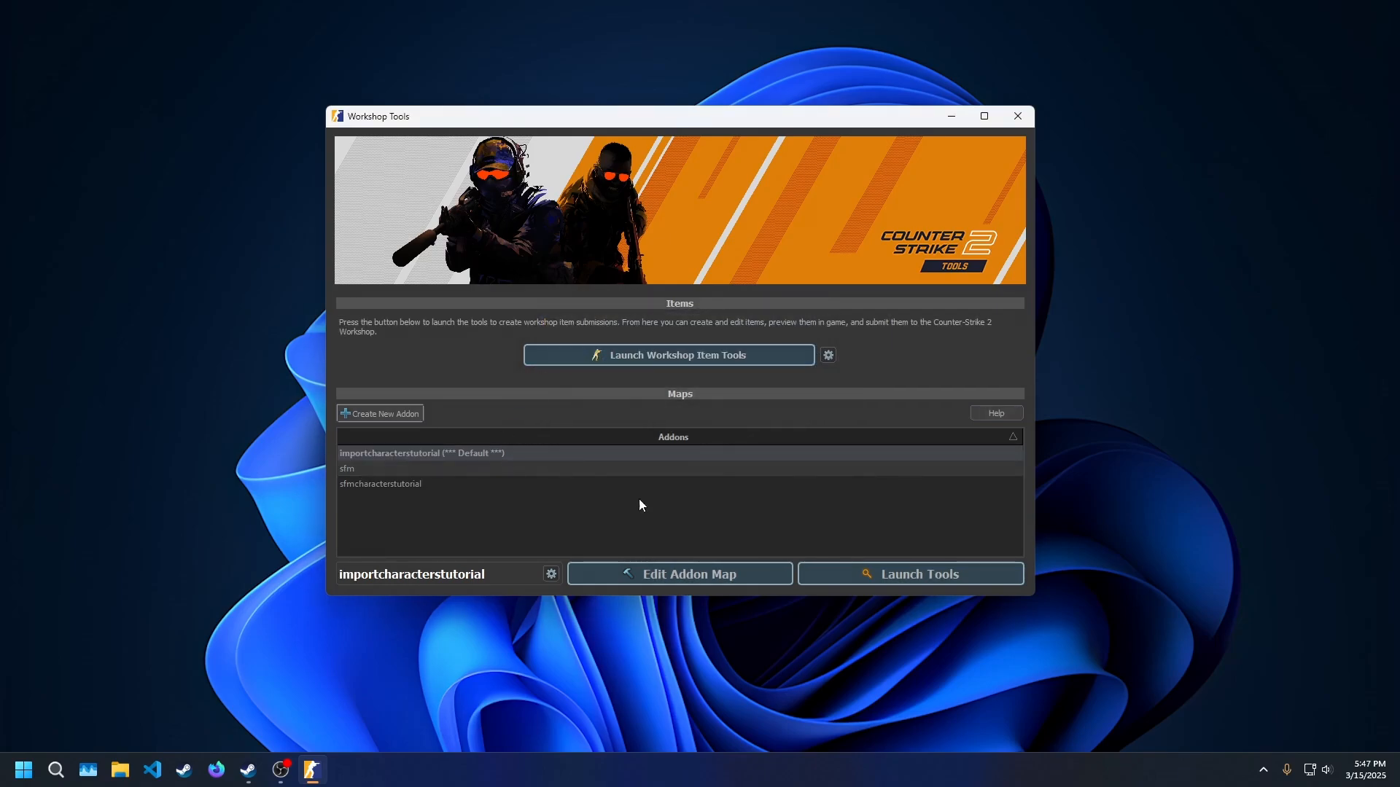
- Launch the addon's tools, filter the Asset Browser for glock, clear it, and close the browser
click(910, 574)
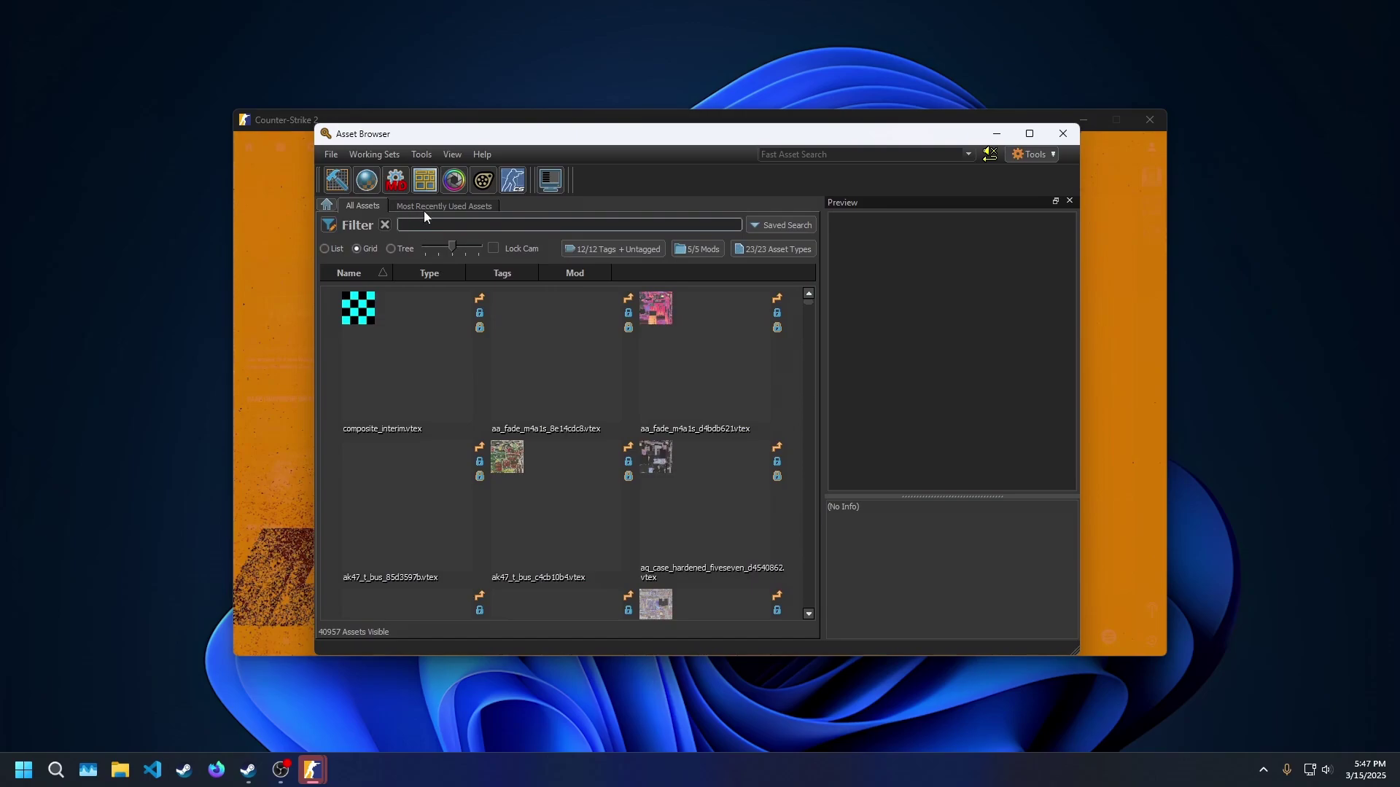
text(so)
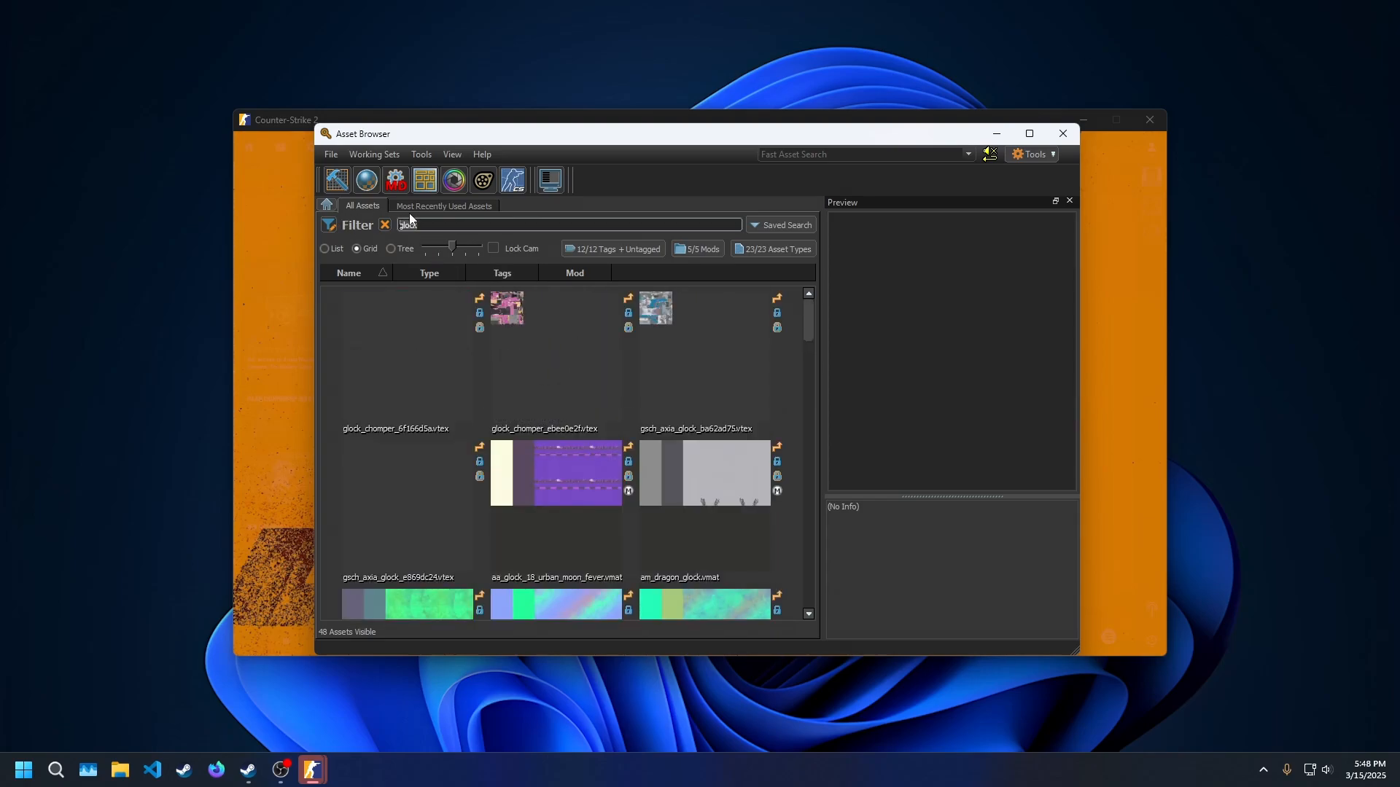
click(384, 224)
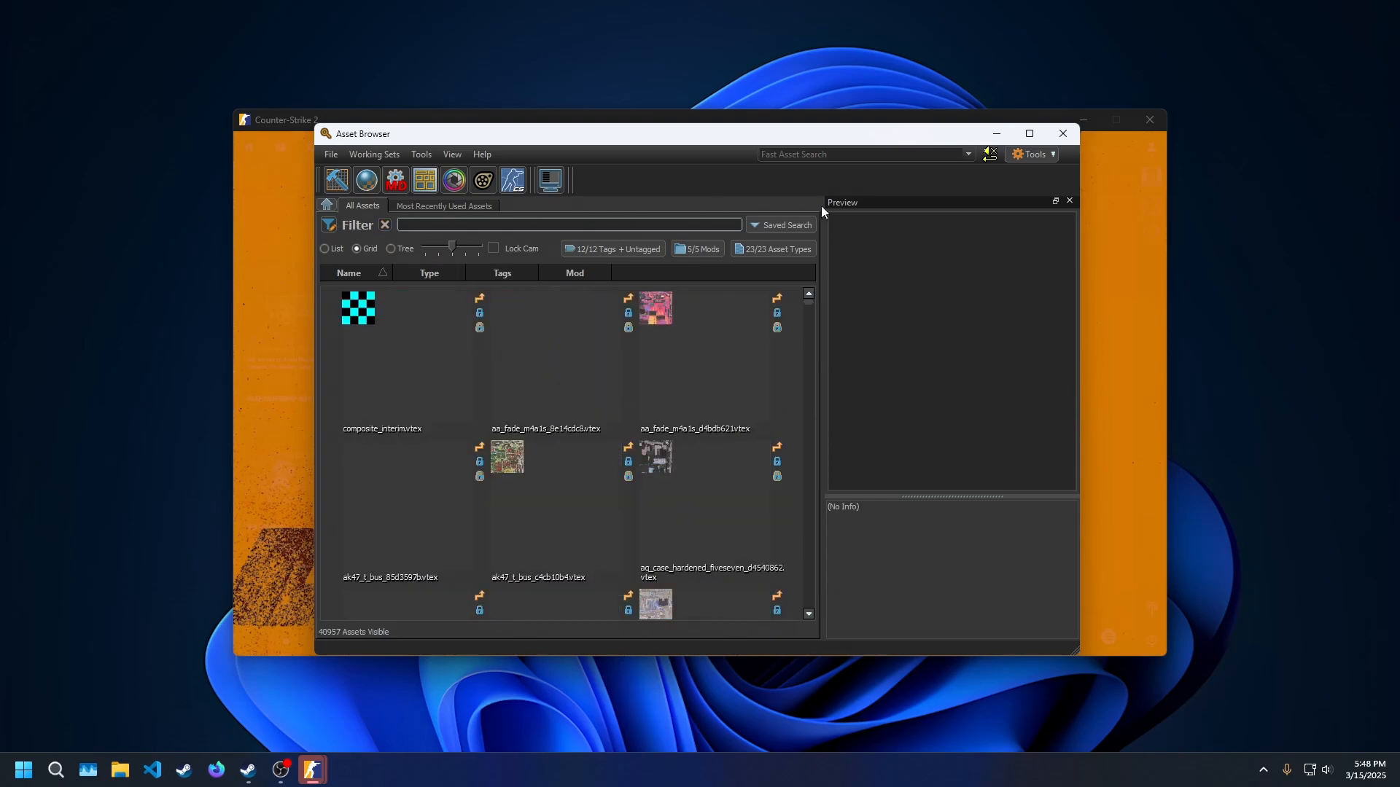
click(1062, 133)
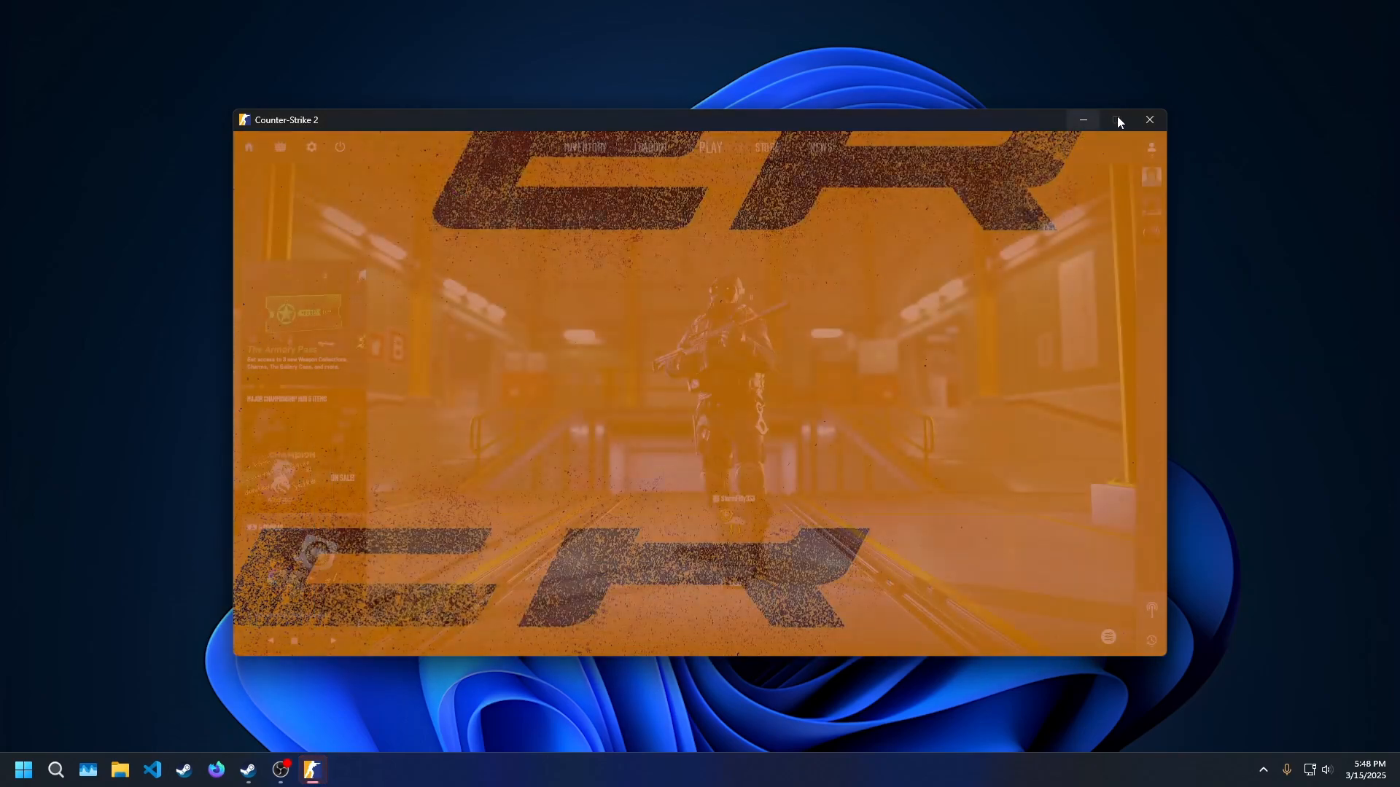
- Close the Counter-Strike 2 tools and scroll to gameinfo.gi in game\csgo
click(1149, 119)
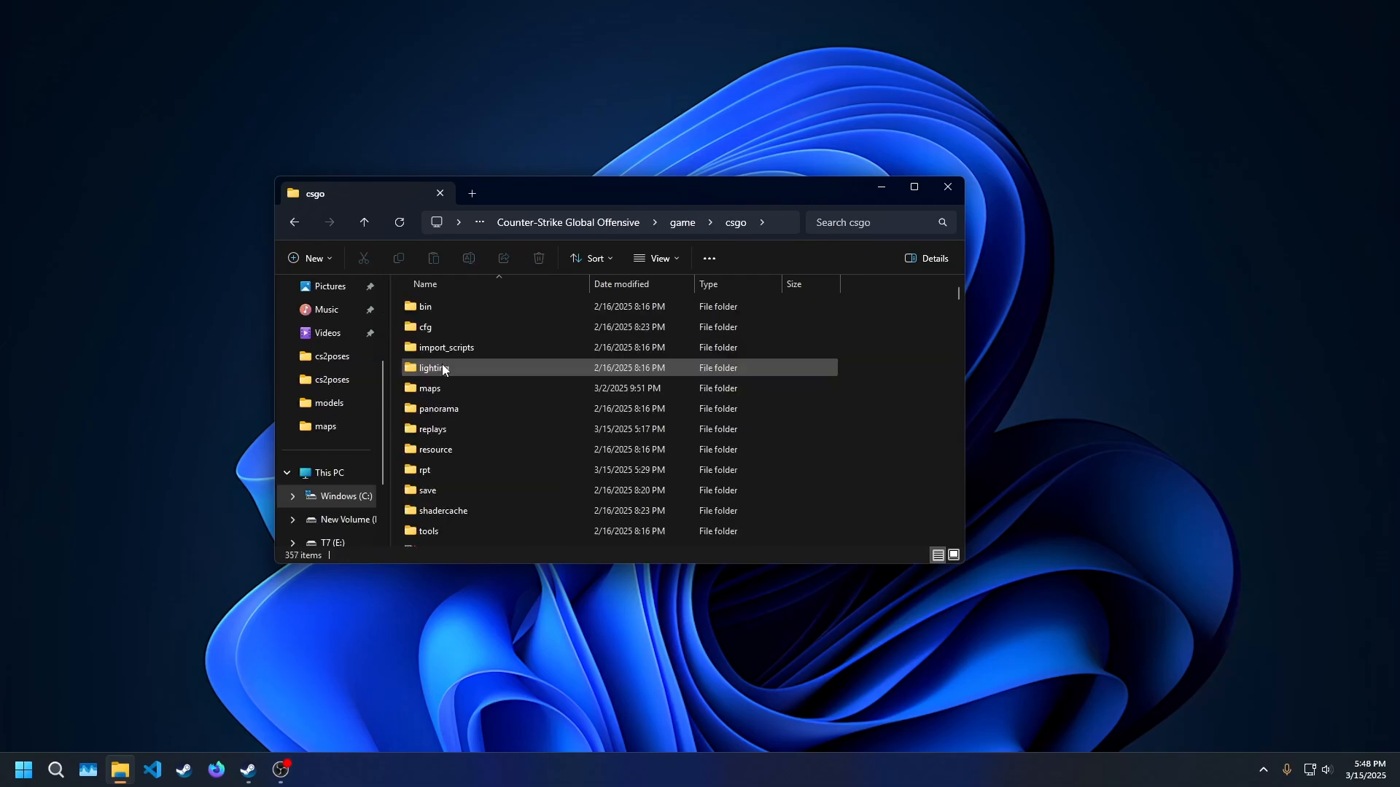
scroll(down, 3)
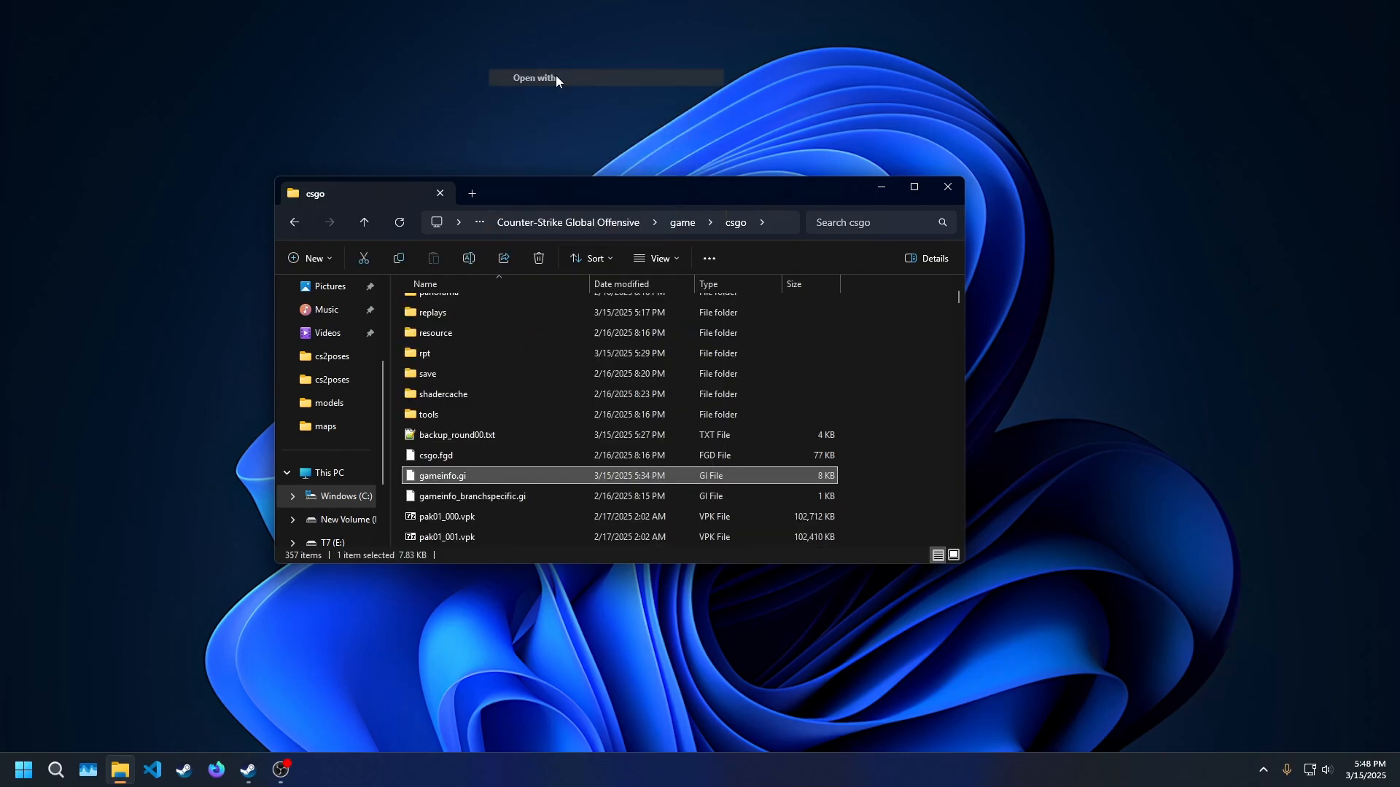
- Open gameinfo.gi in Kate and add seven blank include lines below addoninfo.txt
click(533, 78)
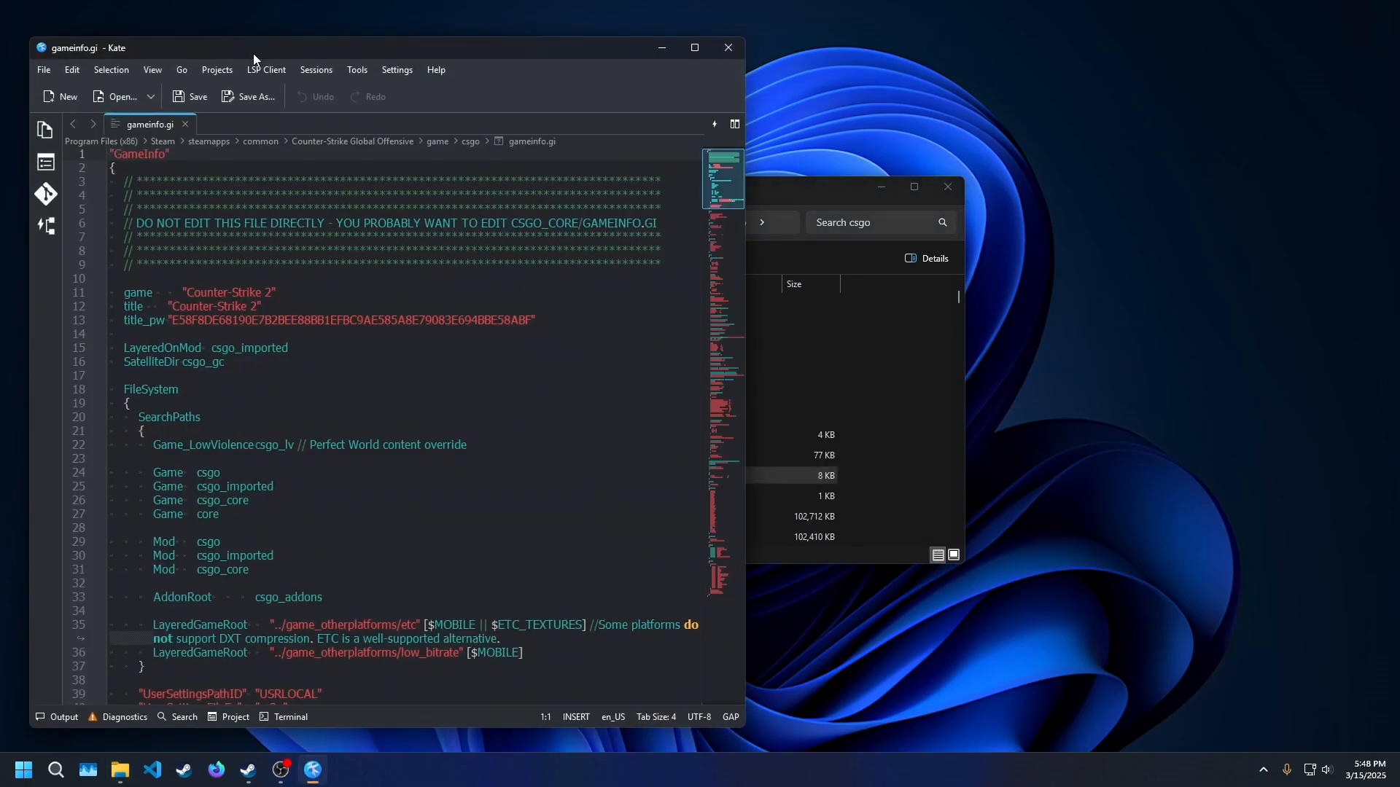
click(656, 222)
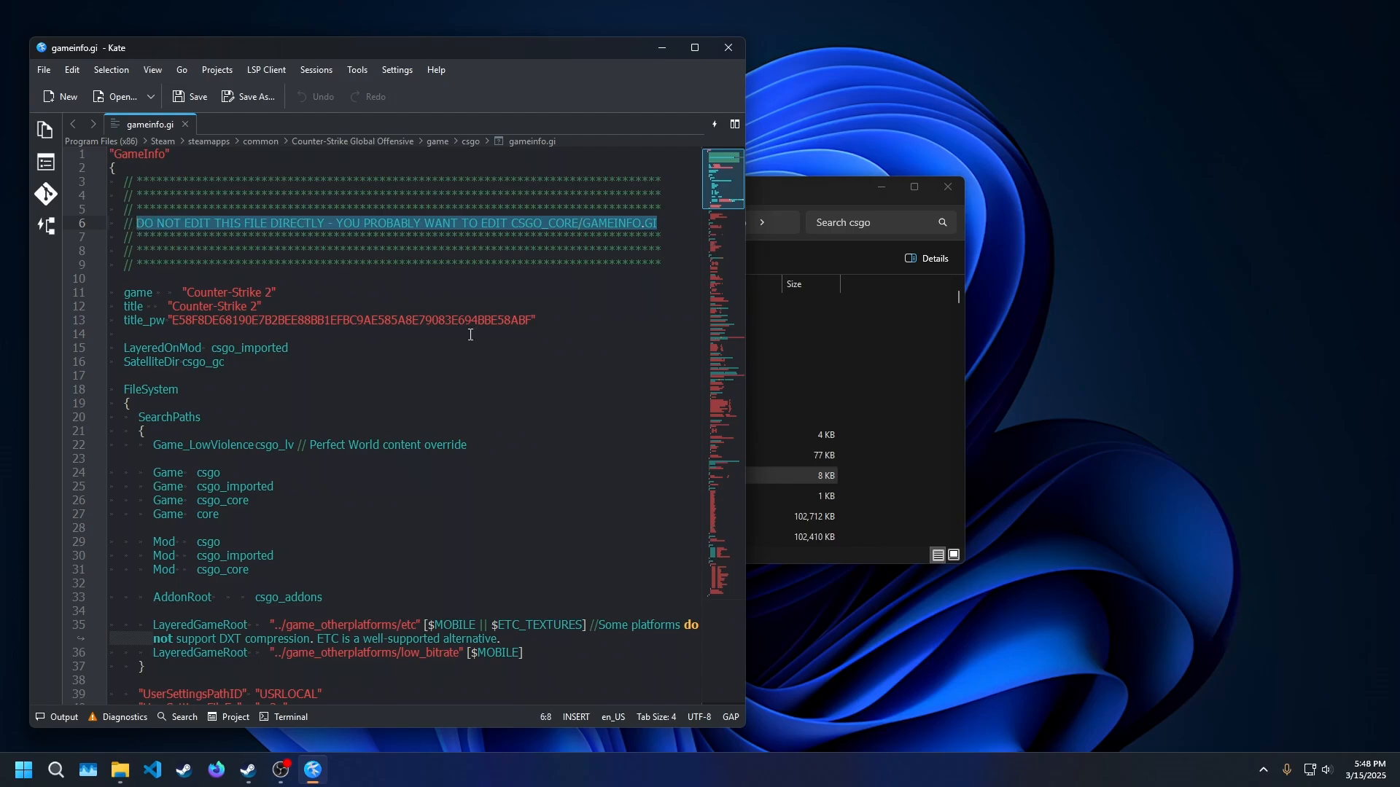
scroll(down, 3)
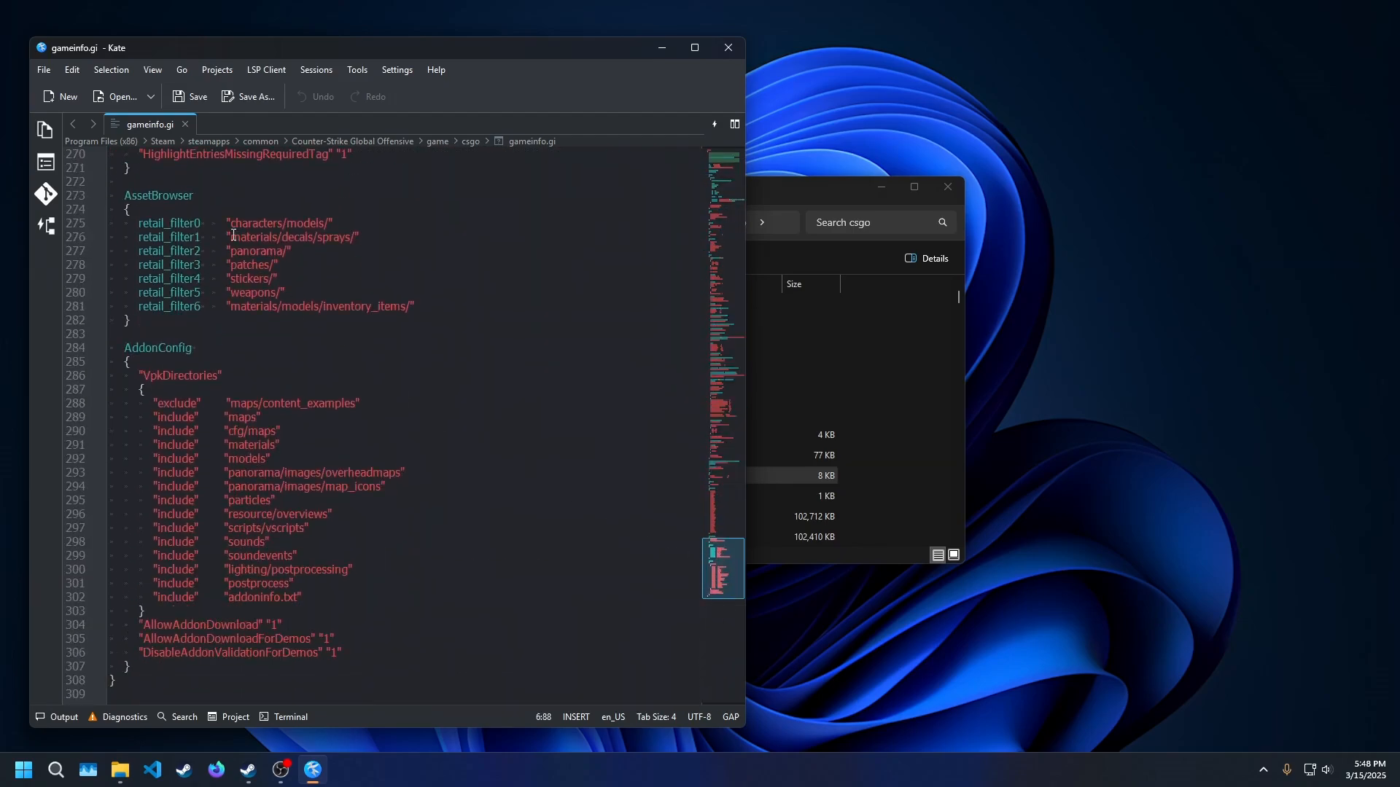
drag(231, 224, 284, 291)
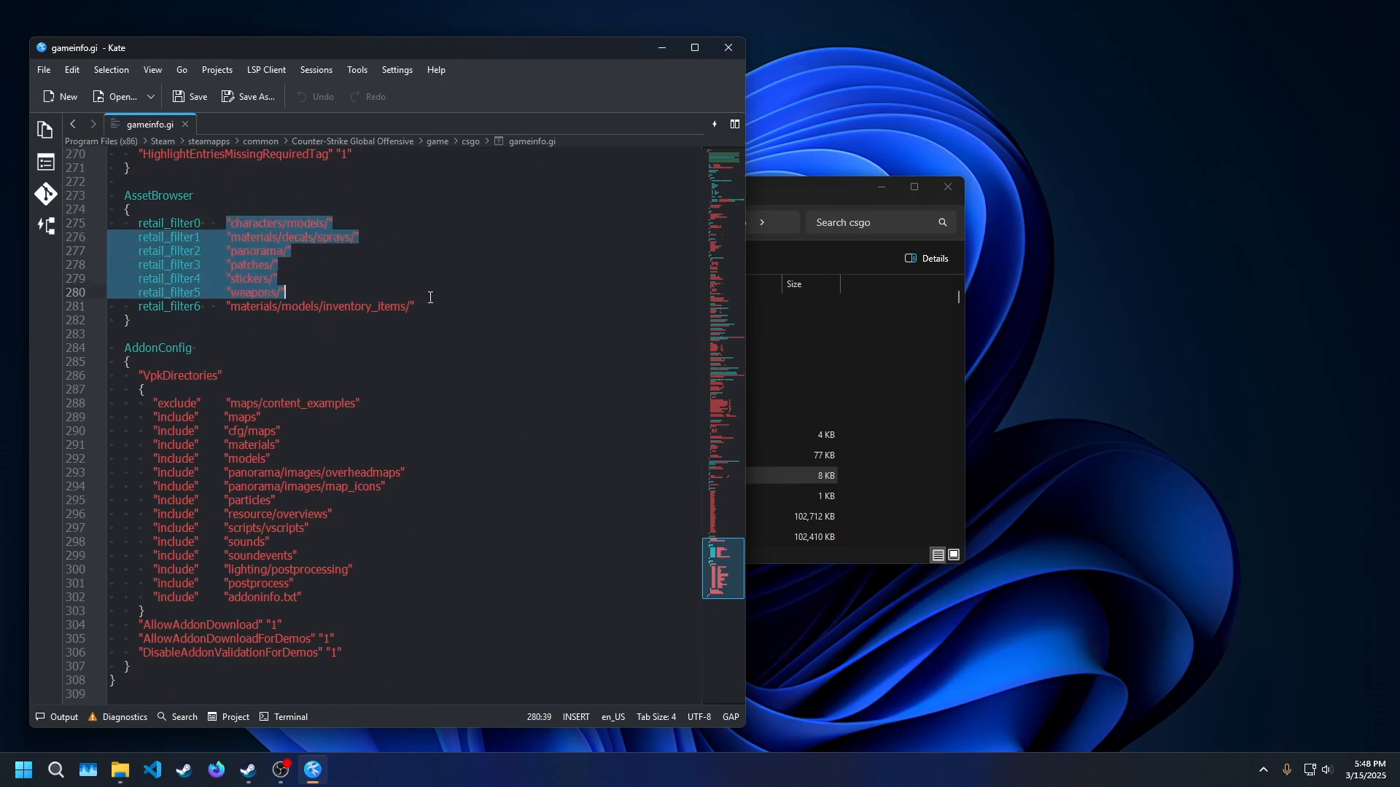
click(212, 292)
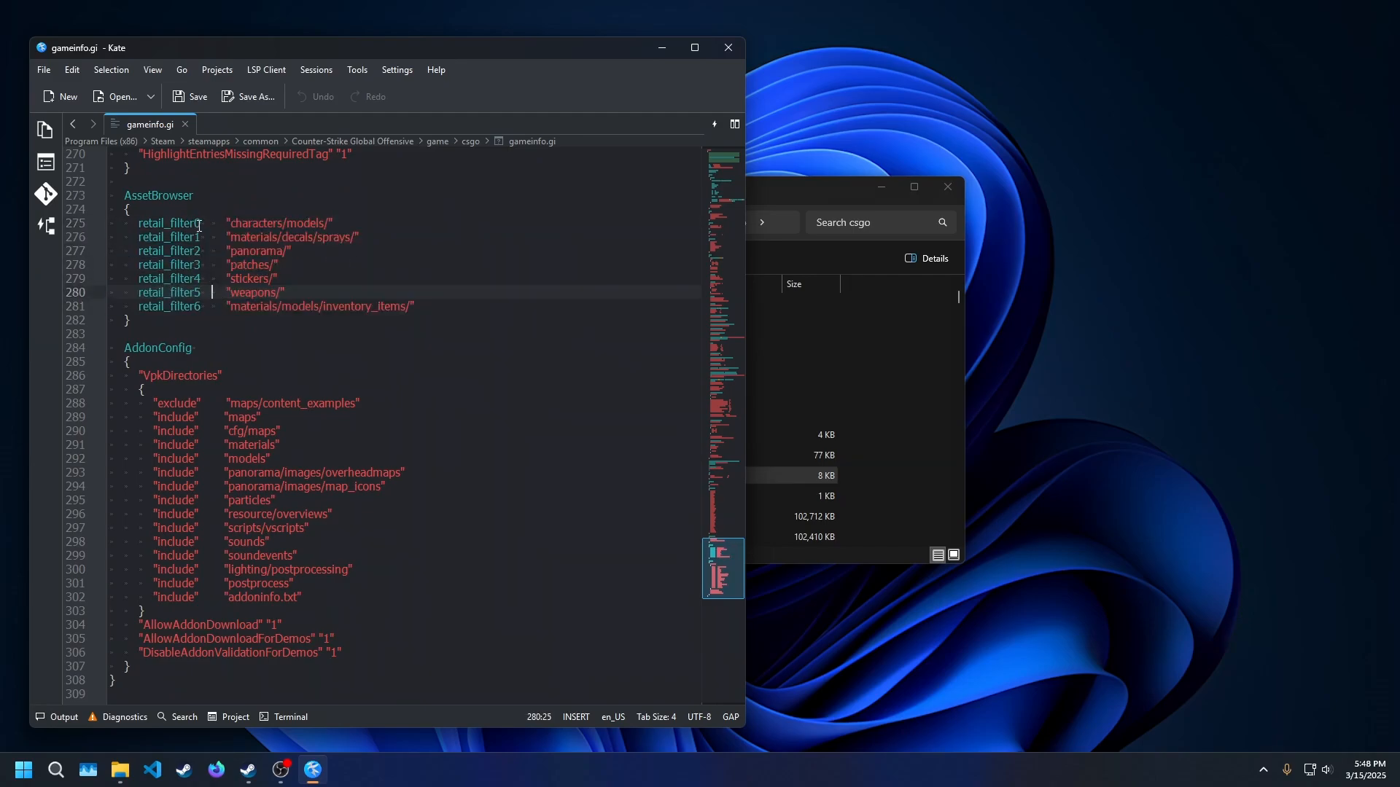
click(187, 223)
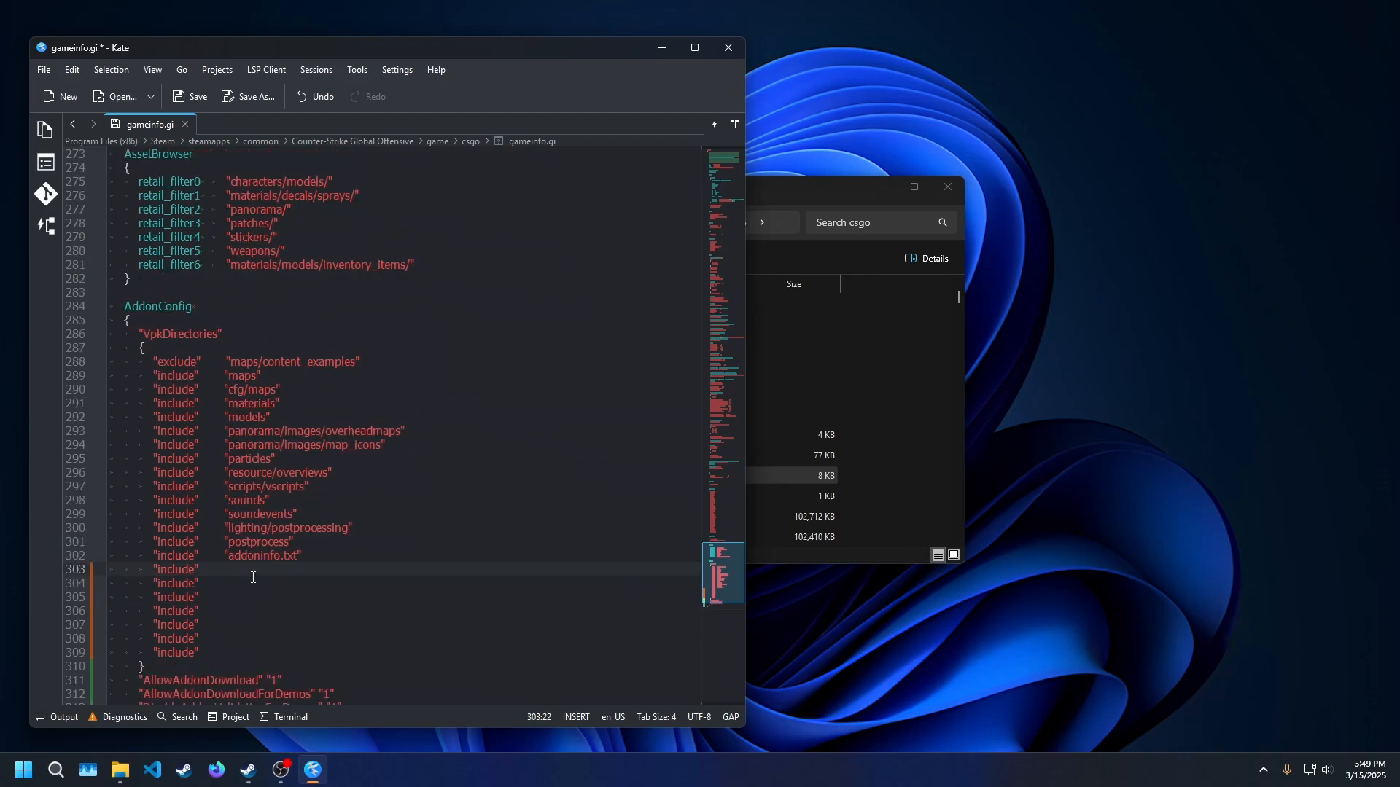
- Move the seven retail_filter paths into the include lines and delete the old filter lines
click(417, 263)
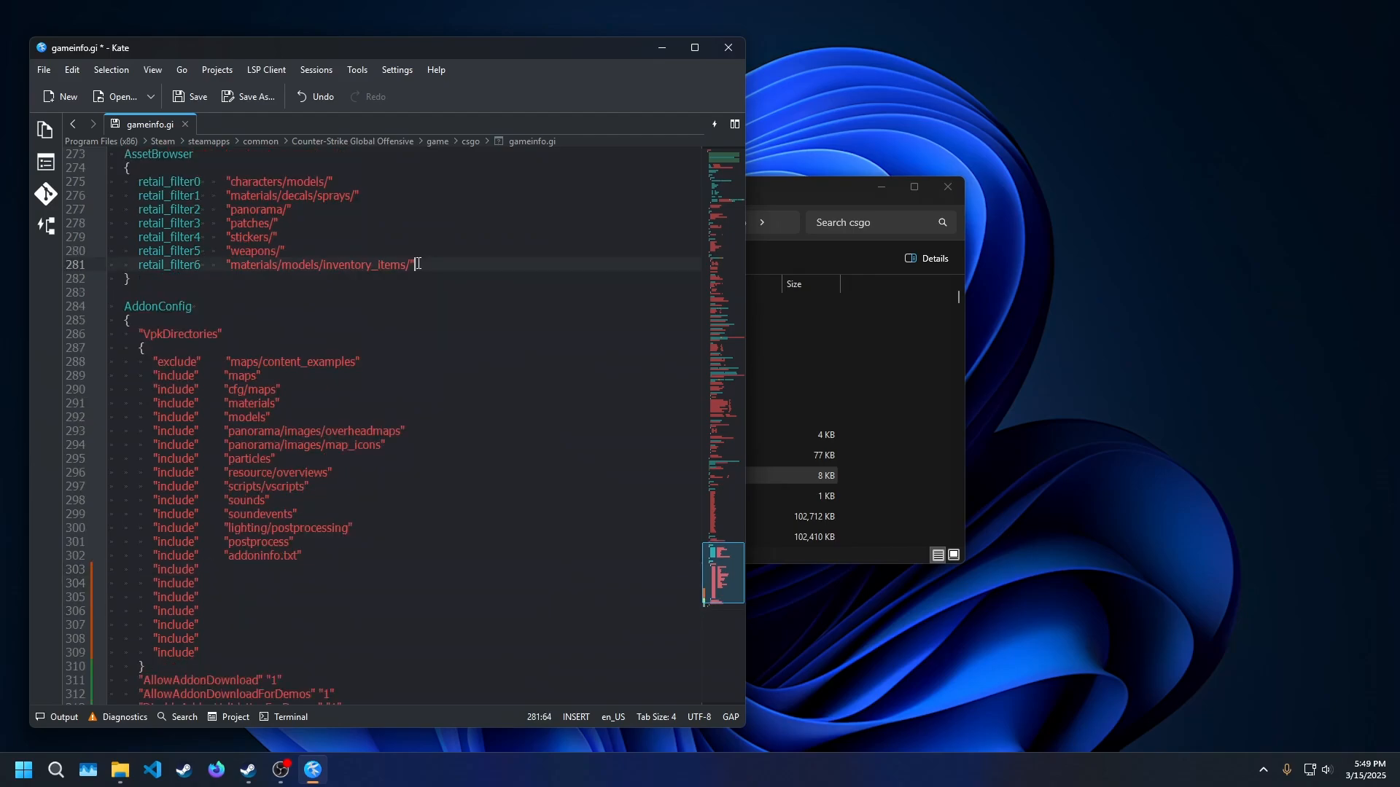
drag(414, 264, 226, 181)
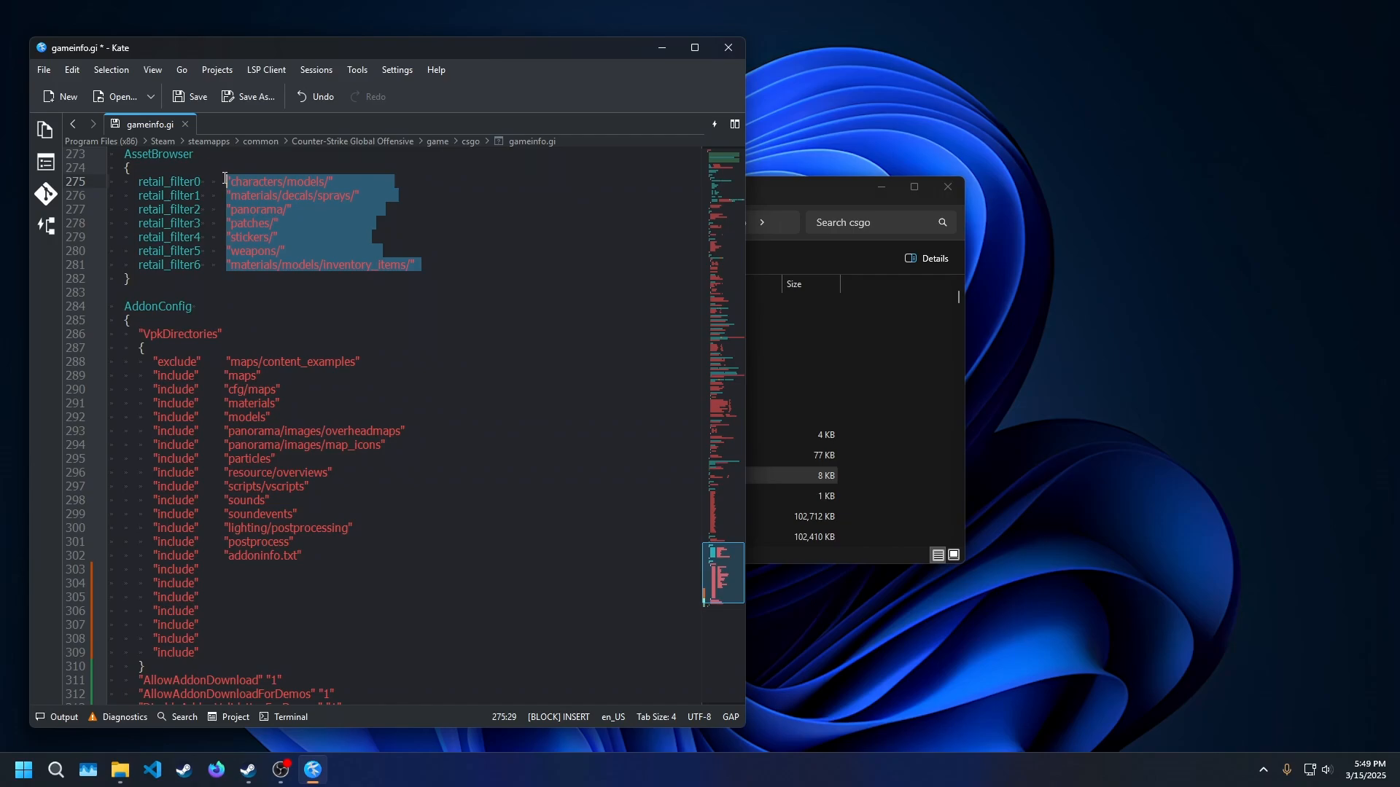
click(253, 569)
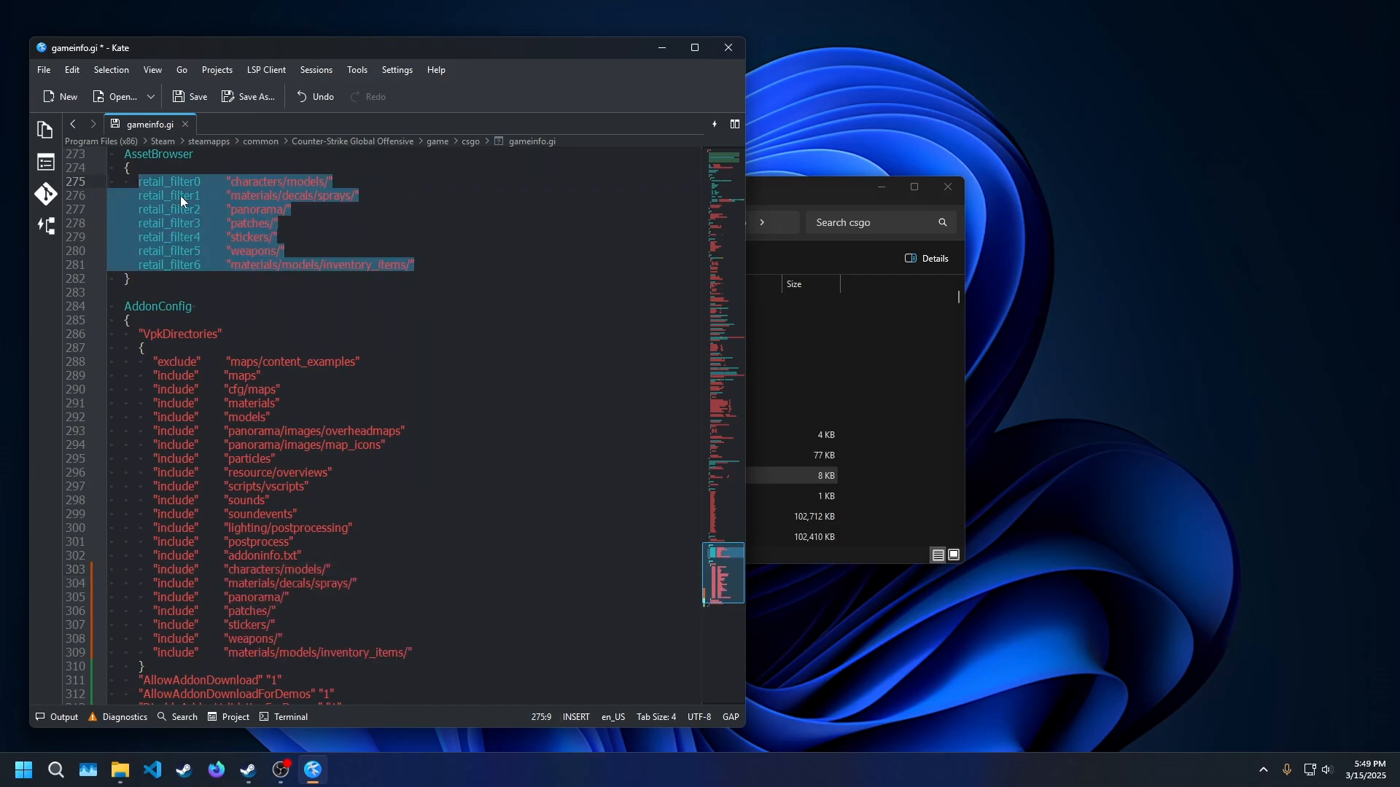
key(Delete)
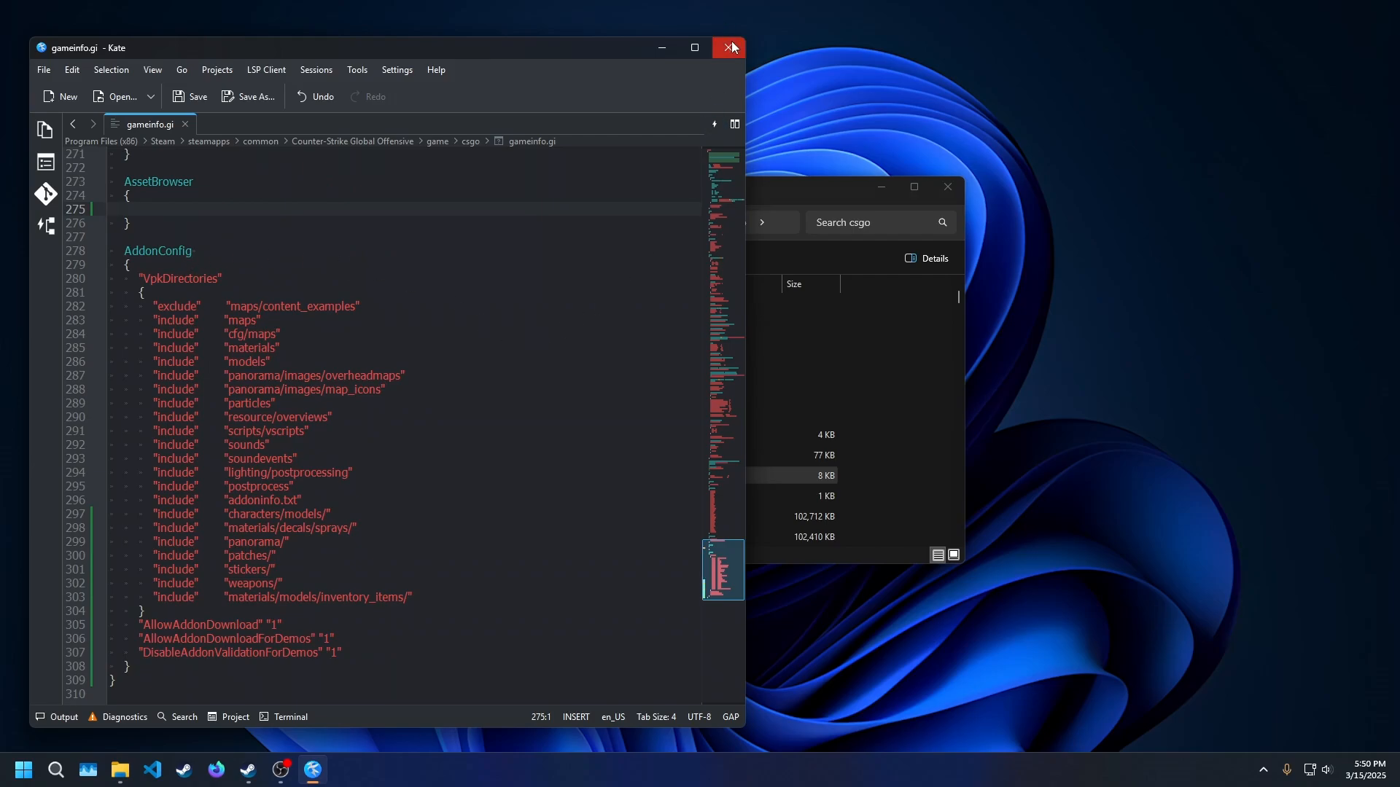
- Close the edited gameinfo.gi and relaunch Counter-Strike 2 Workshop Tools from Steam
click(728, 47)
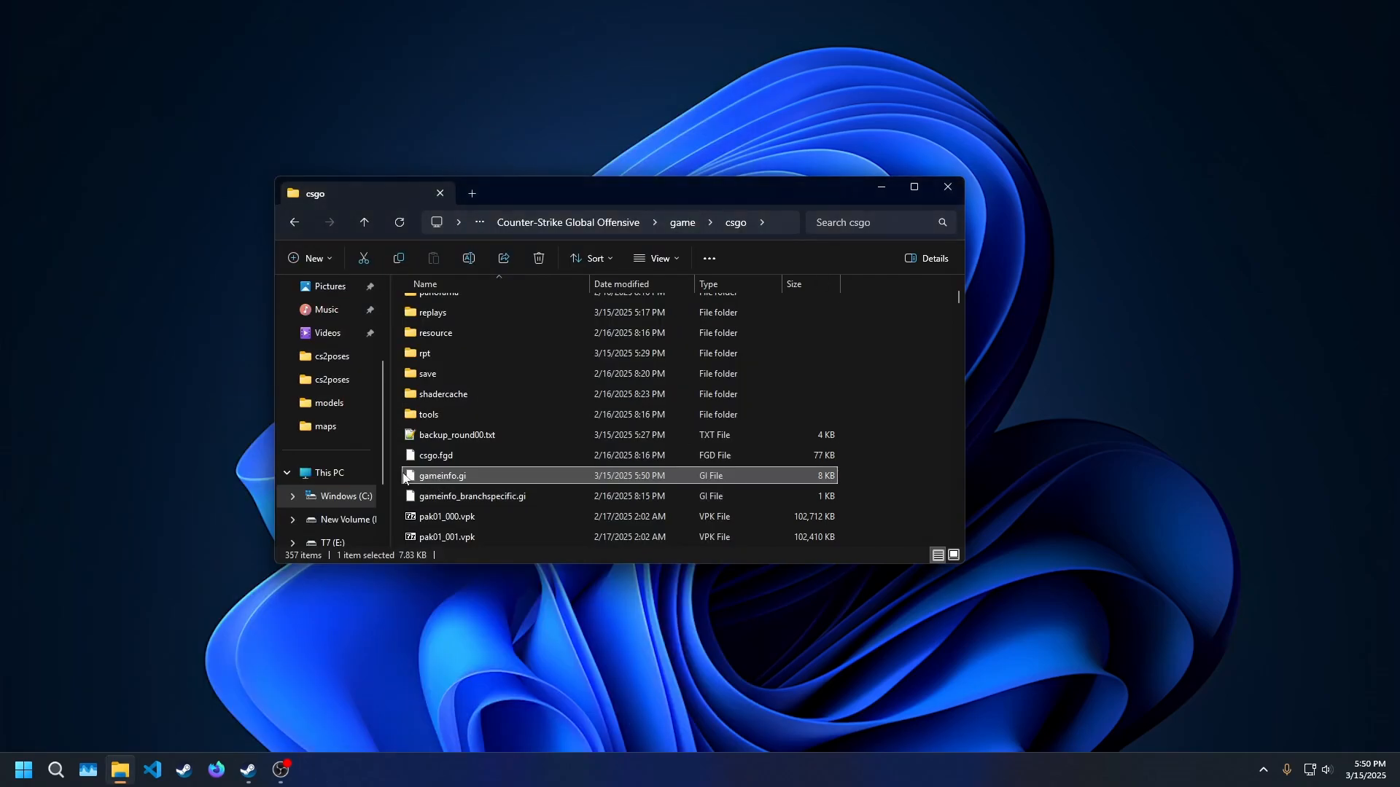
mouse_move(813, 482)
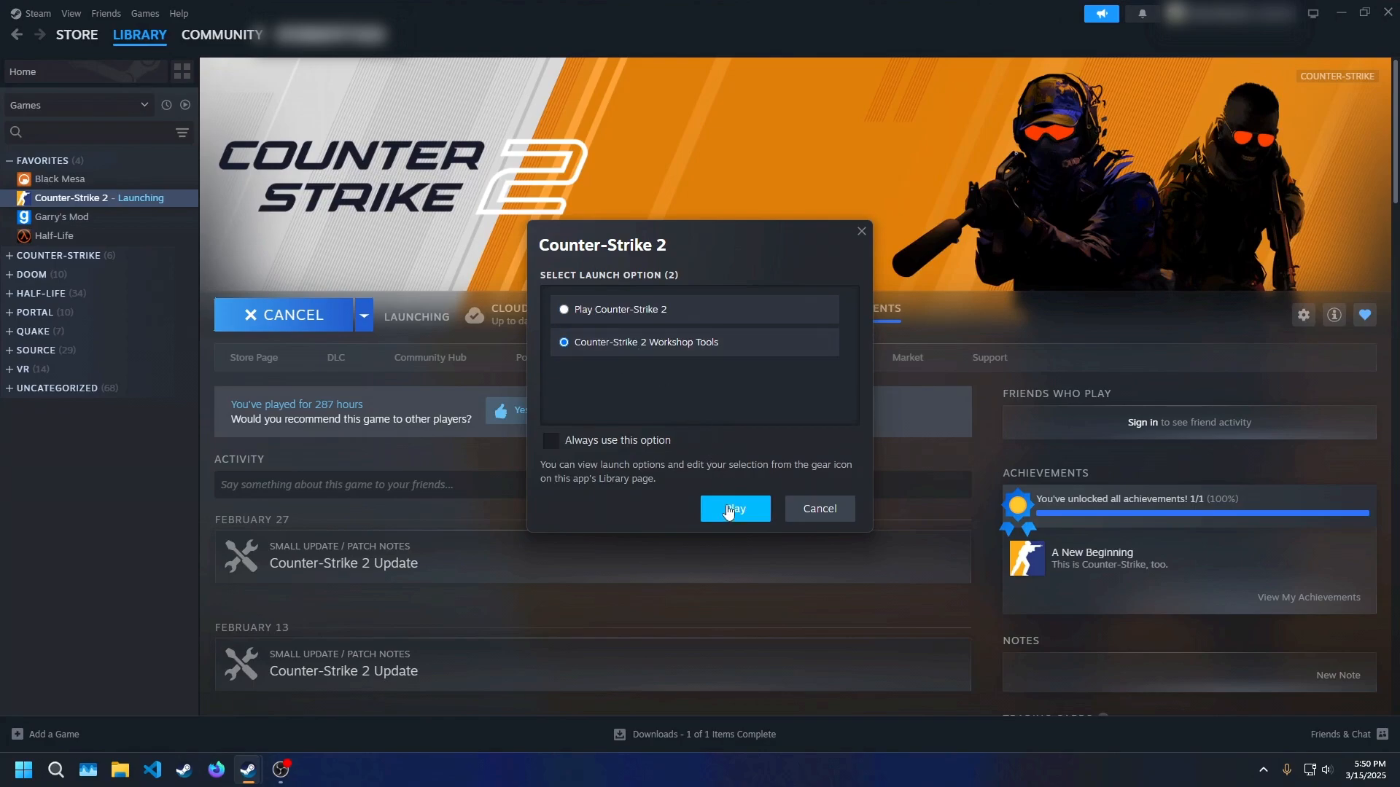
click(734, 509)
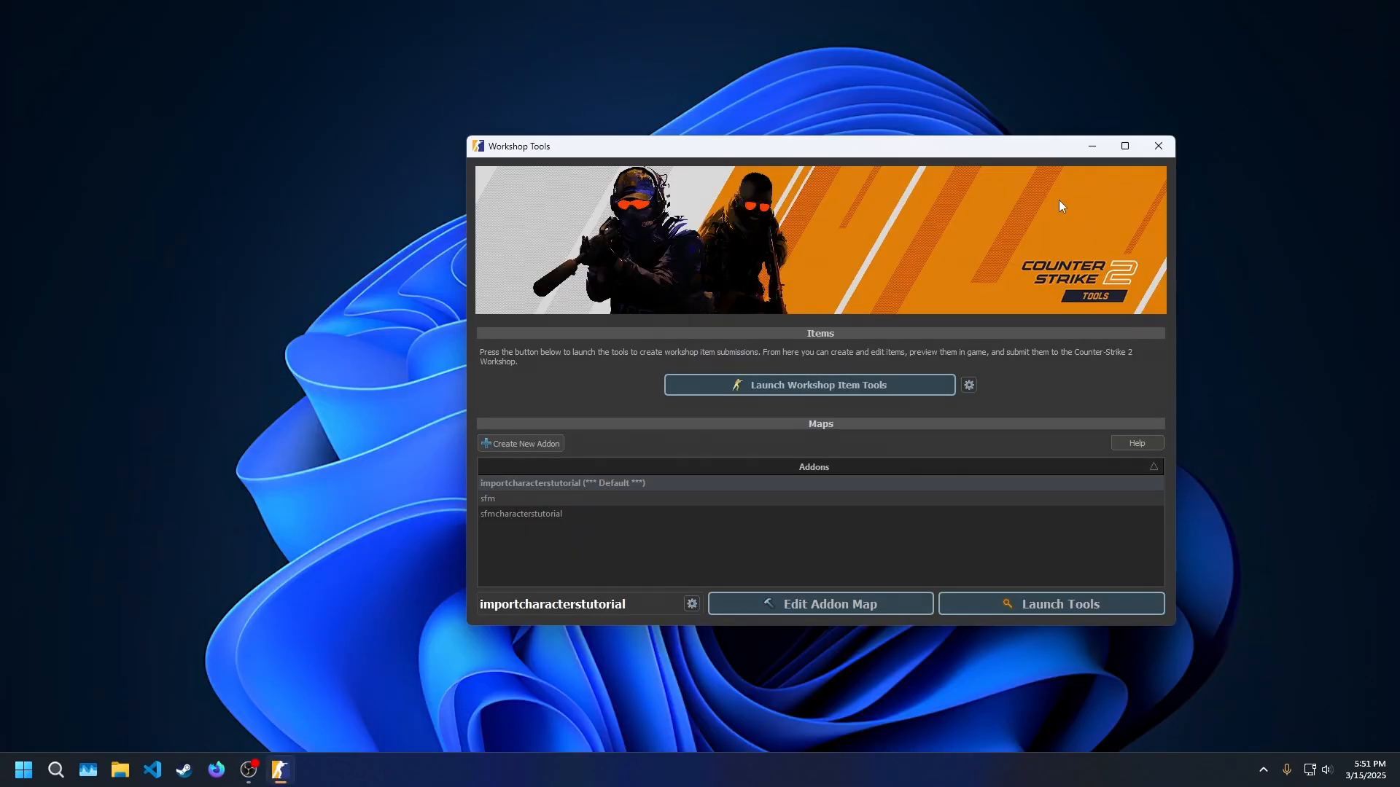
- Launch the importcharacterstutorial tools and load the Asset Browser with ctm_diver character models
click(1158, 146)
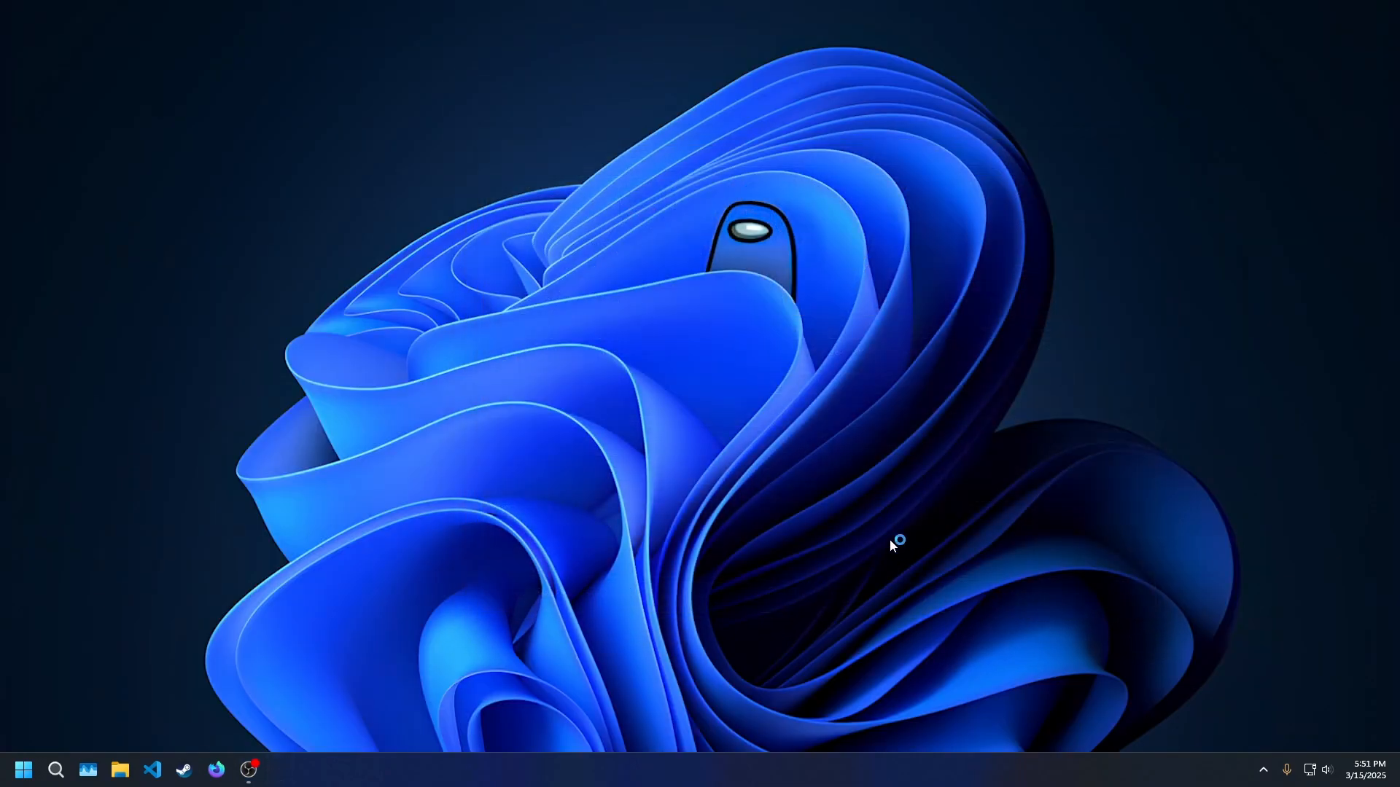
click(278, 770)
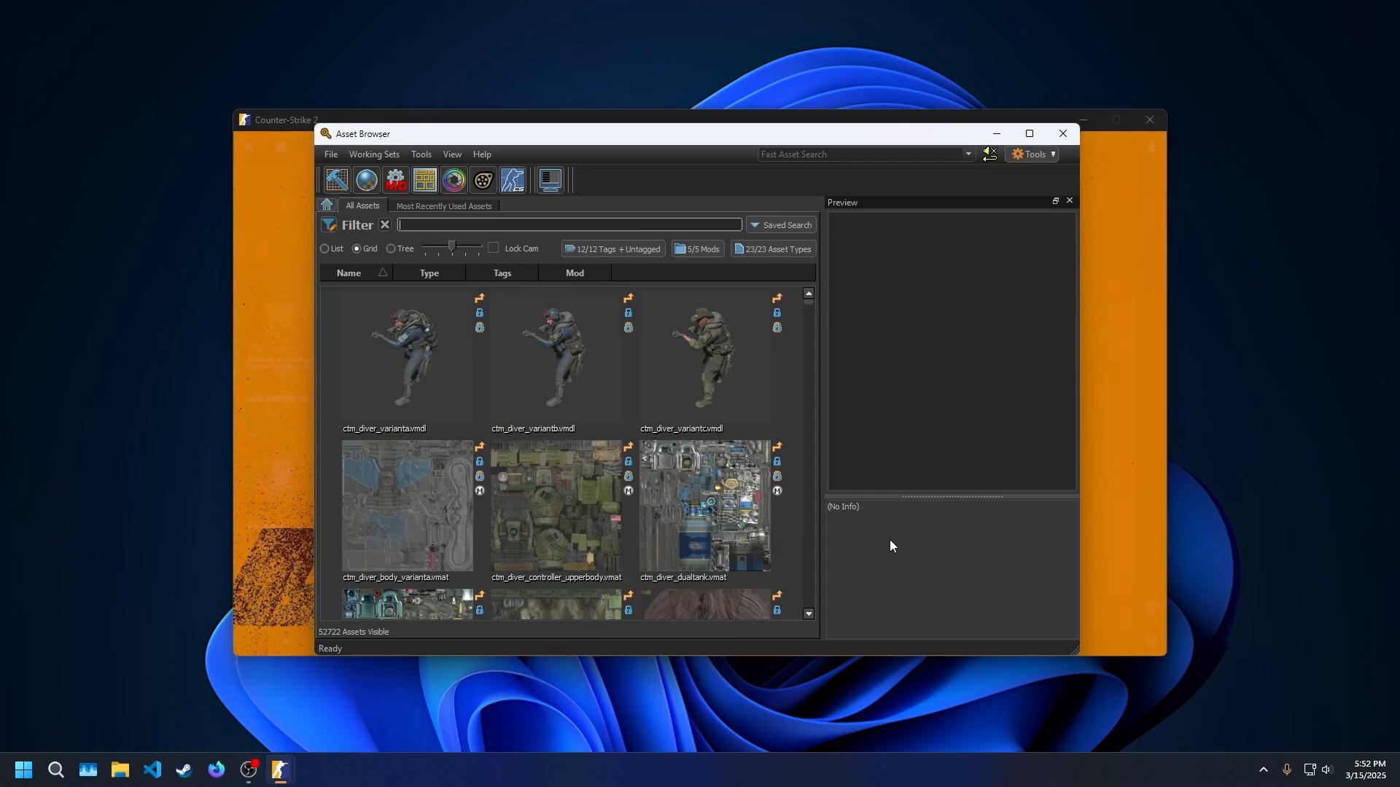
text(sas)
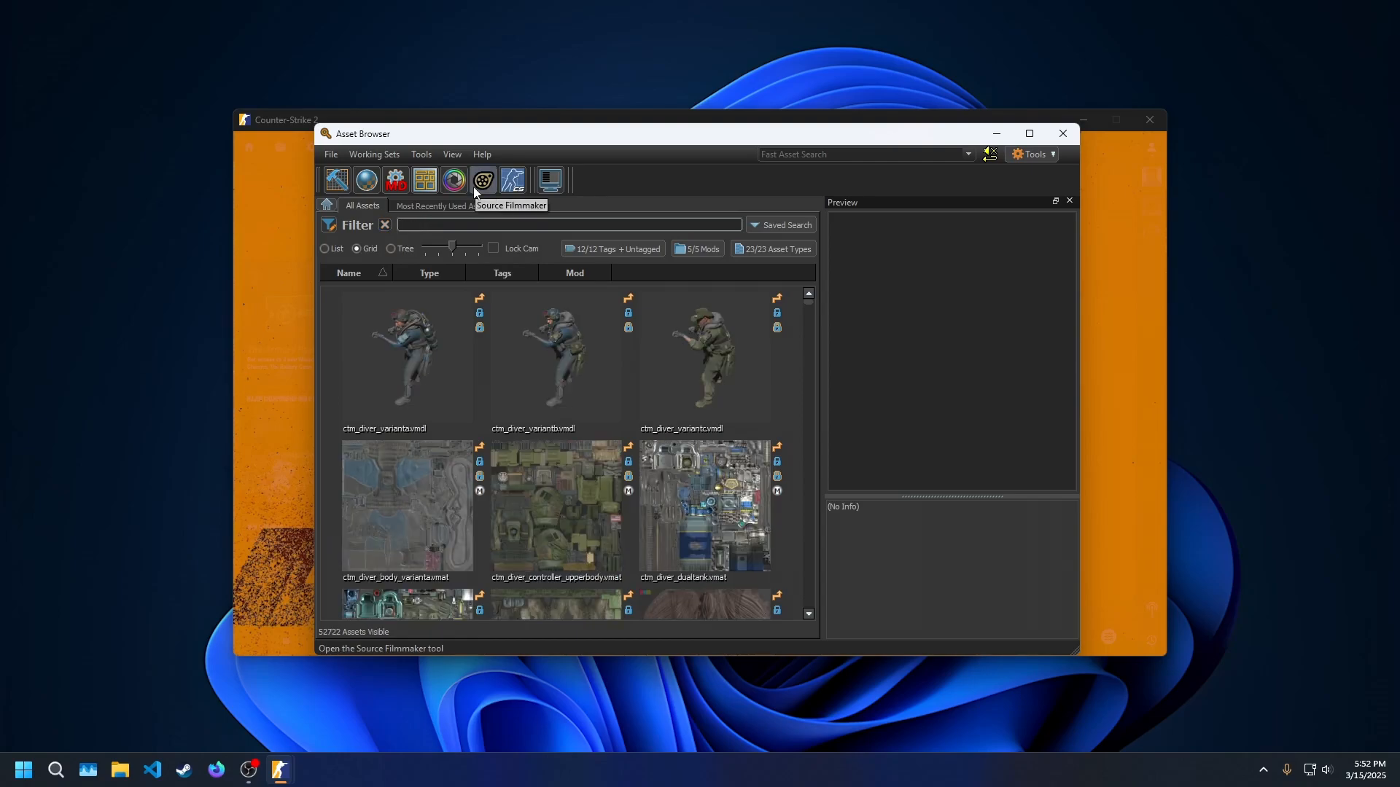
- Open Source Filmmaker and create a new session keeping the name 'session'
click(482, 180)
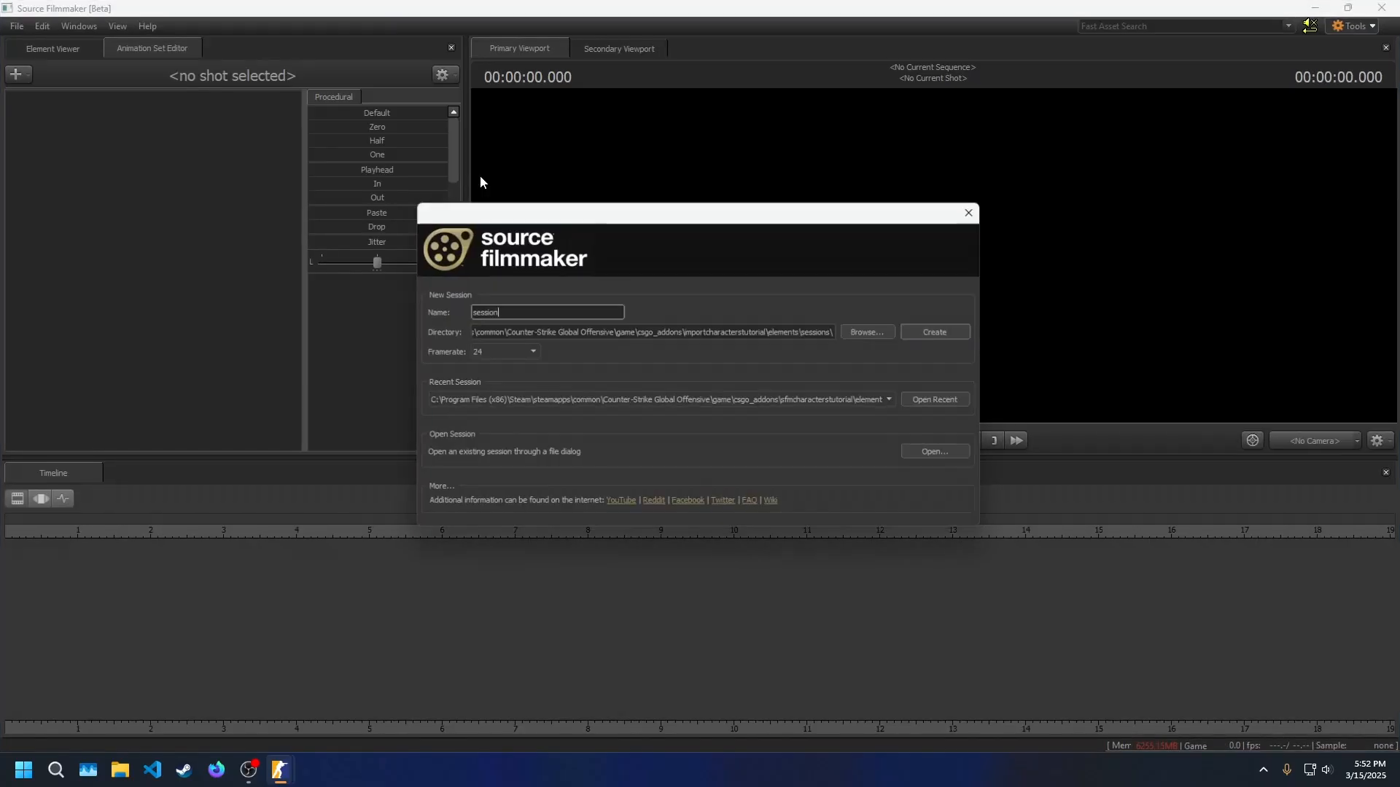
drag(625, 212, 625, 207)
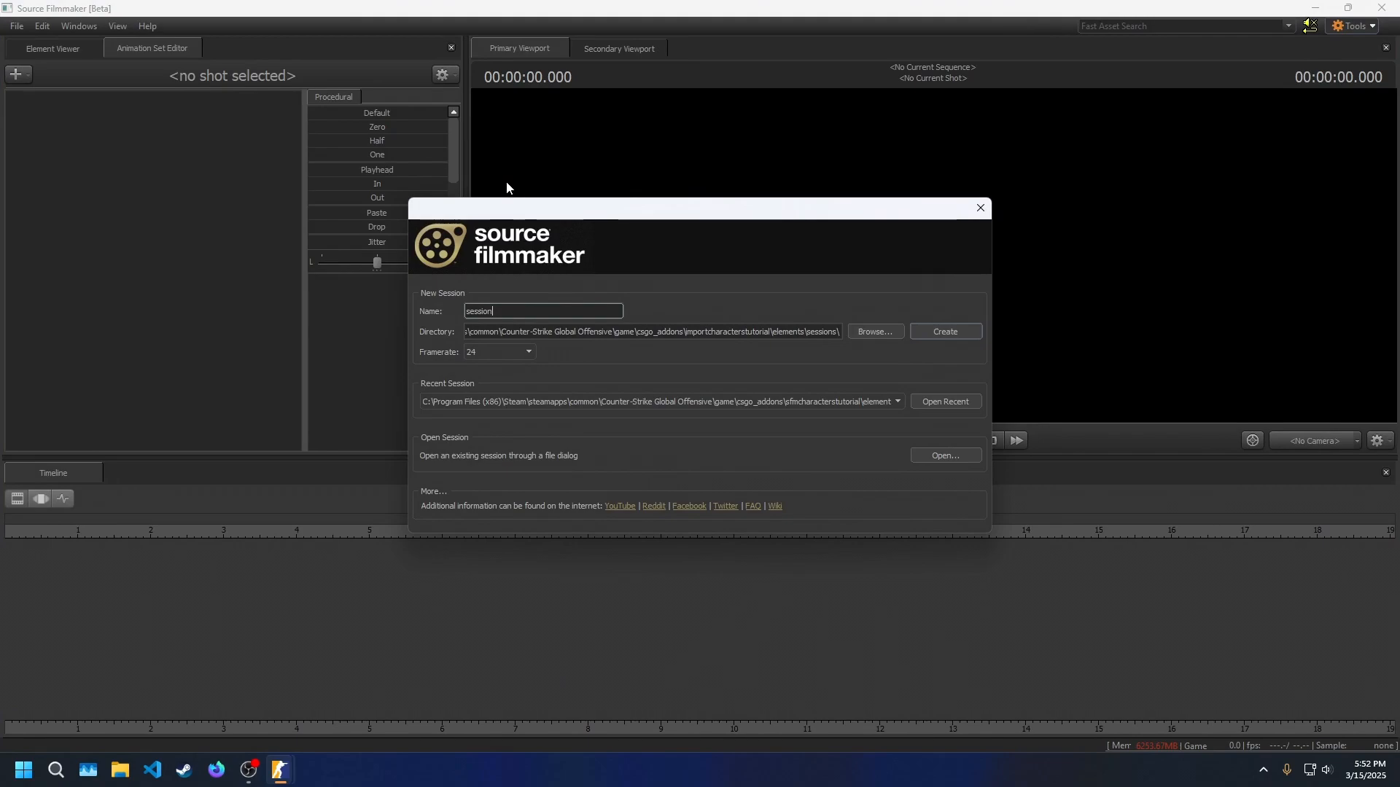
mouse_move(522, 187)
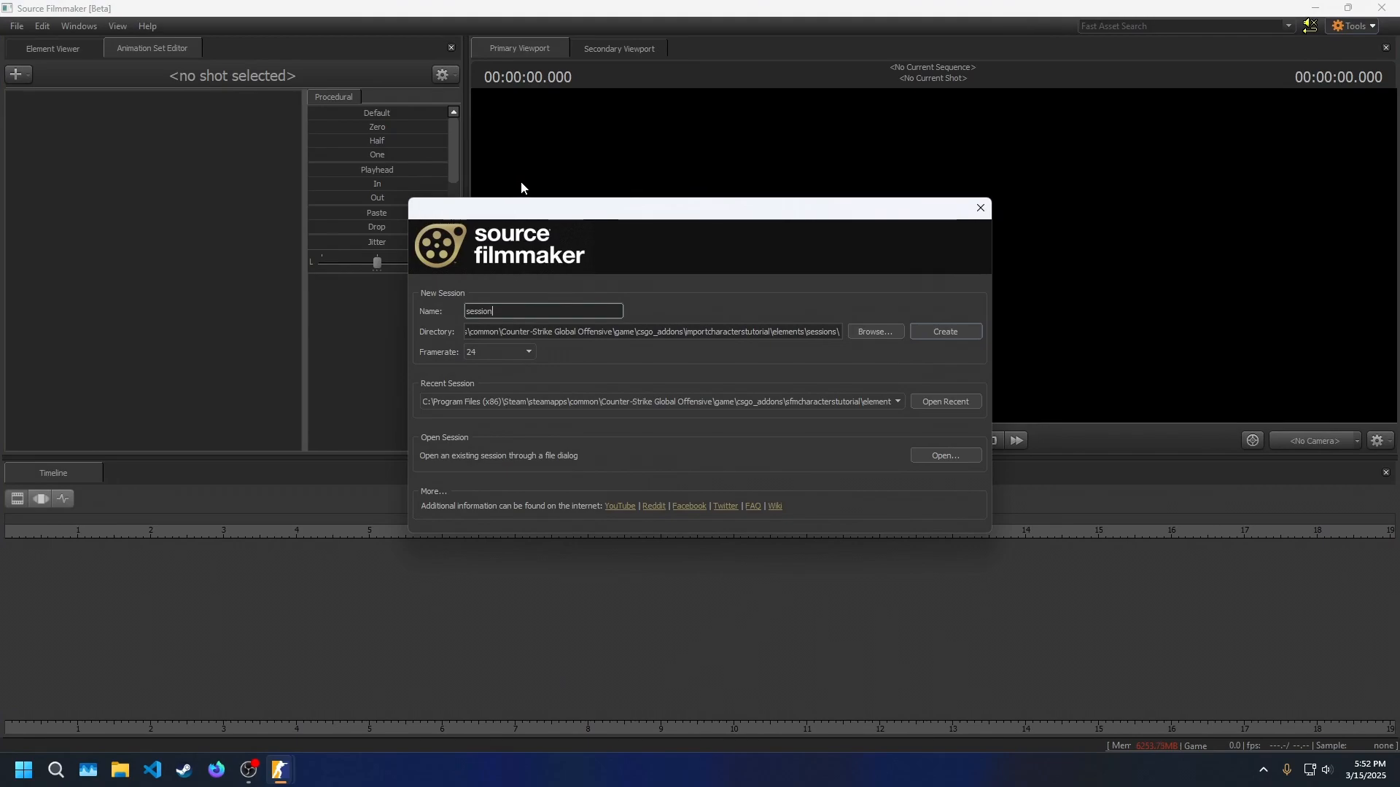
mouse_move(507, 308)
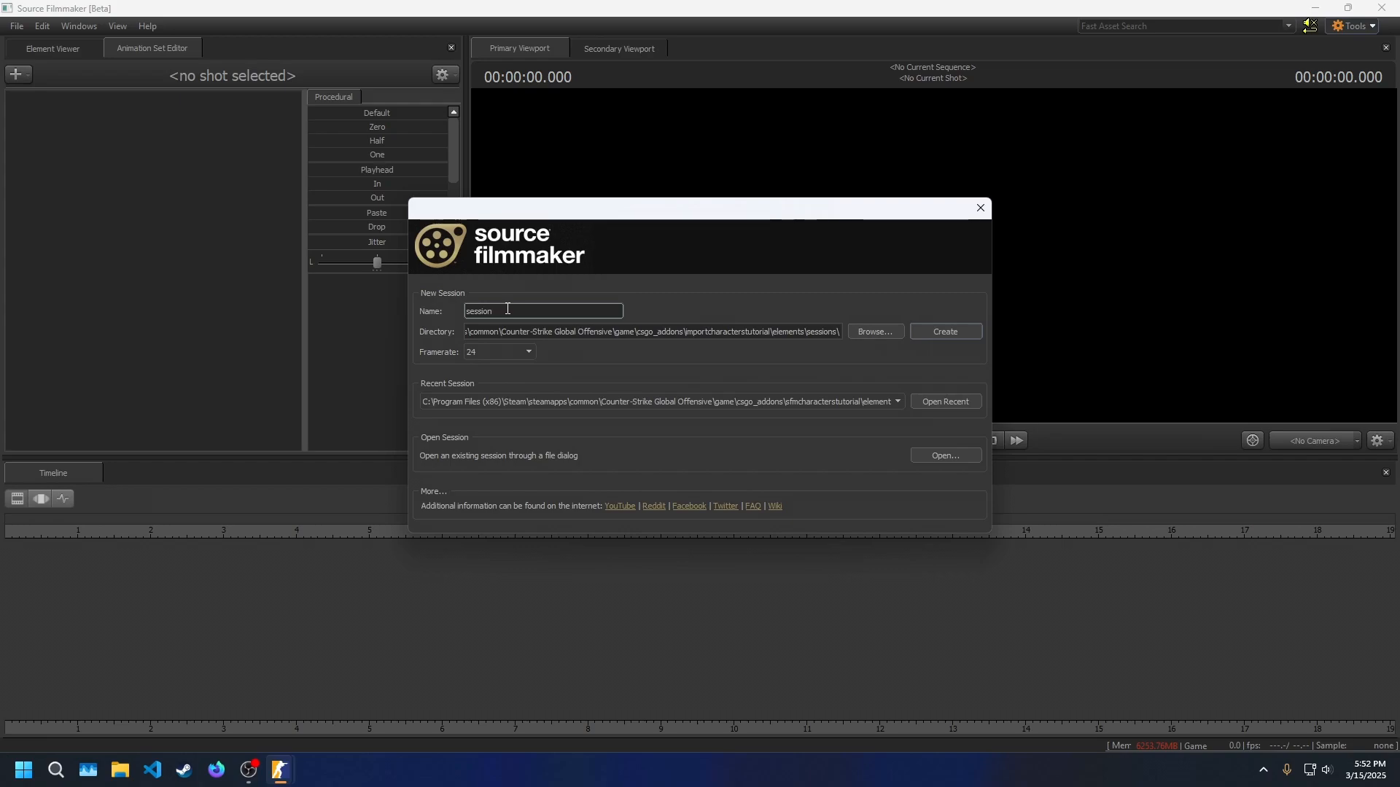
triple_click(543, 311)
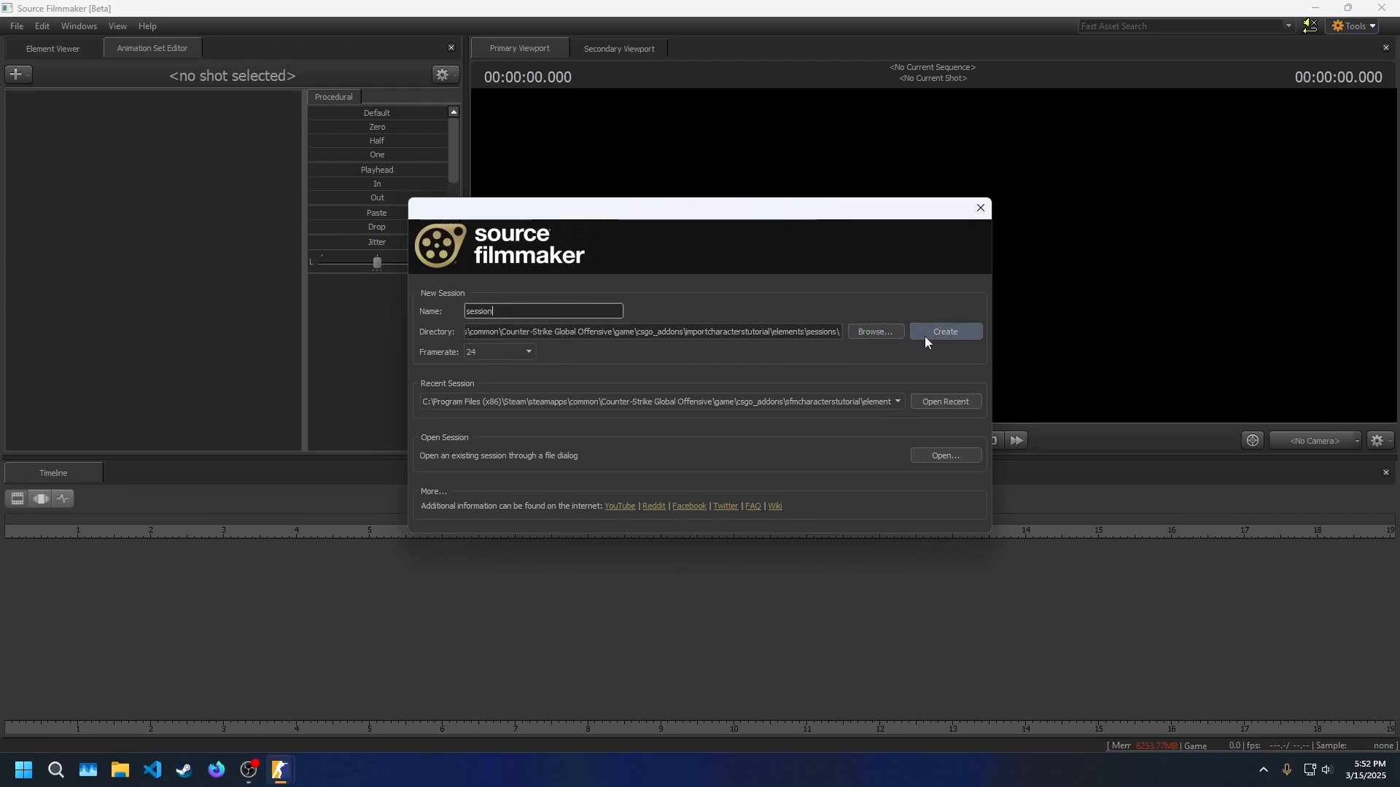
click(944, 331)
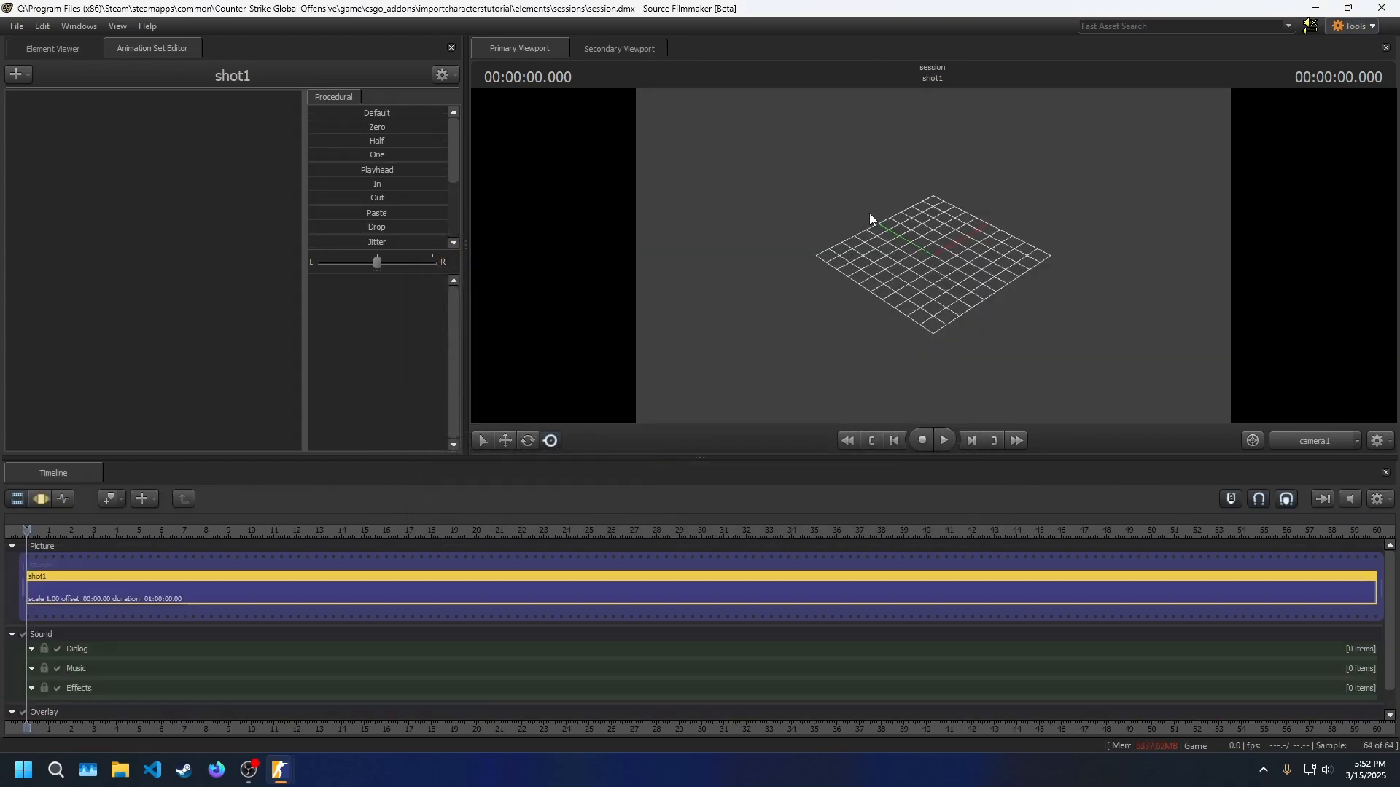
- Set the session map to de_nuke.vmap from the viewport's Set Session Map option
right_click(871, 219)
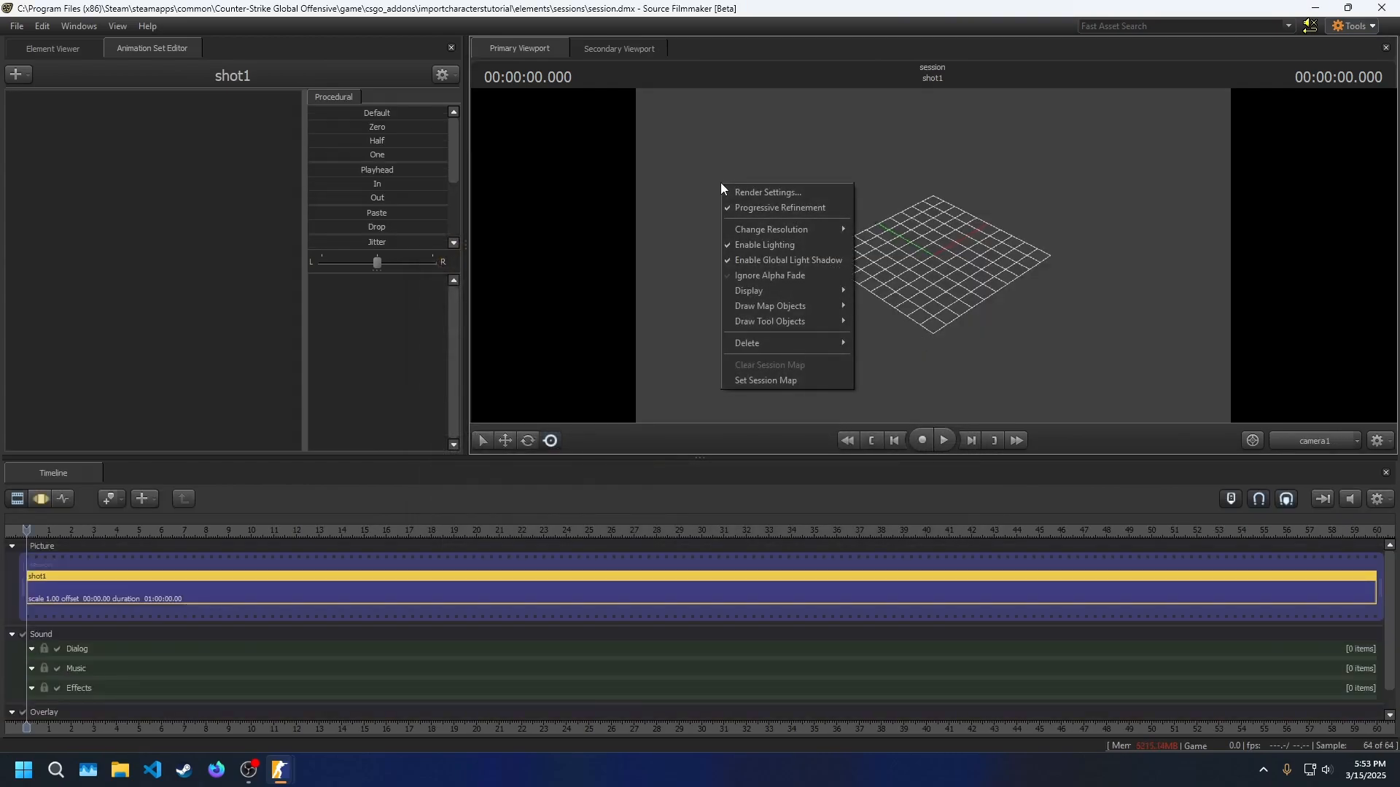
click(764, 381)
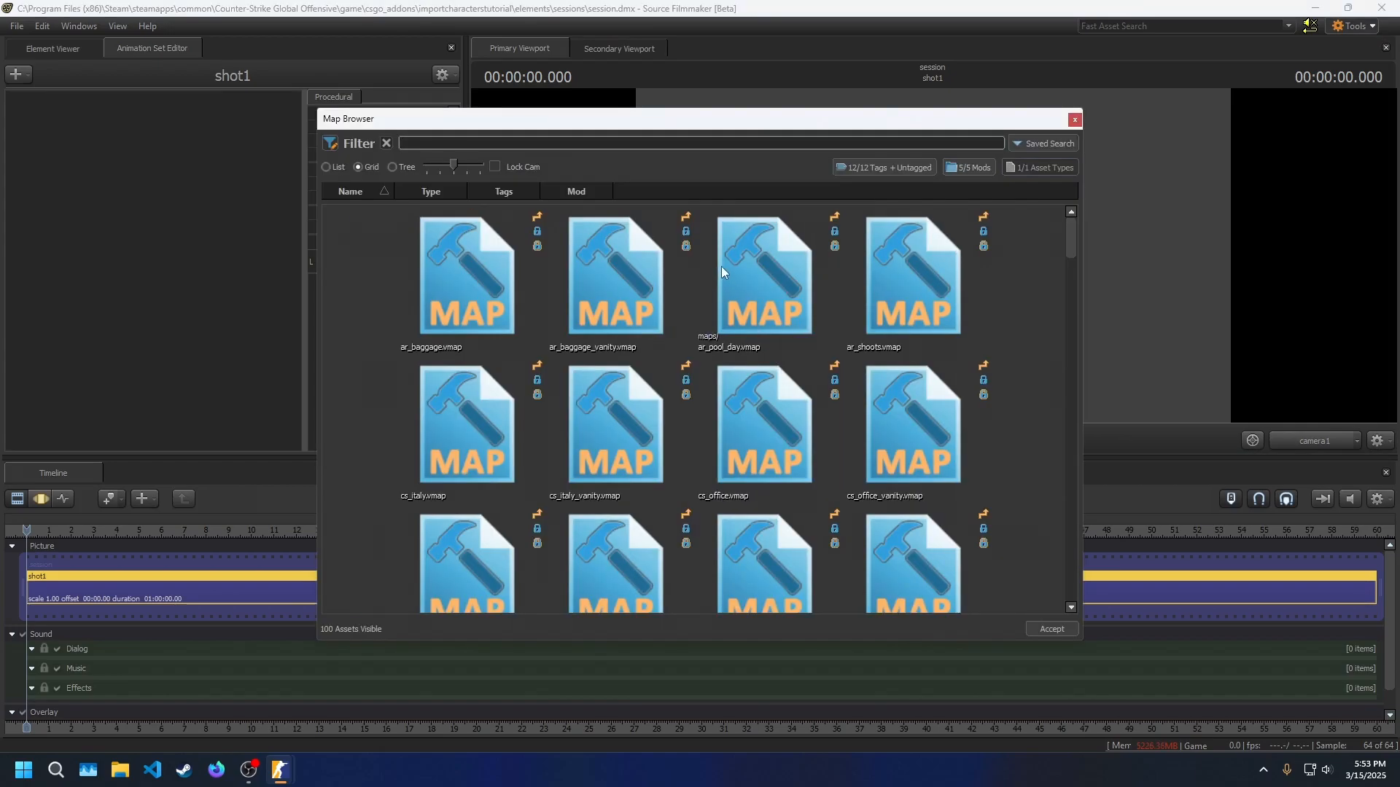
text(nuke)
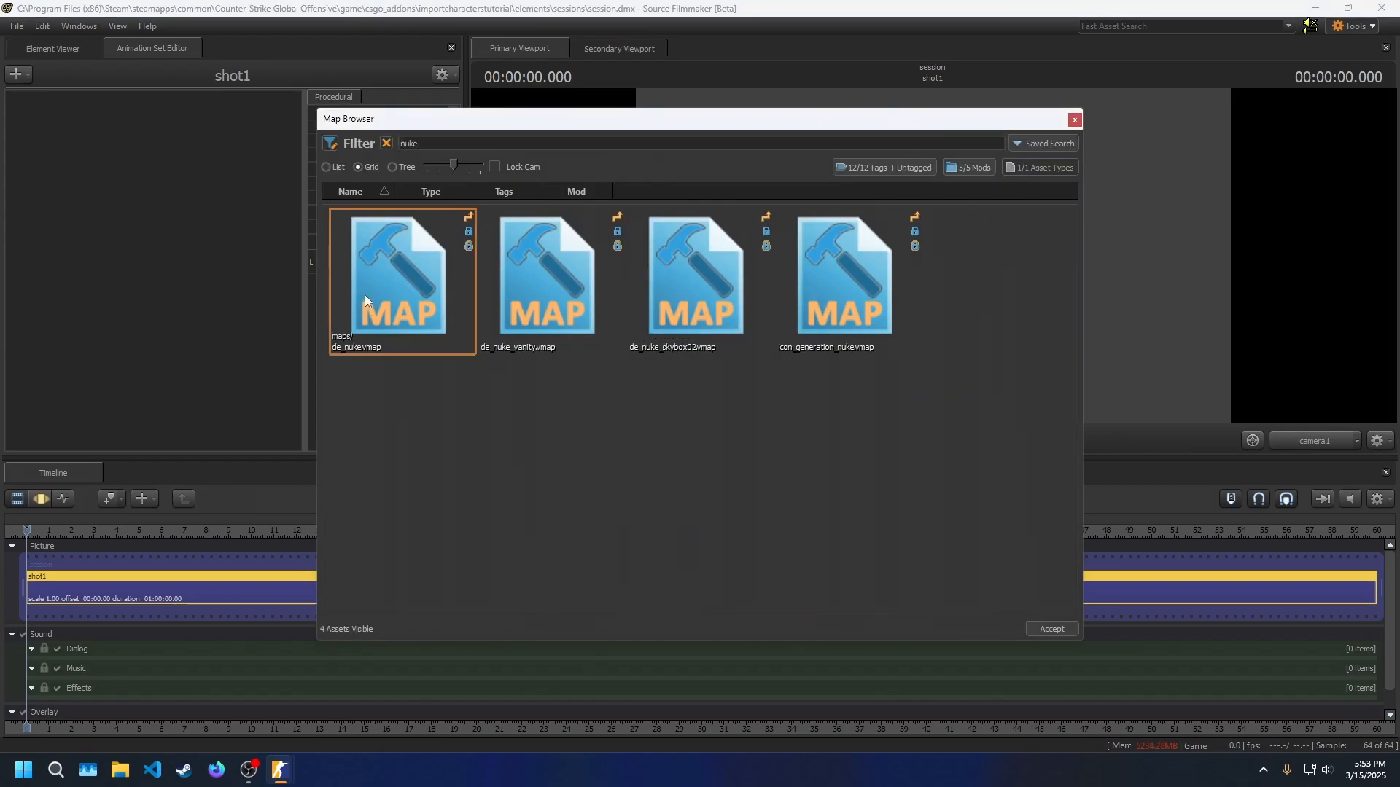
click(1050, 629)
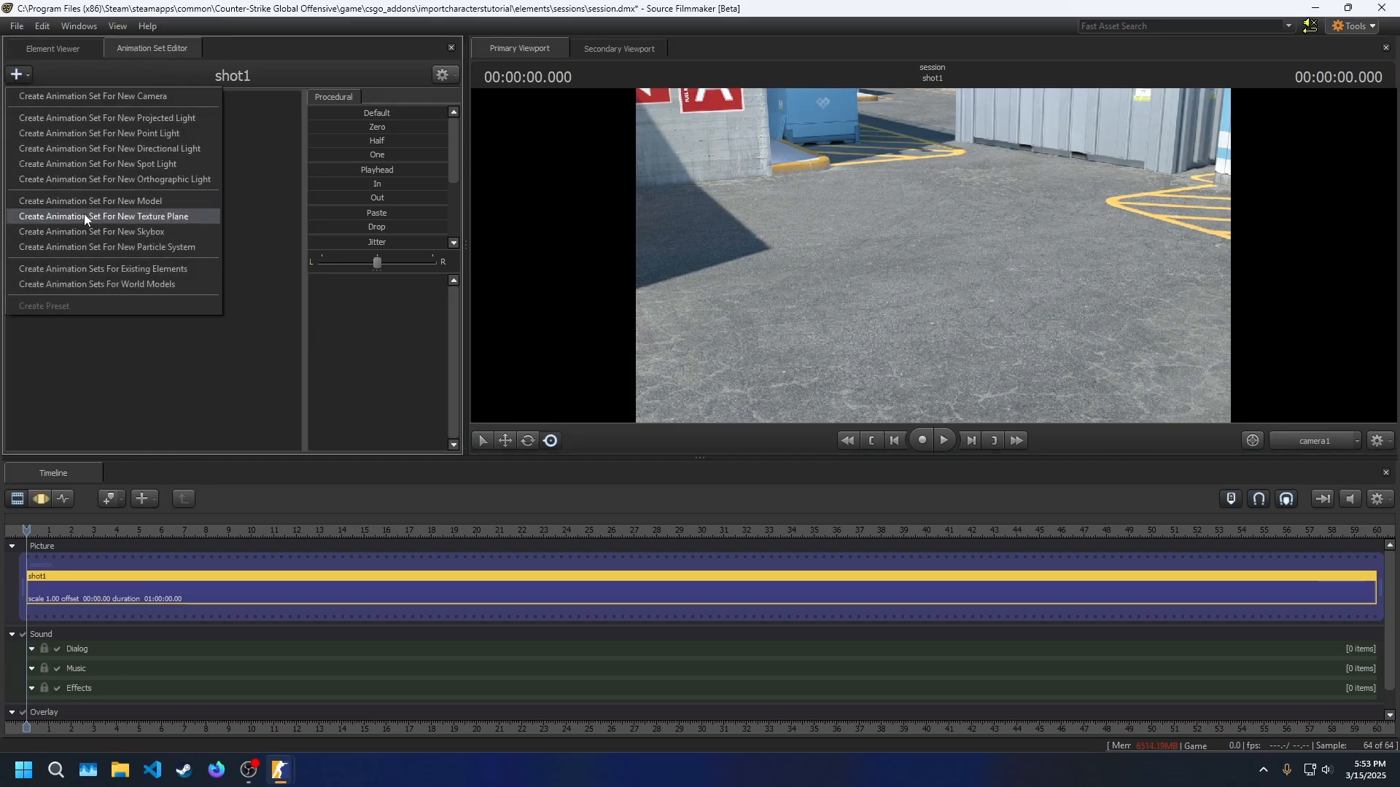
- Create an animation set for the tm_phoenix model found by searching phoenix
click(89, 201)
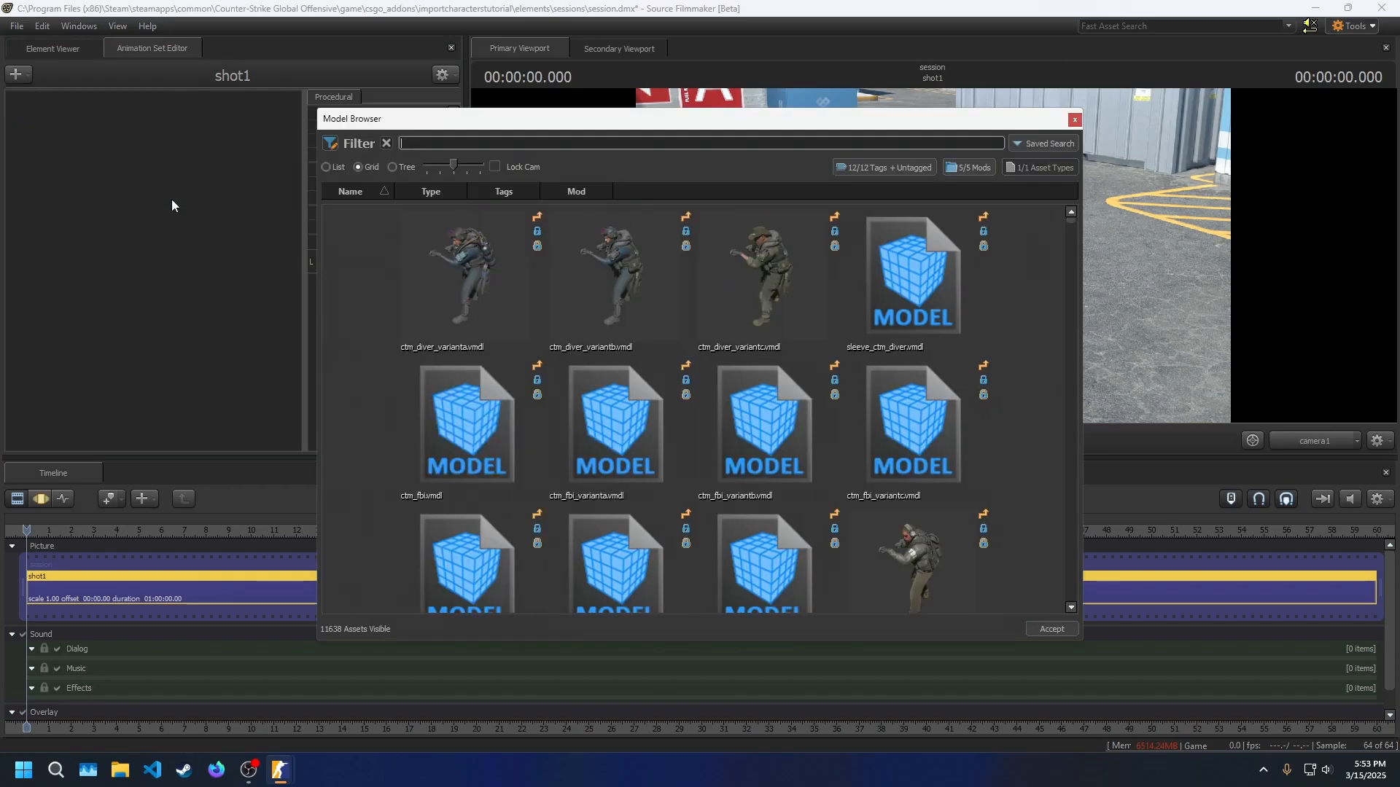
text(phoenix)
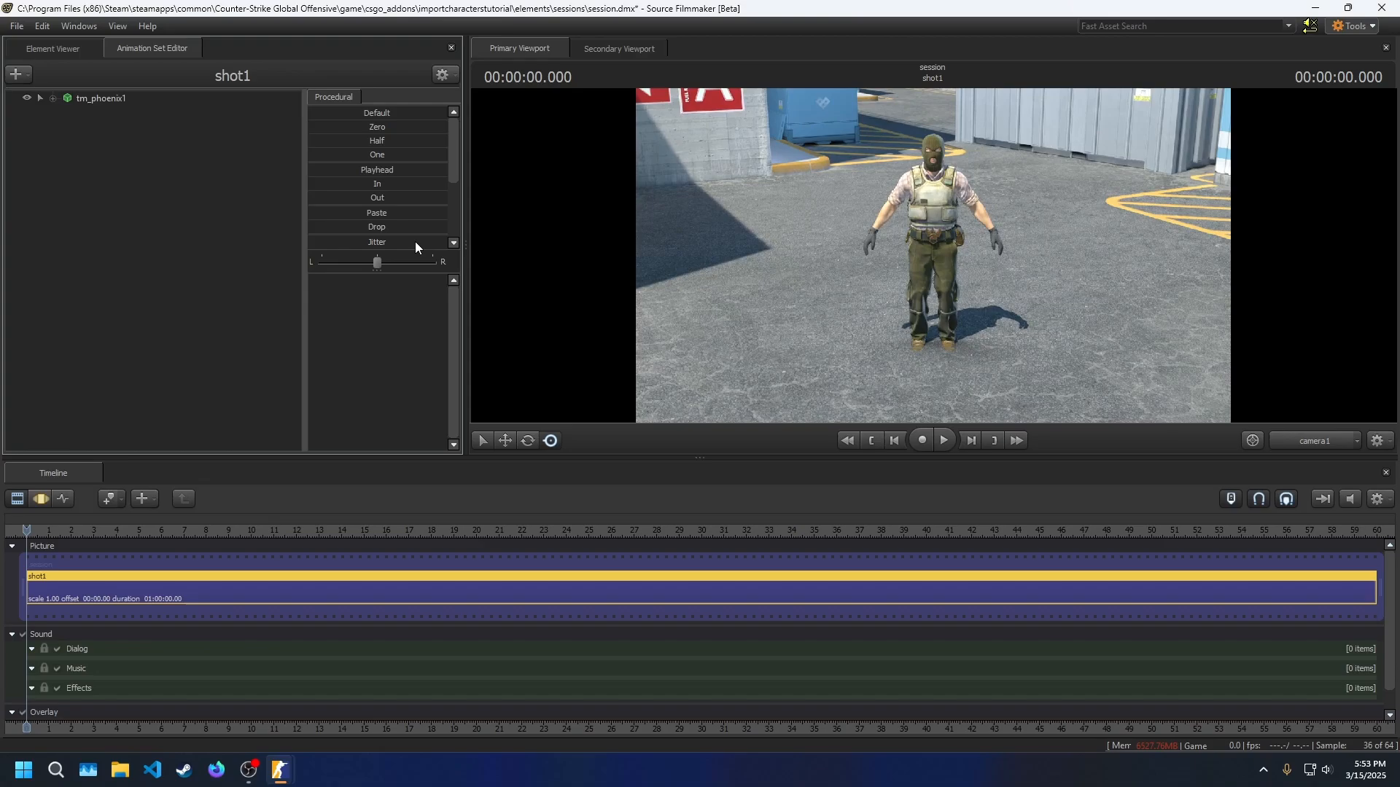
click(101, 99)
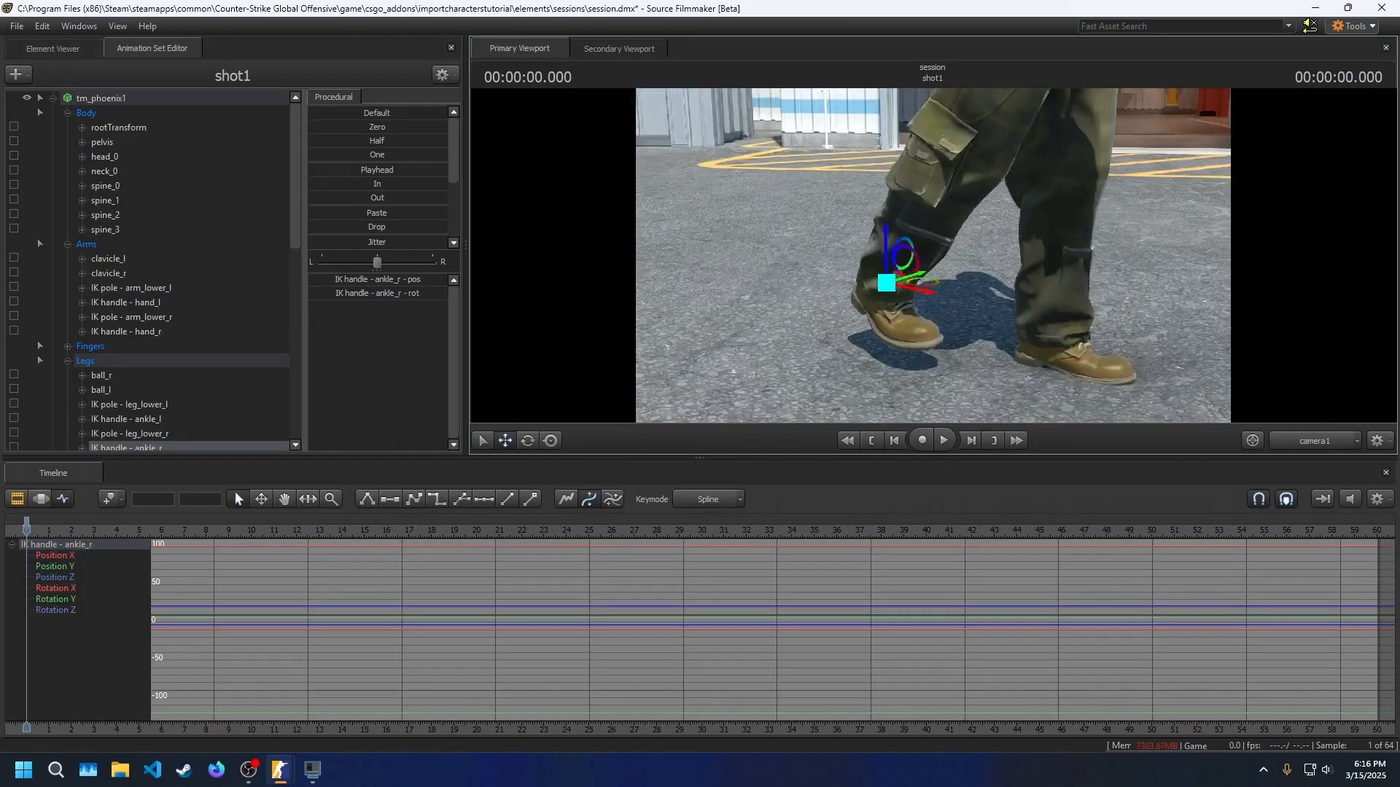
- Key eye_look_down to peak briefly near three seconds against eye_blink, then review the element tree
click(126, 419)
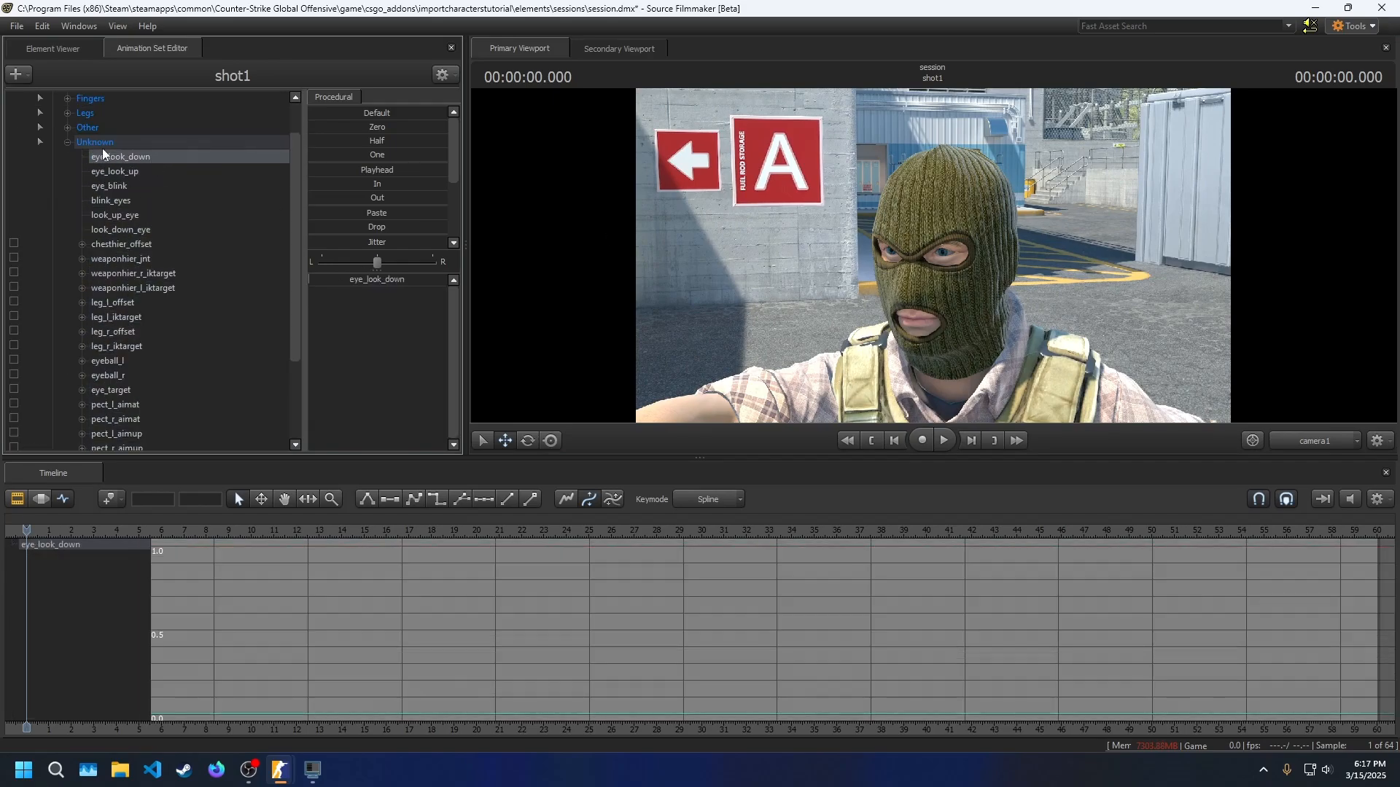
click(108, 186)
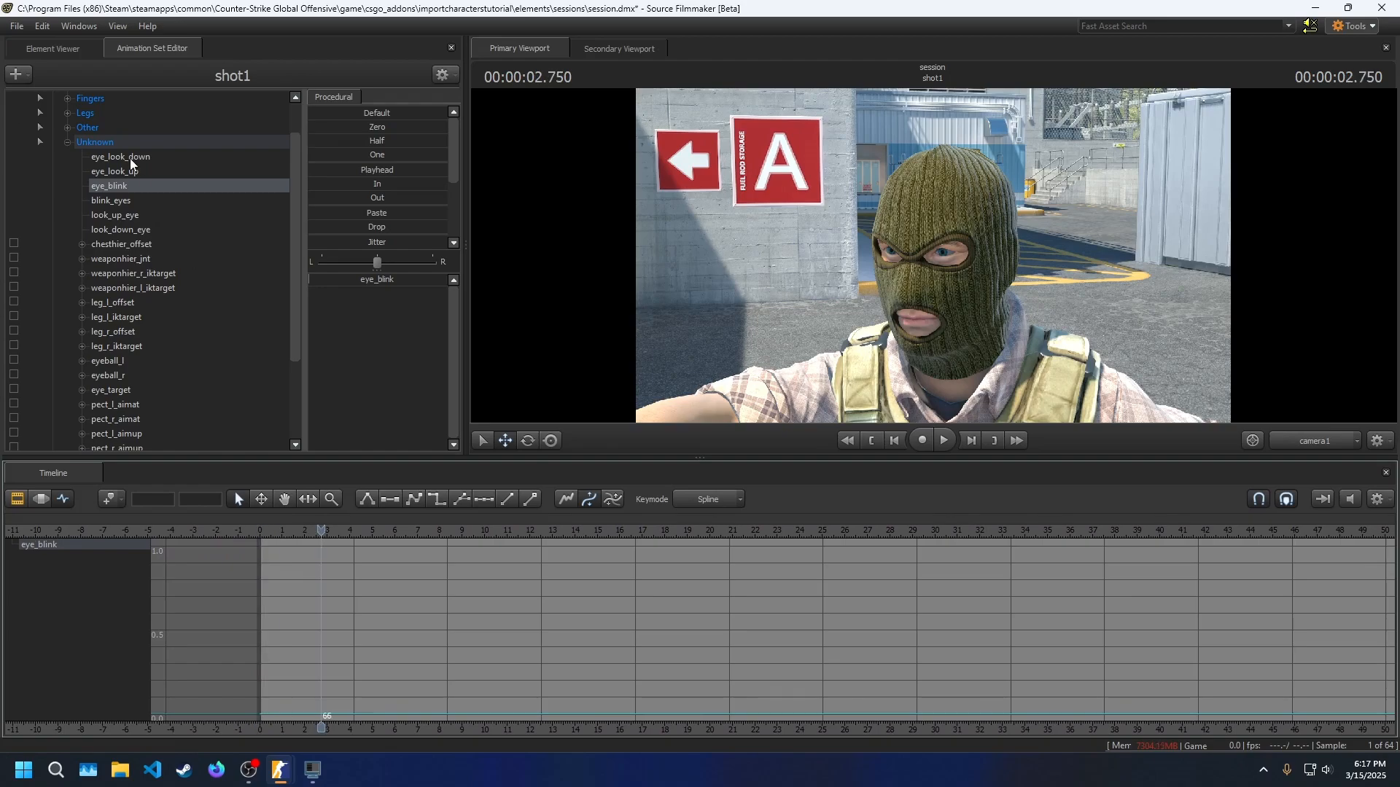
click(119, 156)
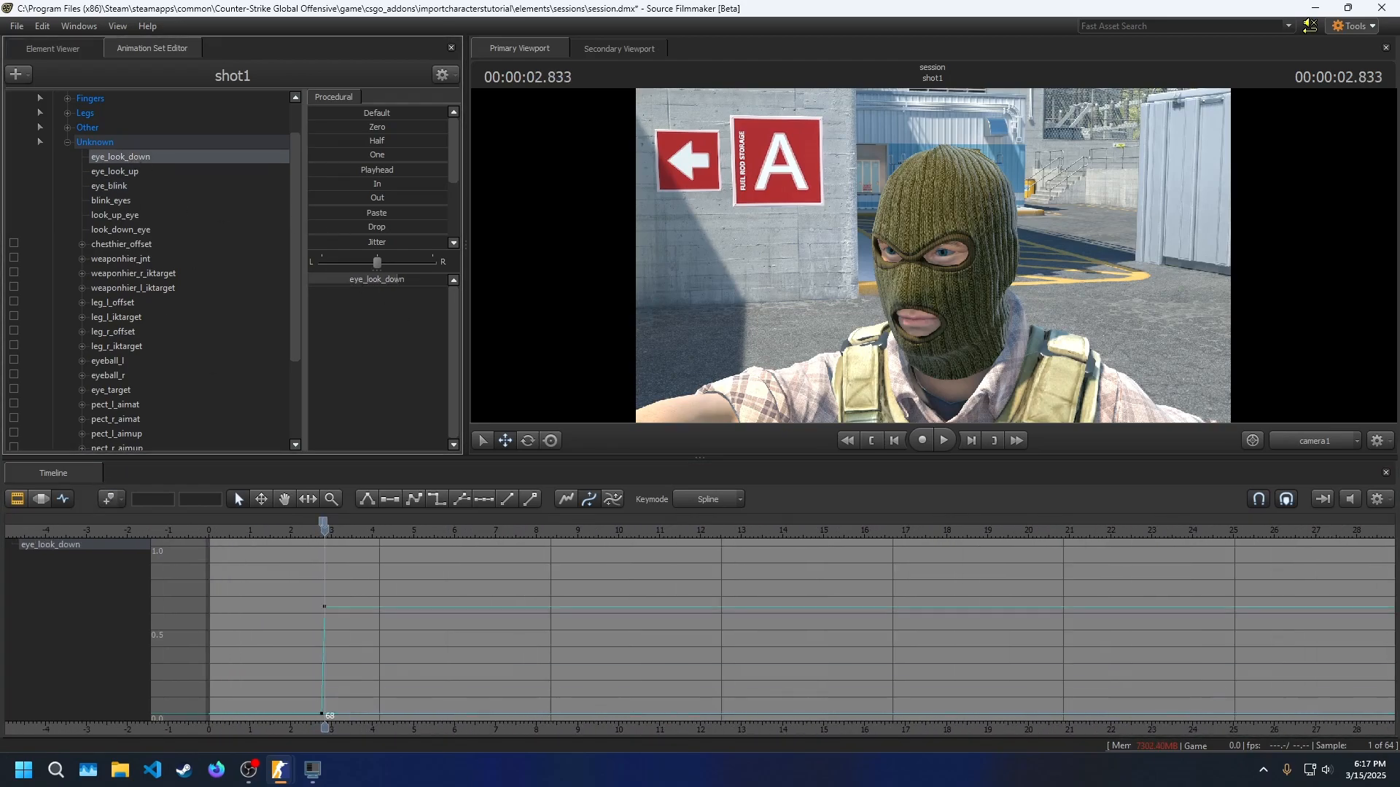
click(109, 186)
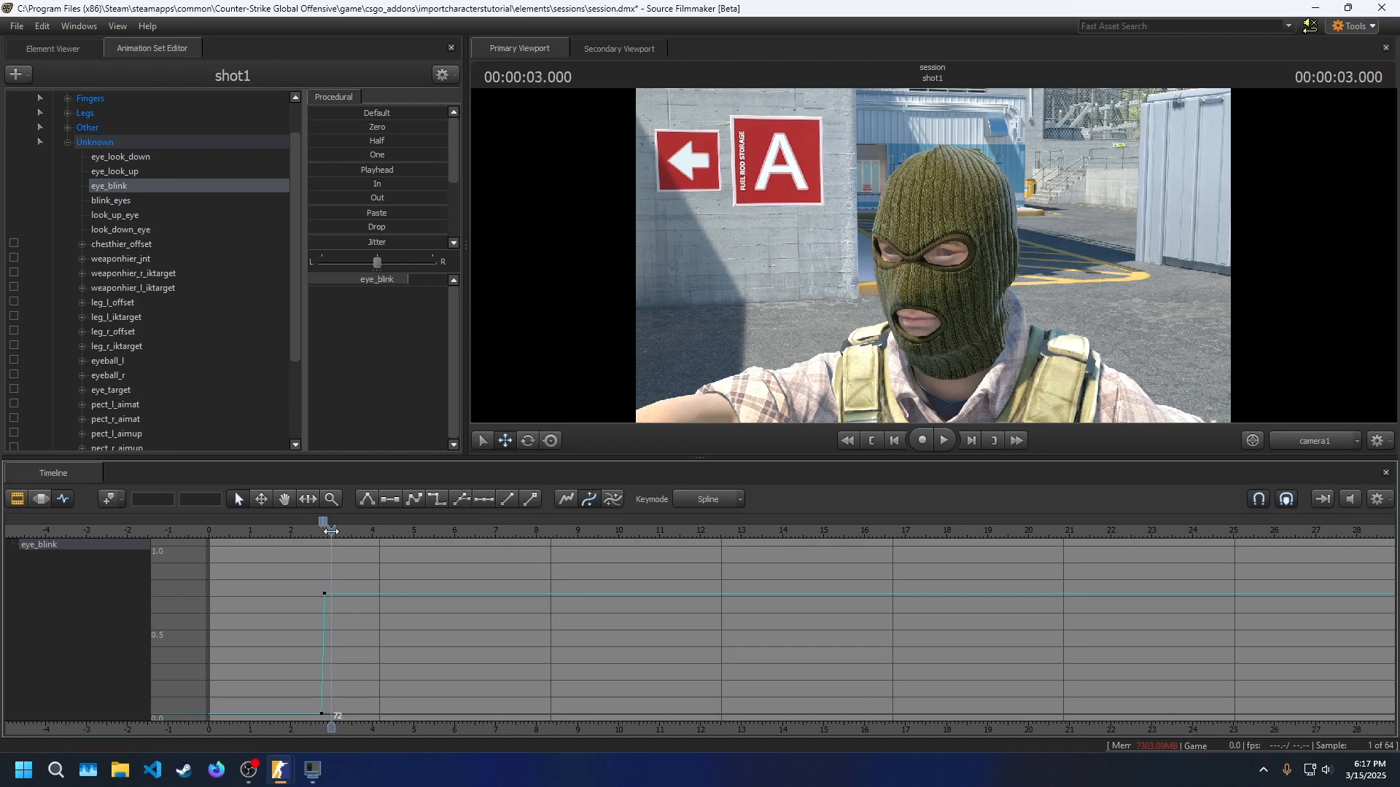
click(119, 156)
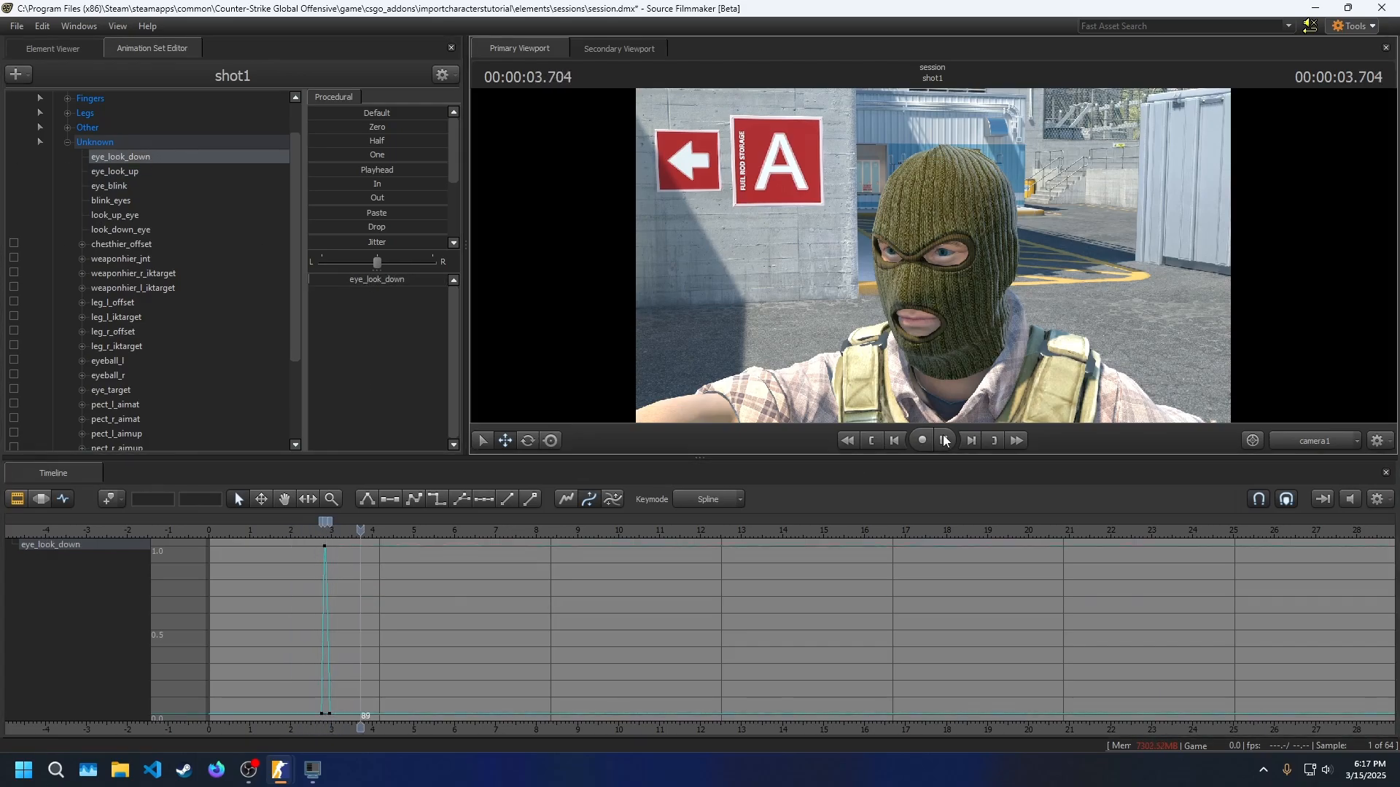
click(943, 439)
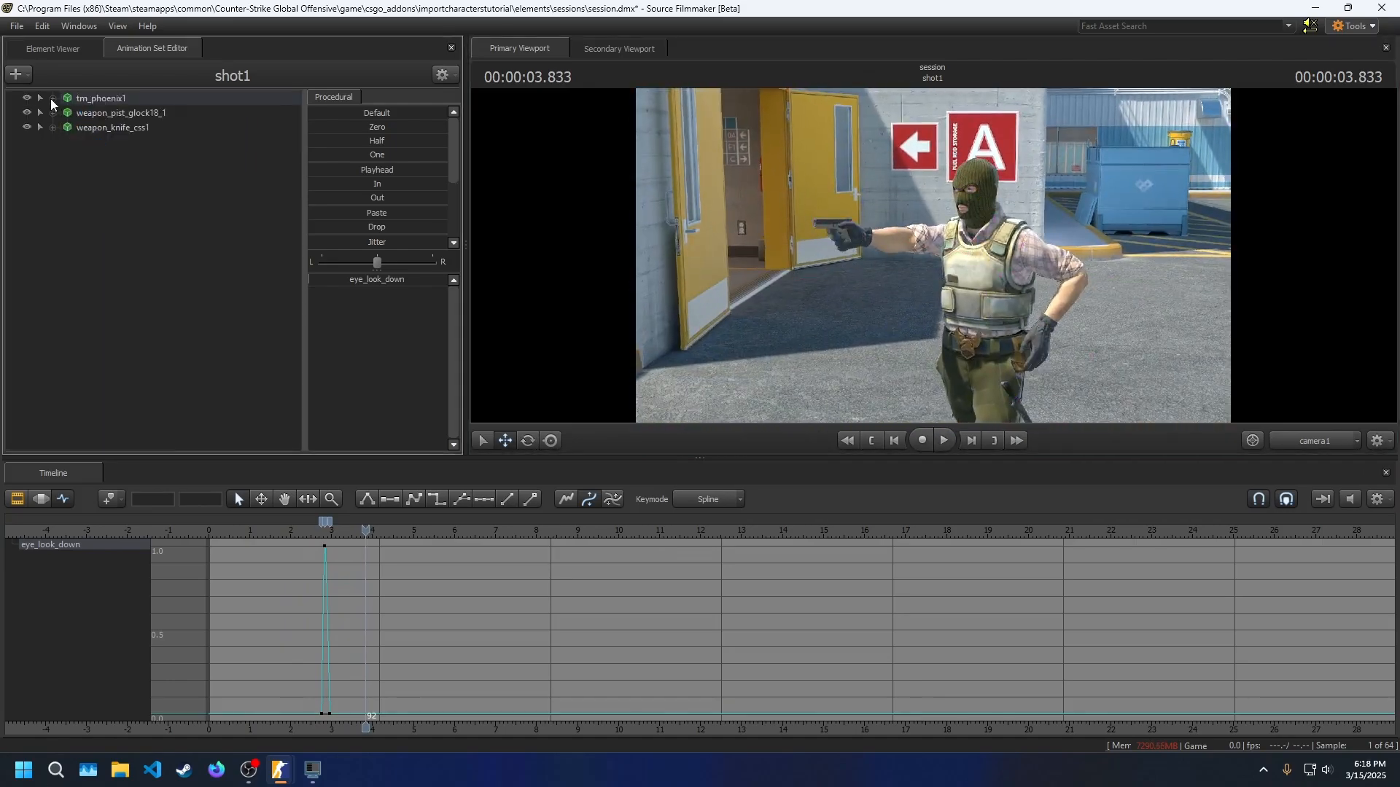
click(52, 49)
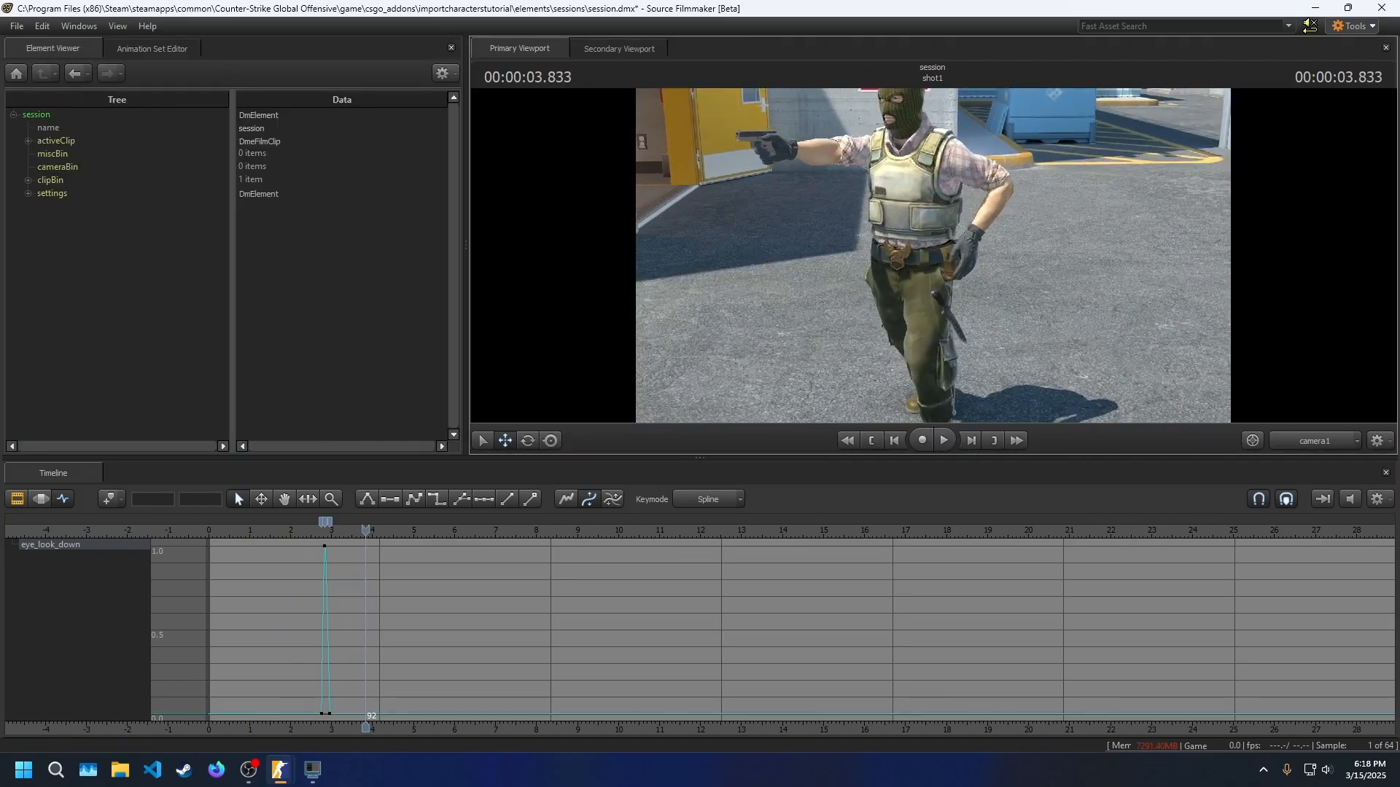
click(15, 24)
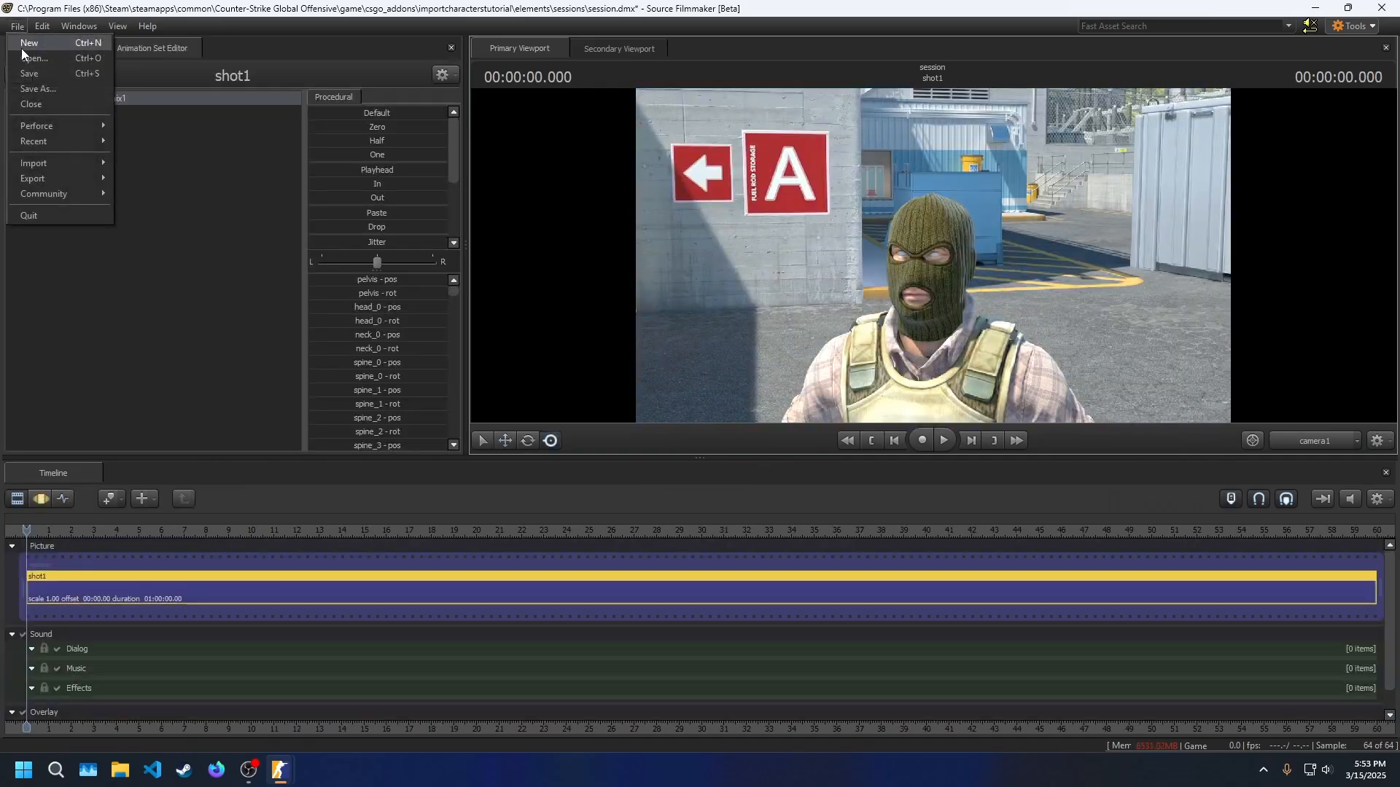
mouse_move(30, 103)
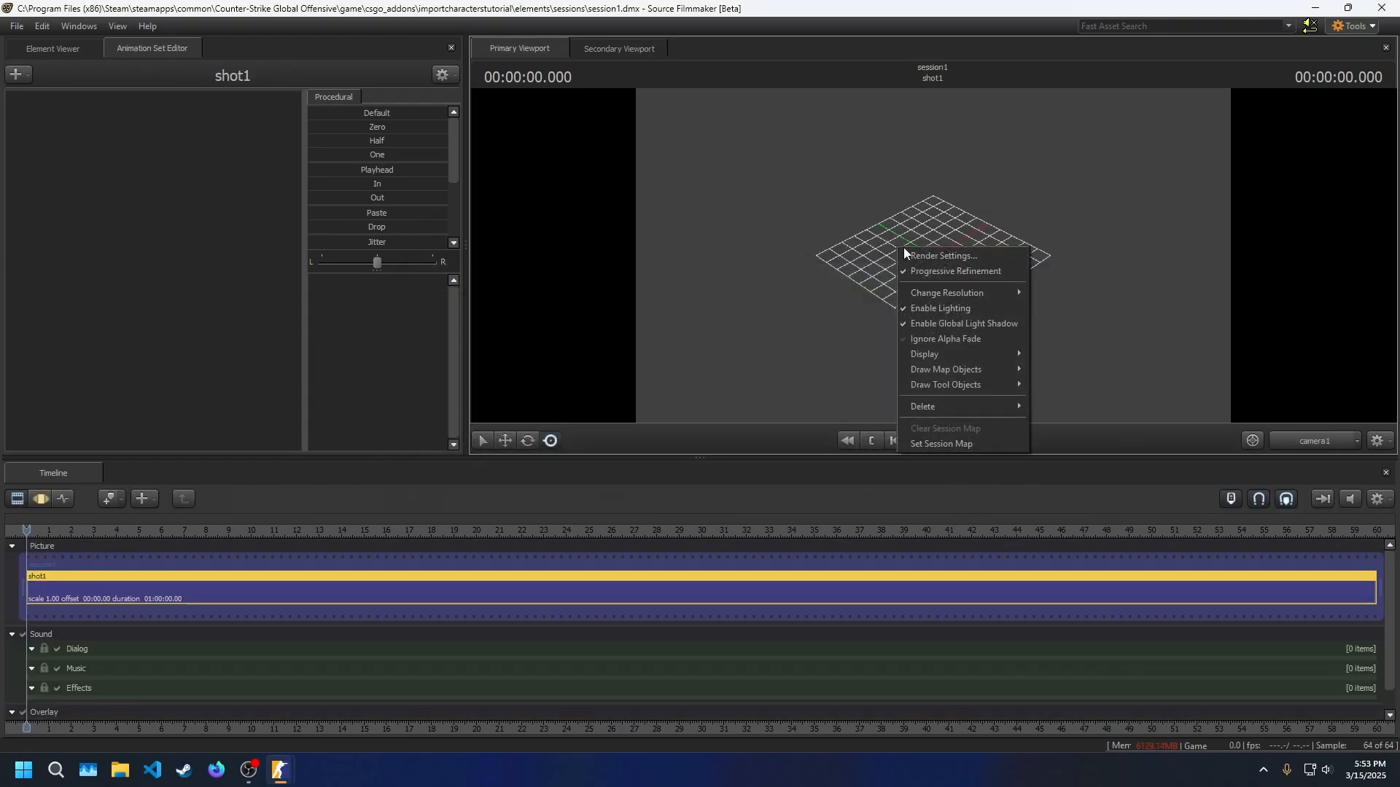
- Load a map into session1 and record the game demo with Lights and Set Shot Map off
click(940, 444)
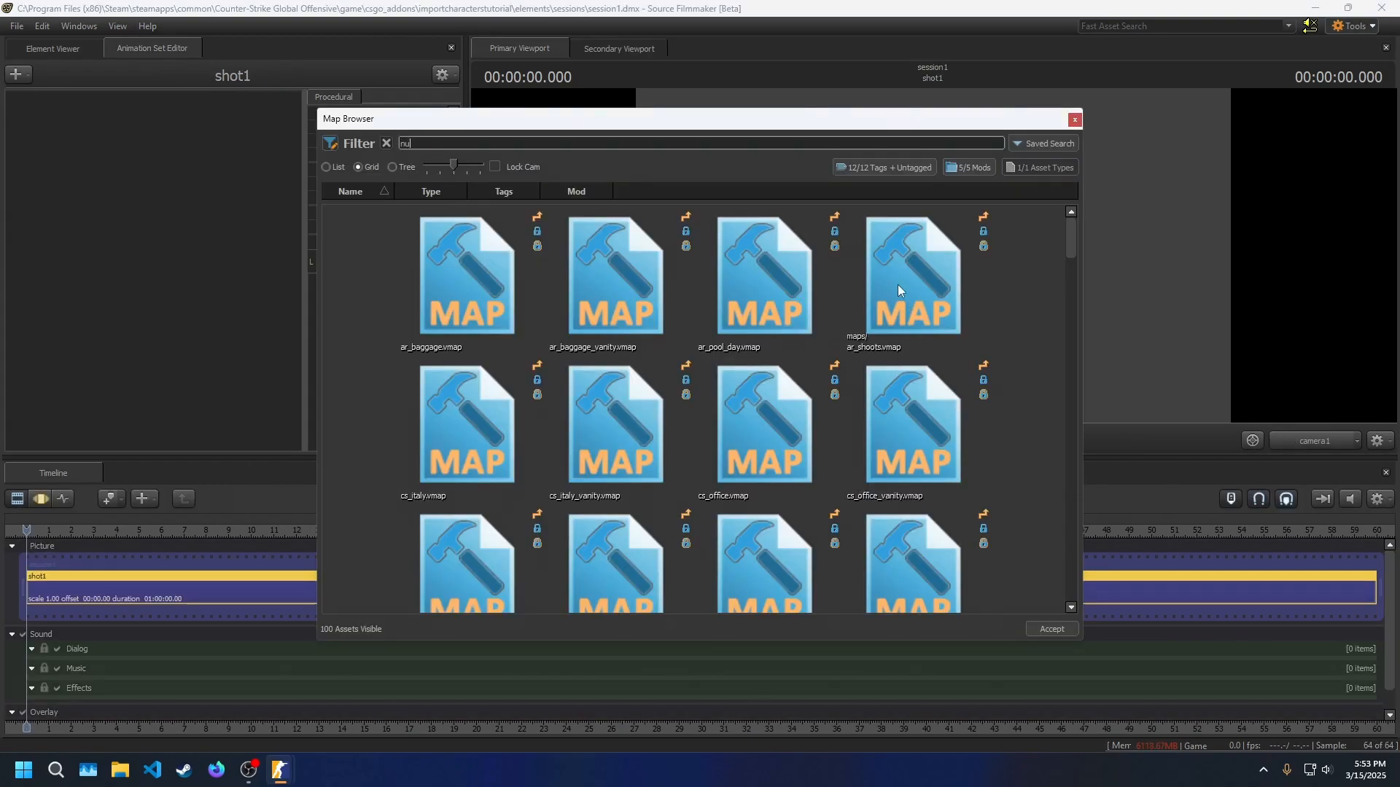
click(1051, 629)
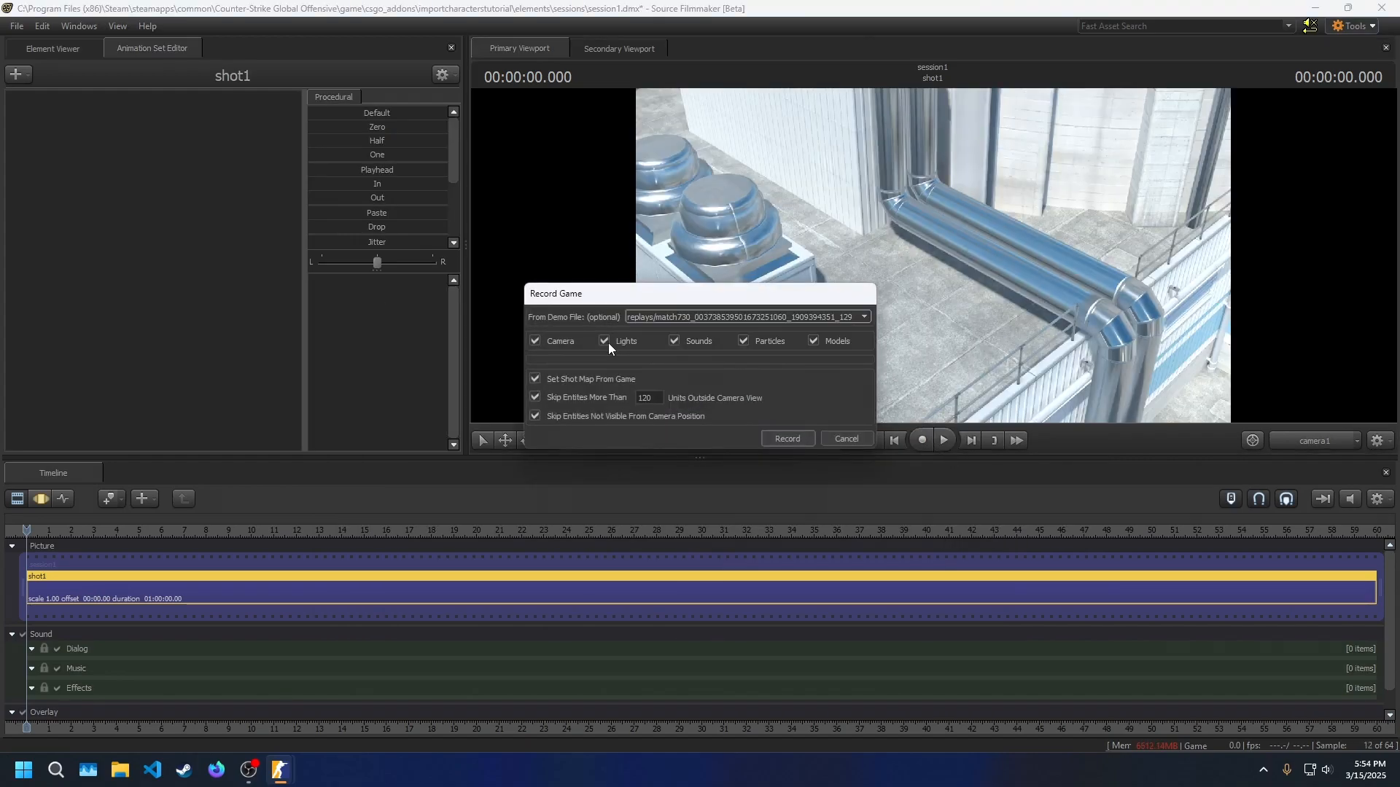
click(605, 341)
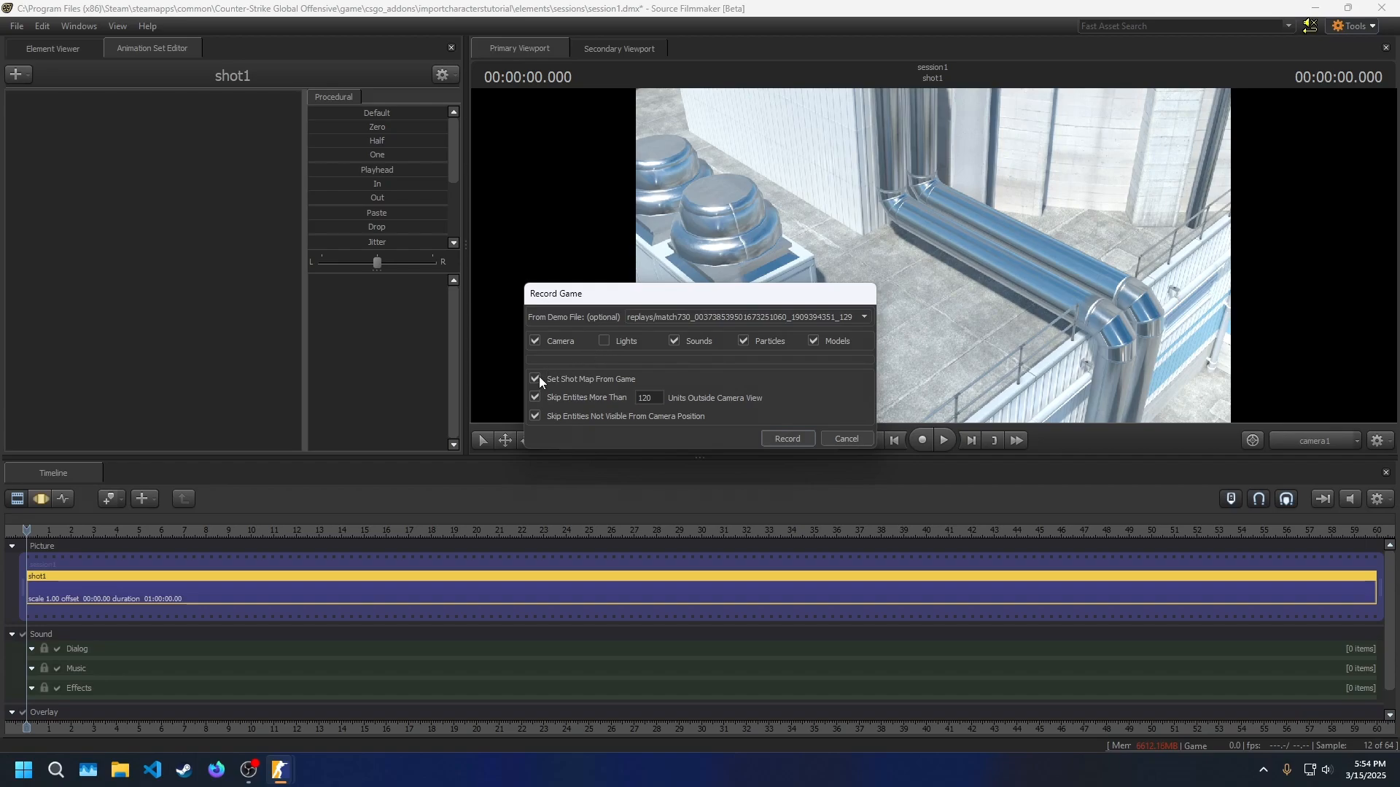
click(536, 378)
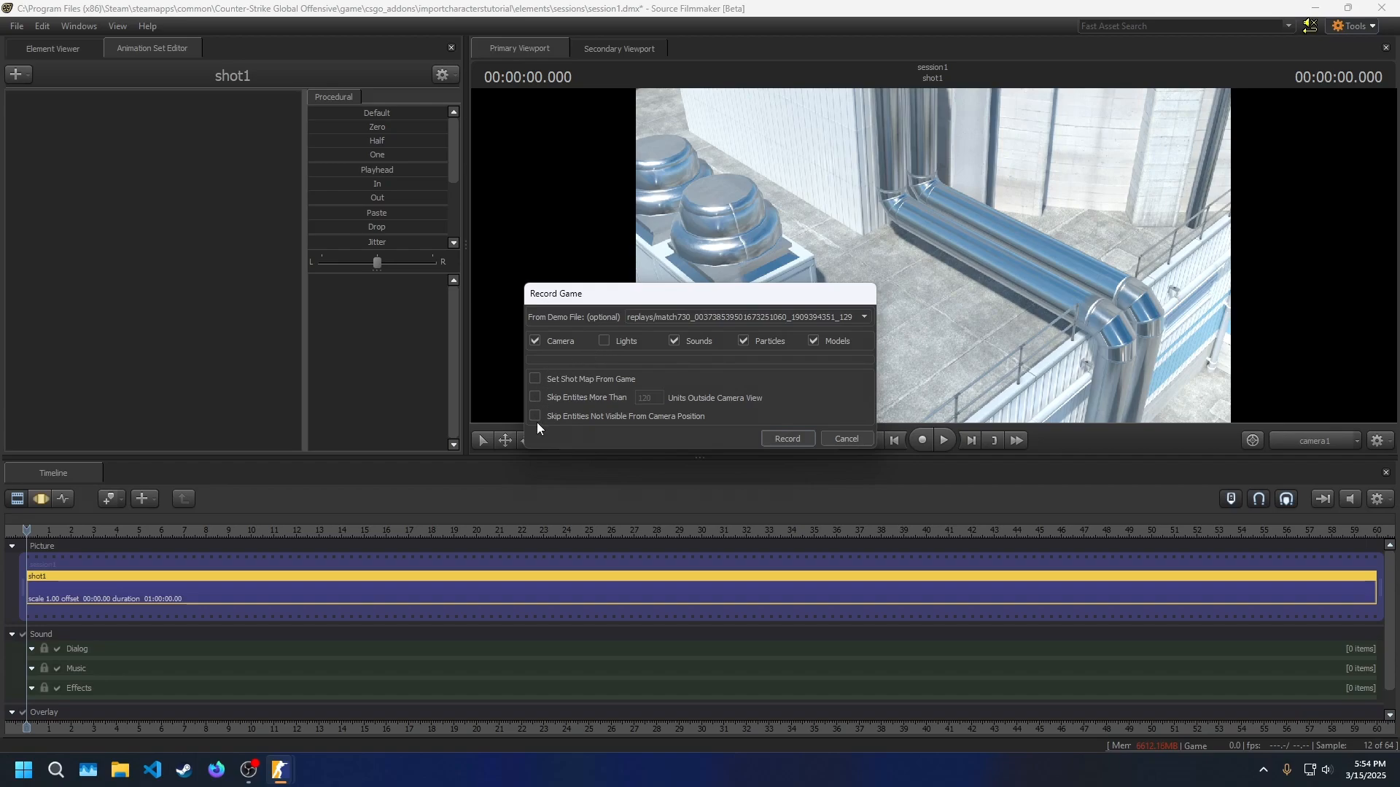
mouse_move(781, 454)
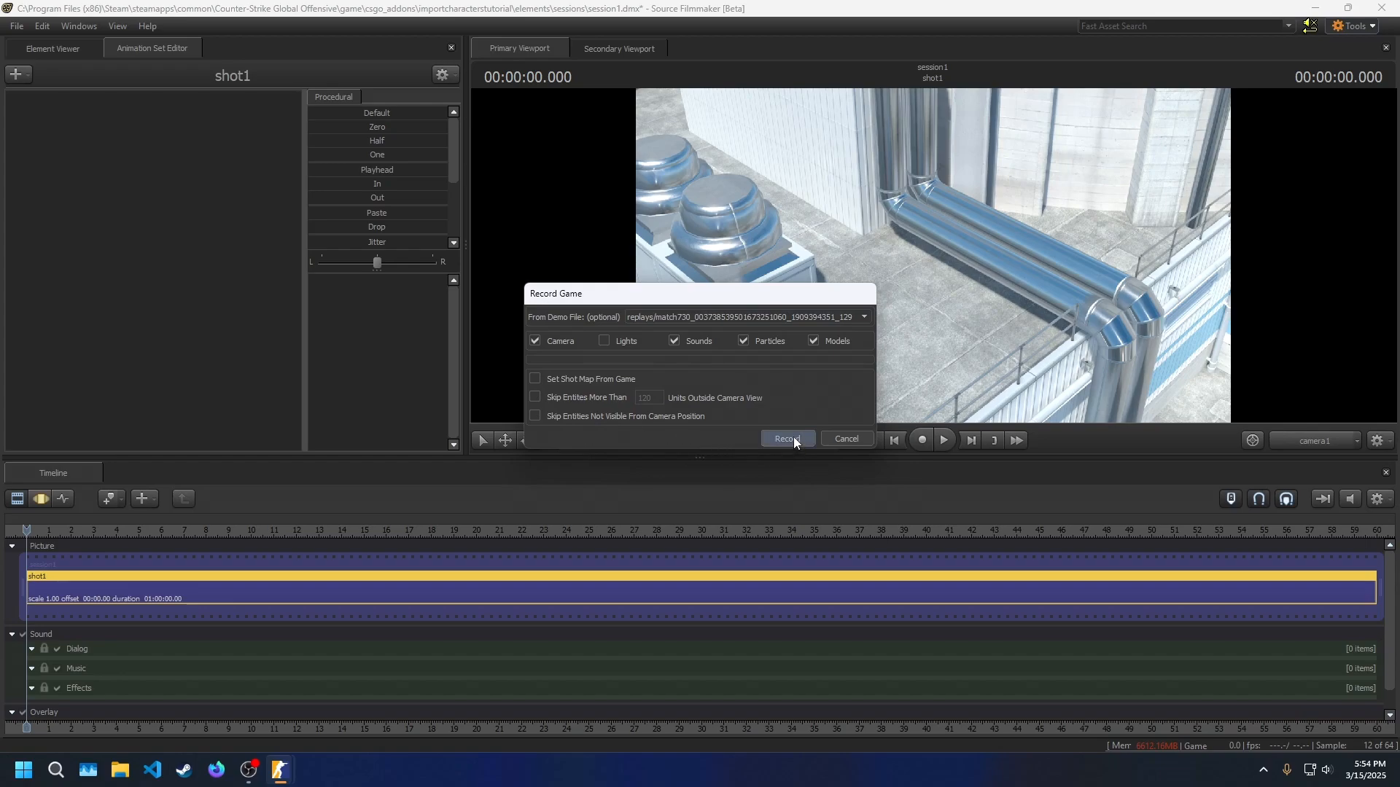
click(787, 438)
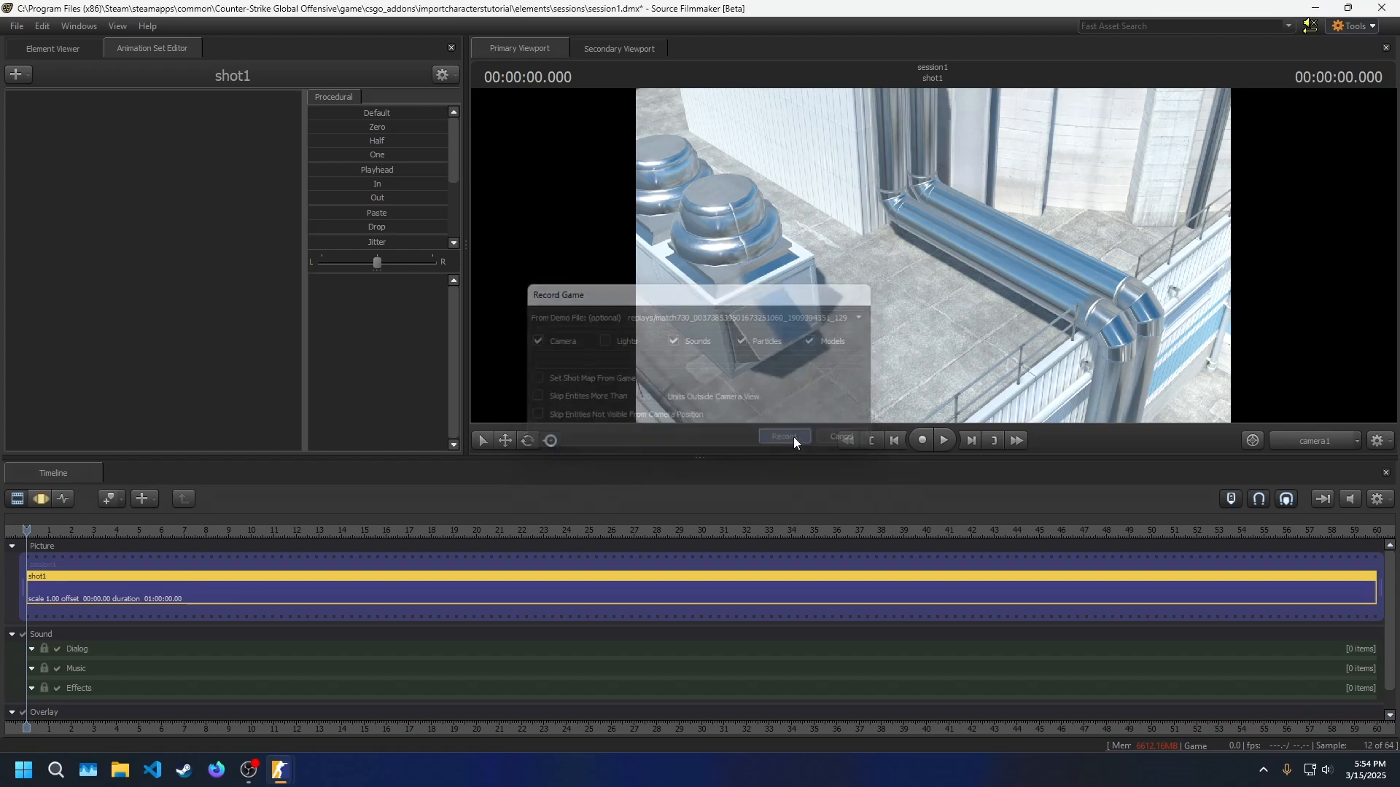
- Check the recorded Terrorist footage, then inspect the tm_phoenix model's attributes in the Element Viewer
click(782, 436)
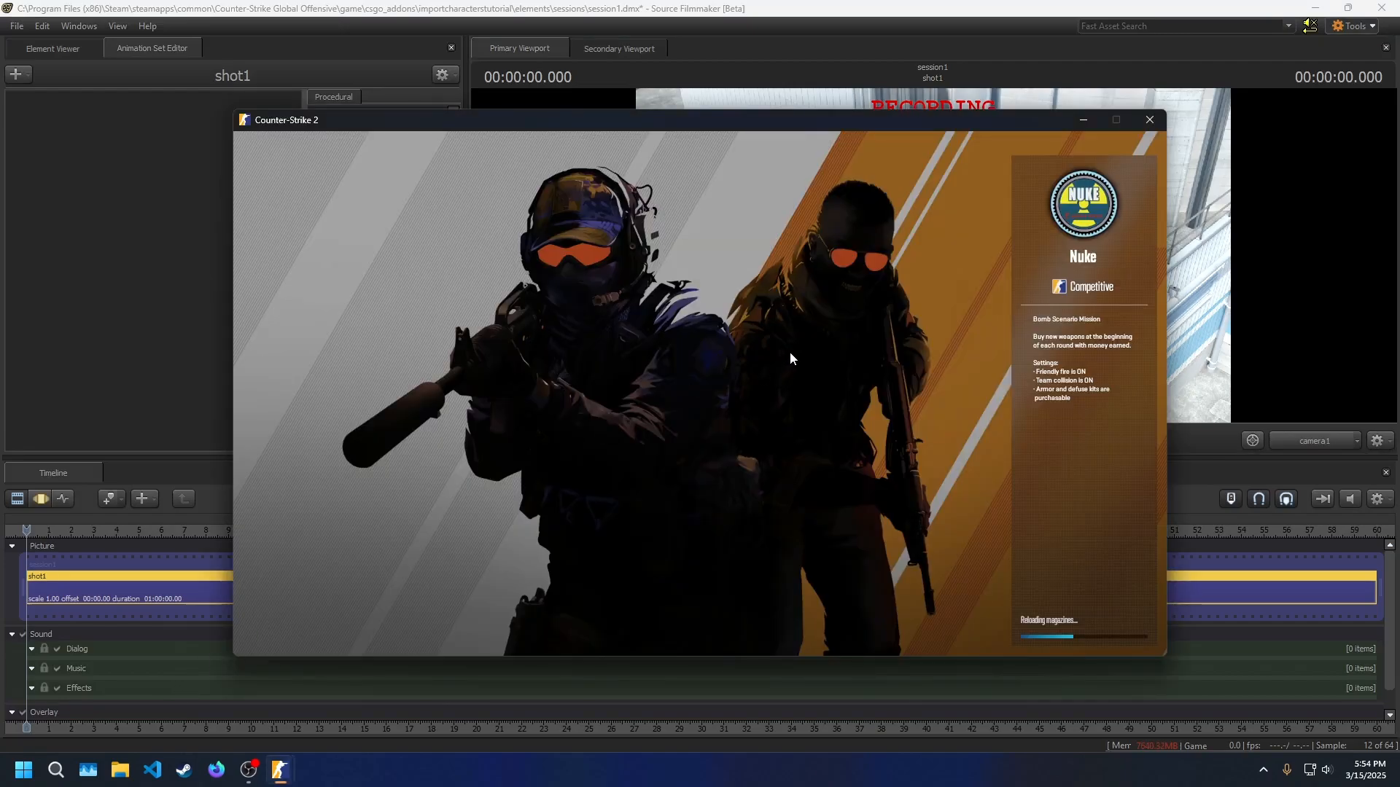
click(1149, 120)
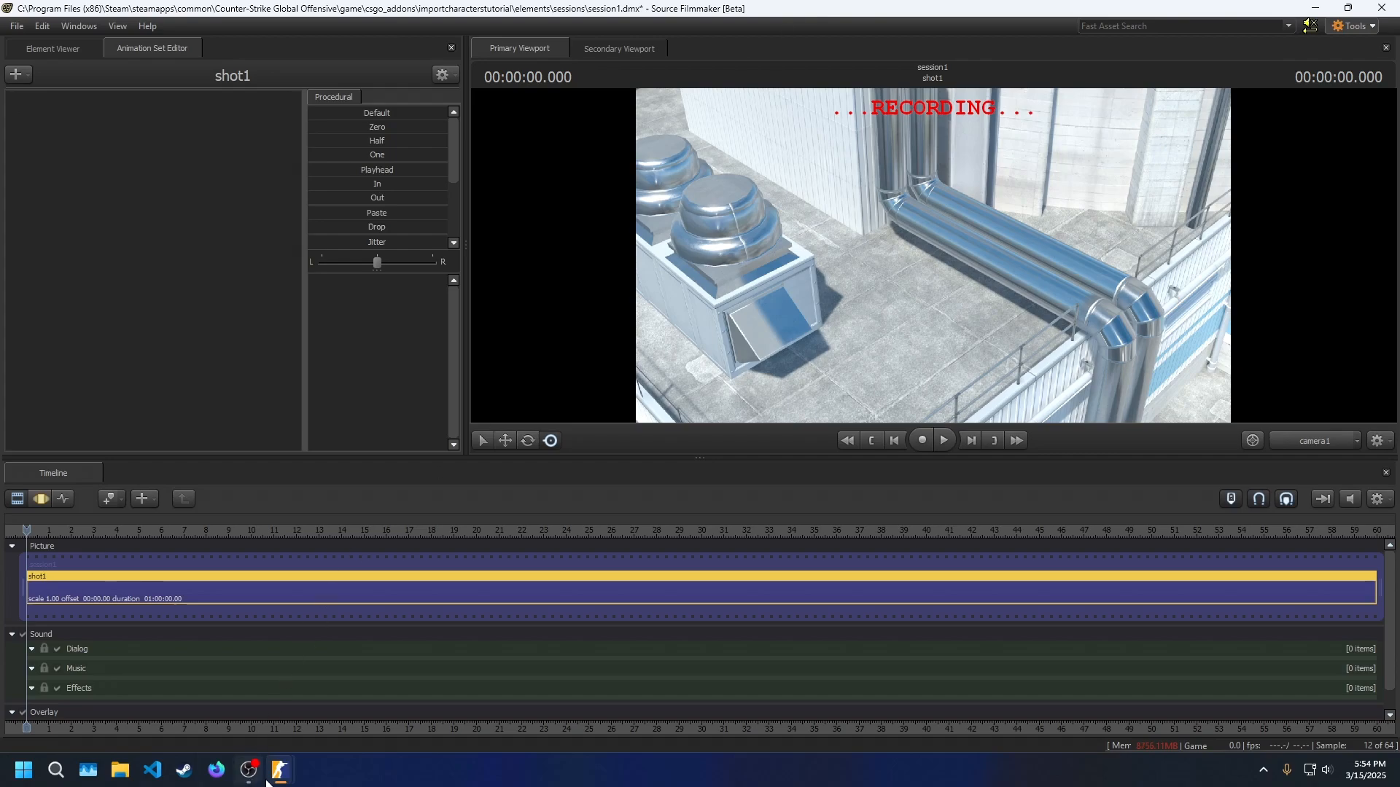
click(943, 439)
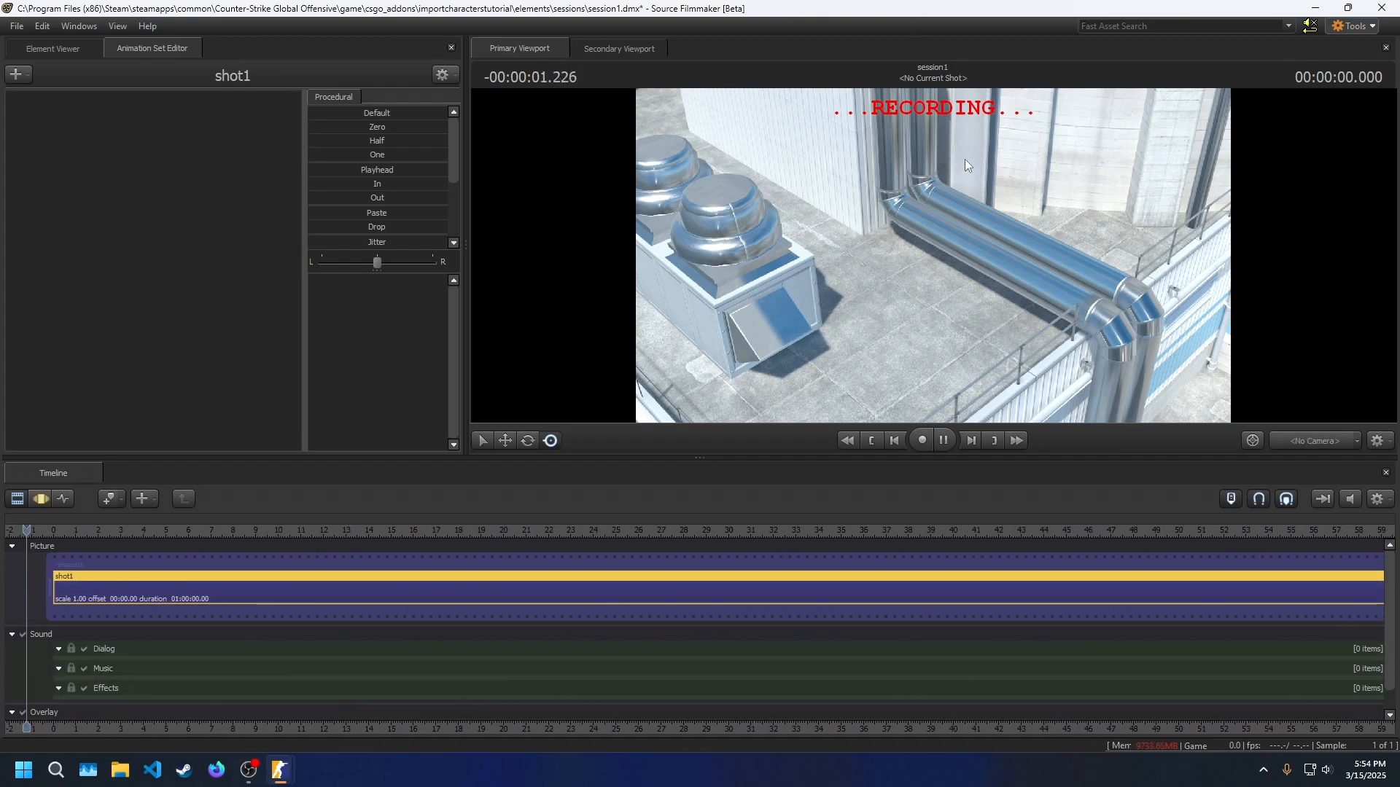
click(921, 439)
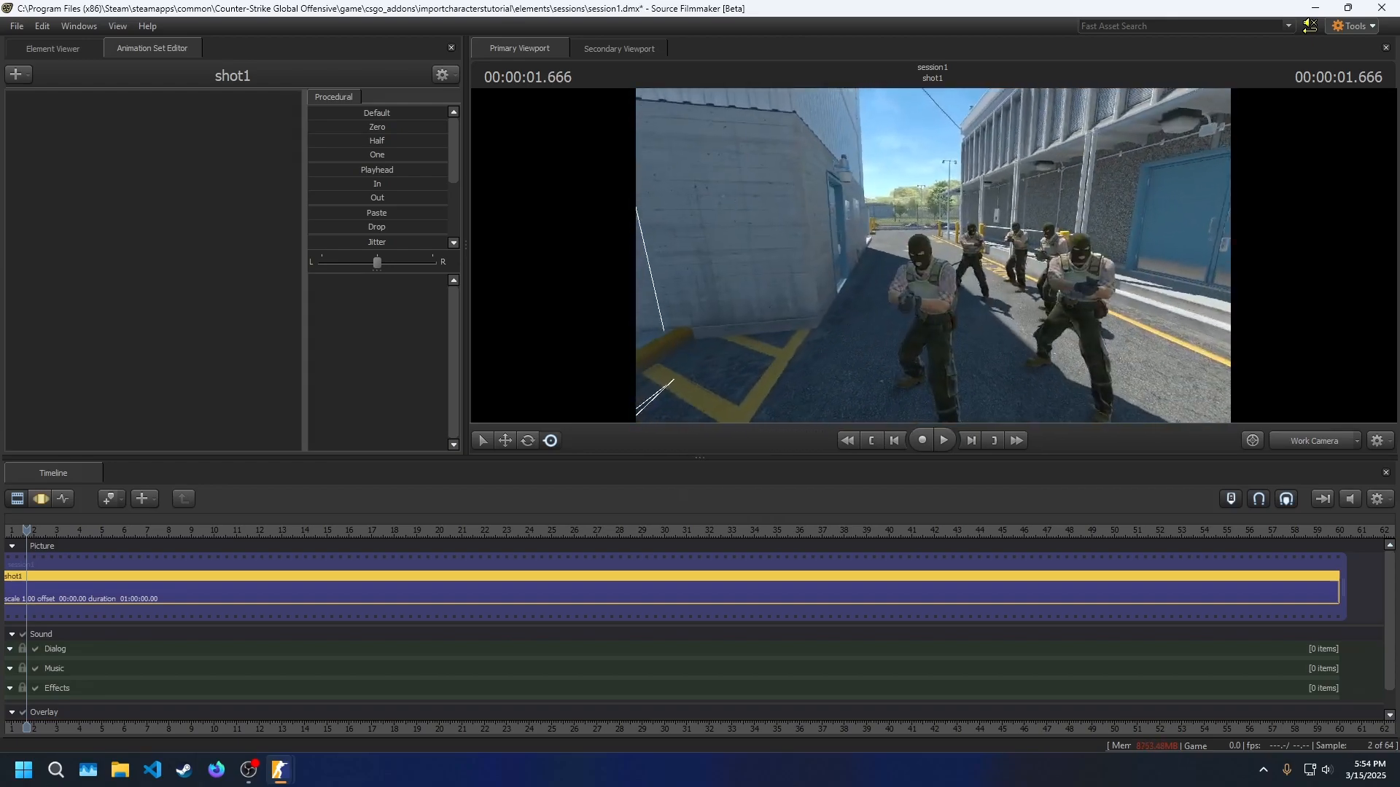
click(53, 48)
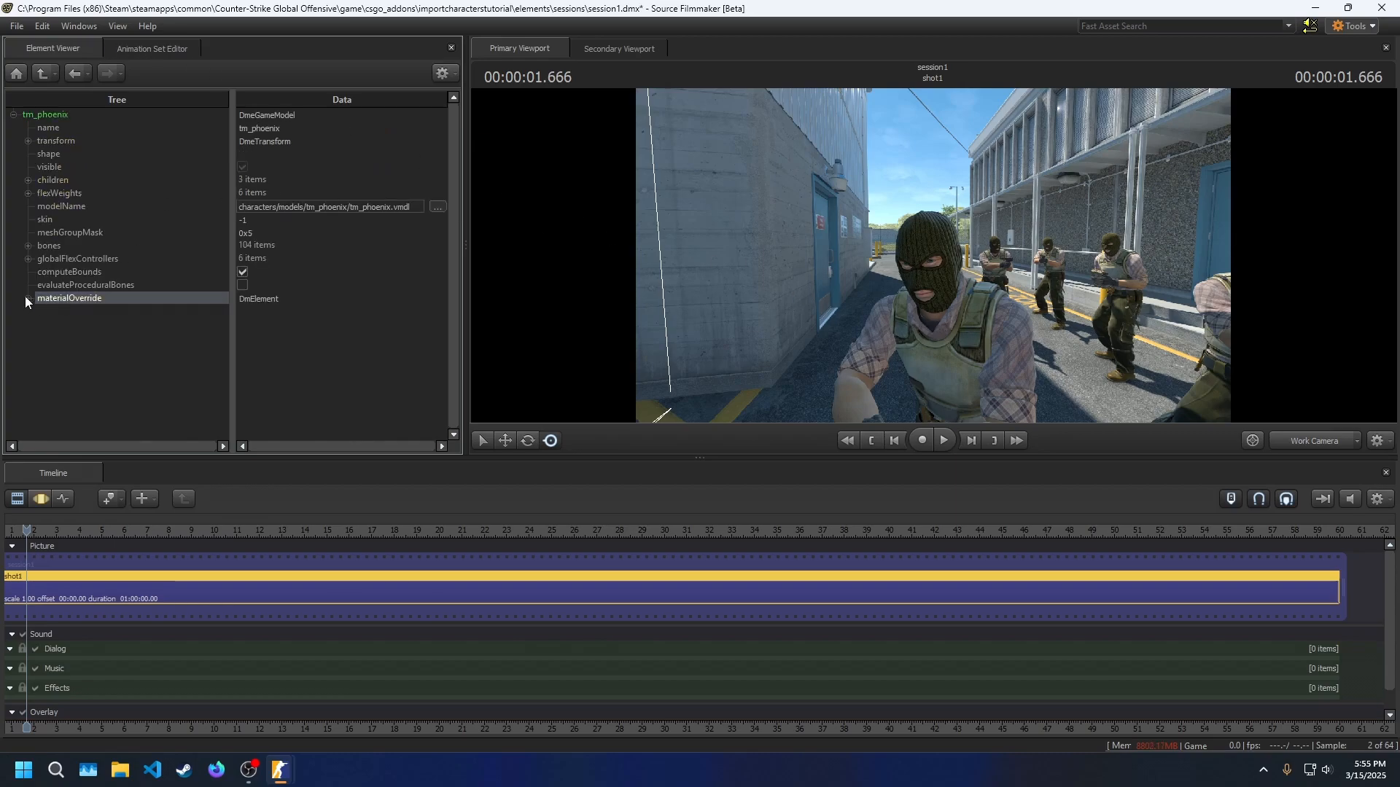
- Close the modified session without saving and reopen the original session.dmx
right_click(69, 297)
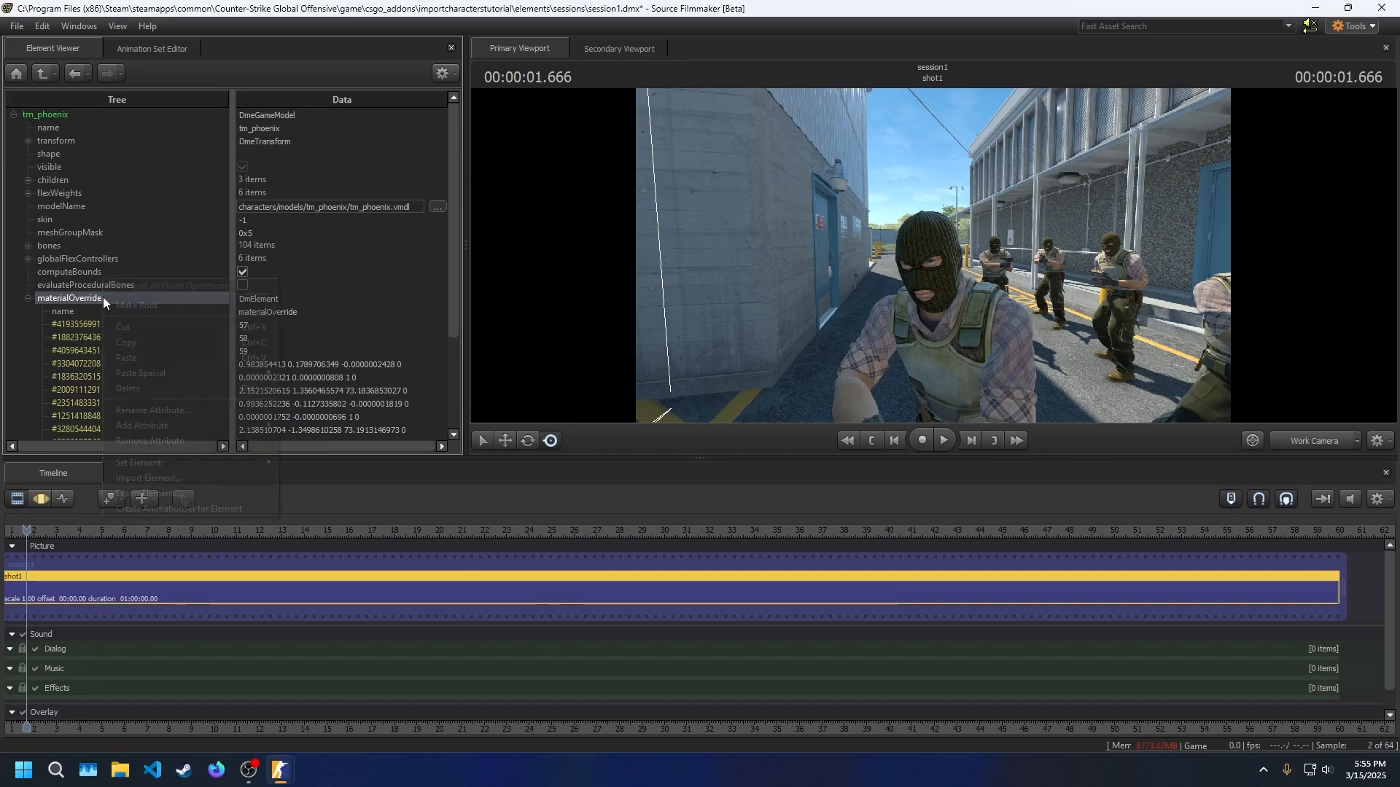
click(148, 477)
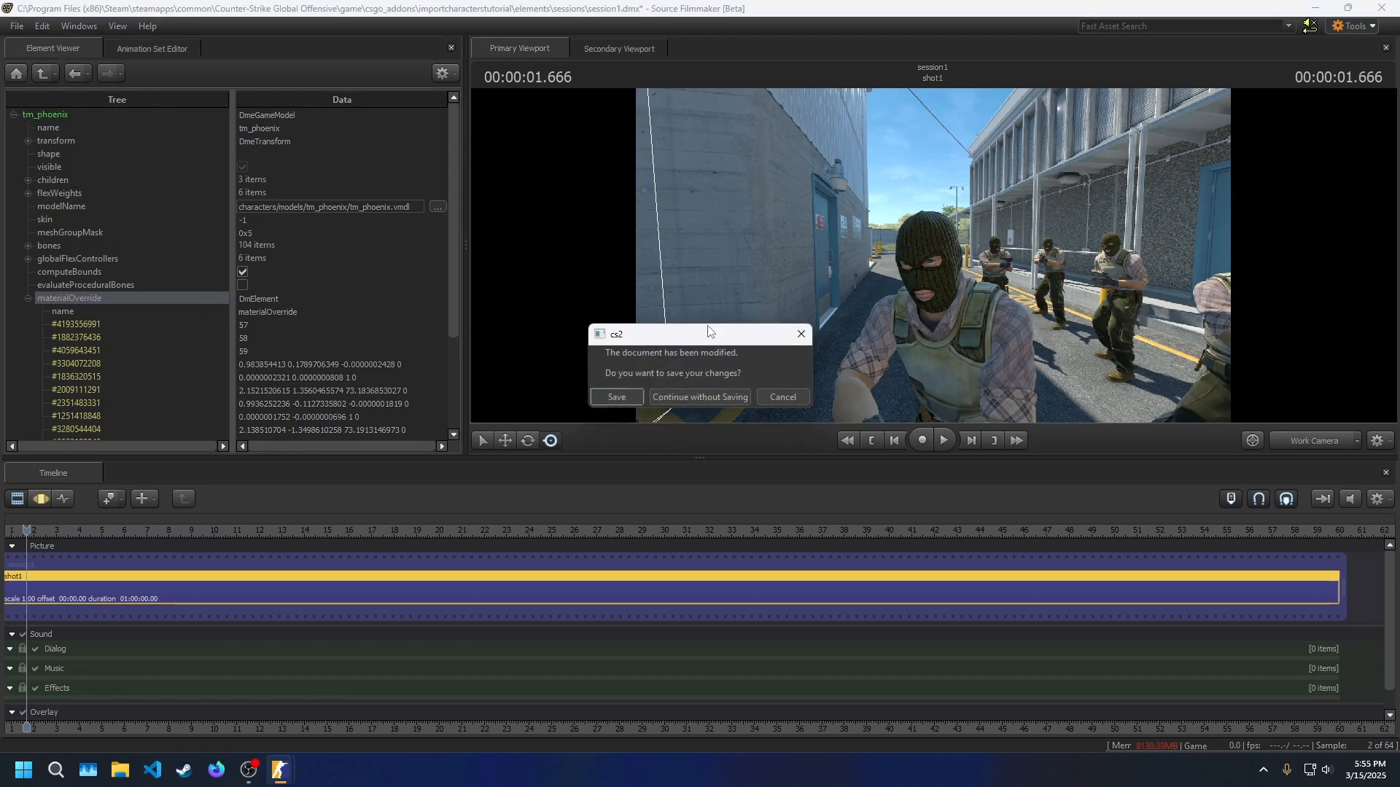
click(699, 397)
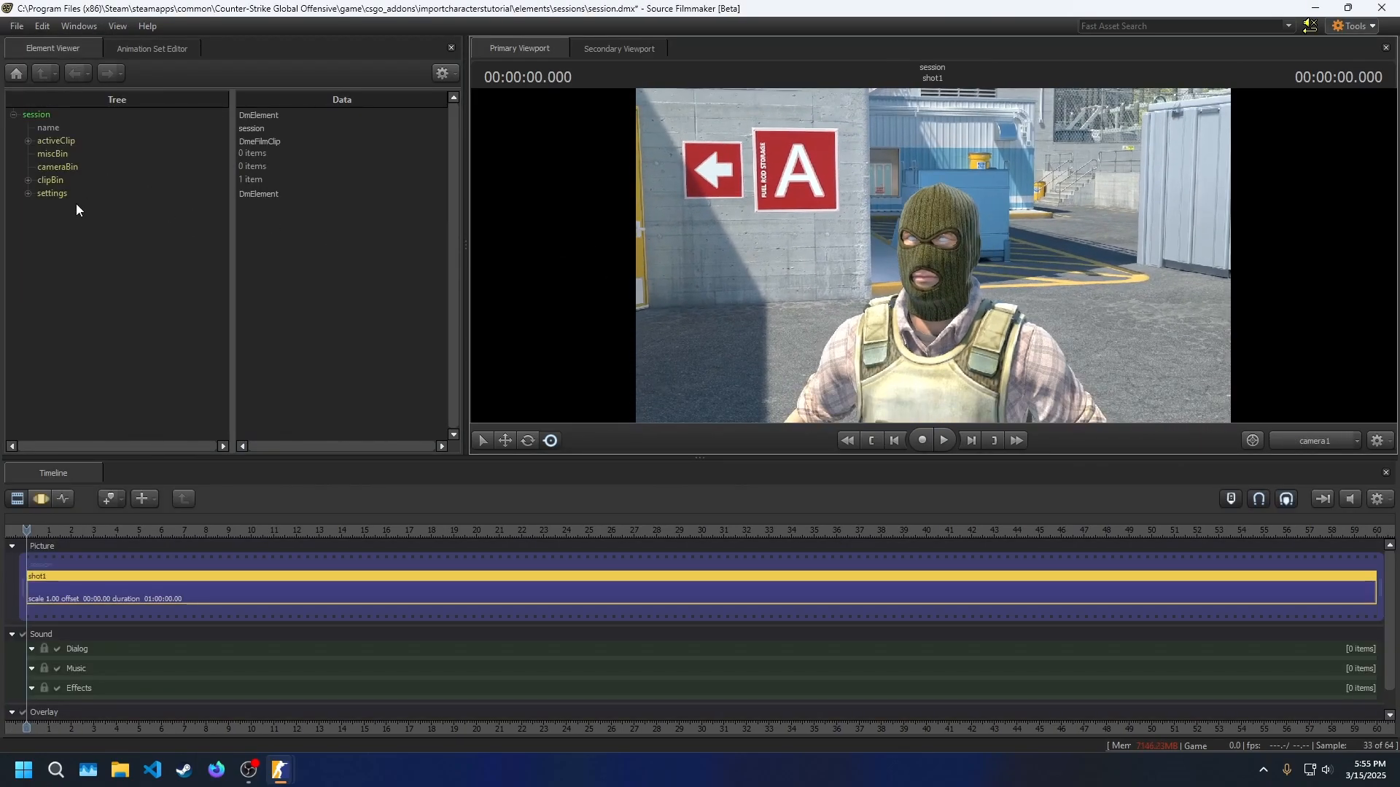
- Download default_phoenix_eye_values.dmx from the CS2 eye Elements Drive folder linked in the X post
click(215, 769)
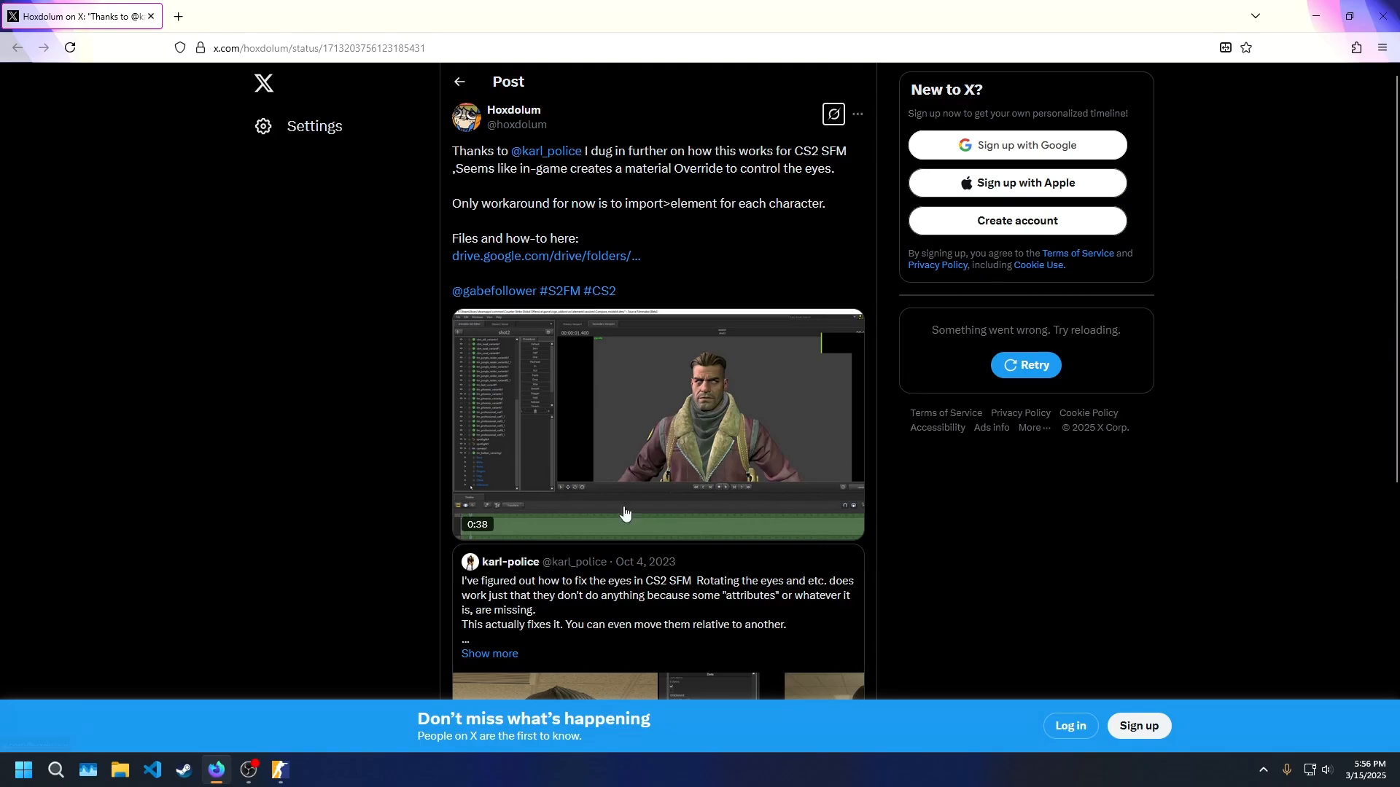
mouse_move(675, 295)
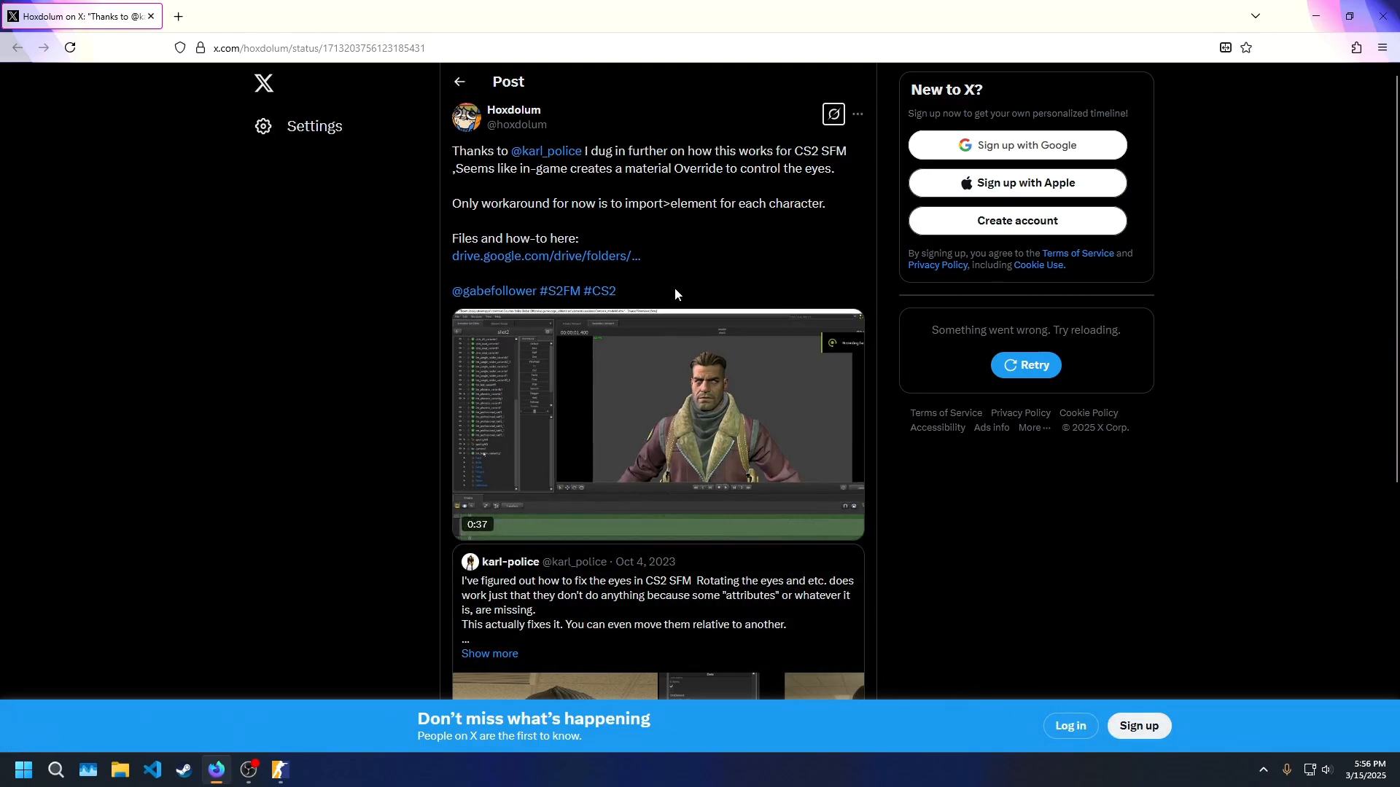
scroll(down, 3)
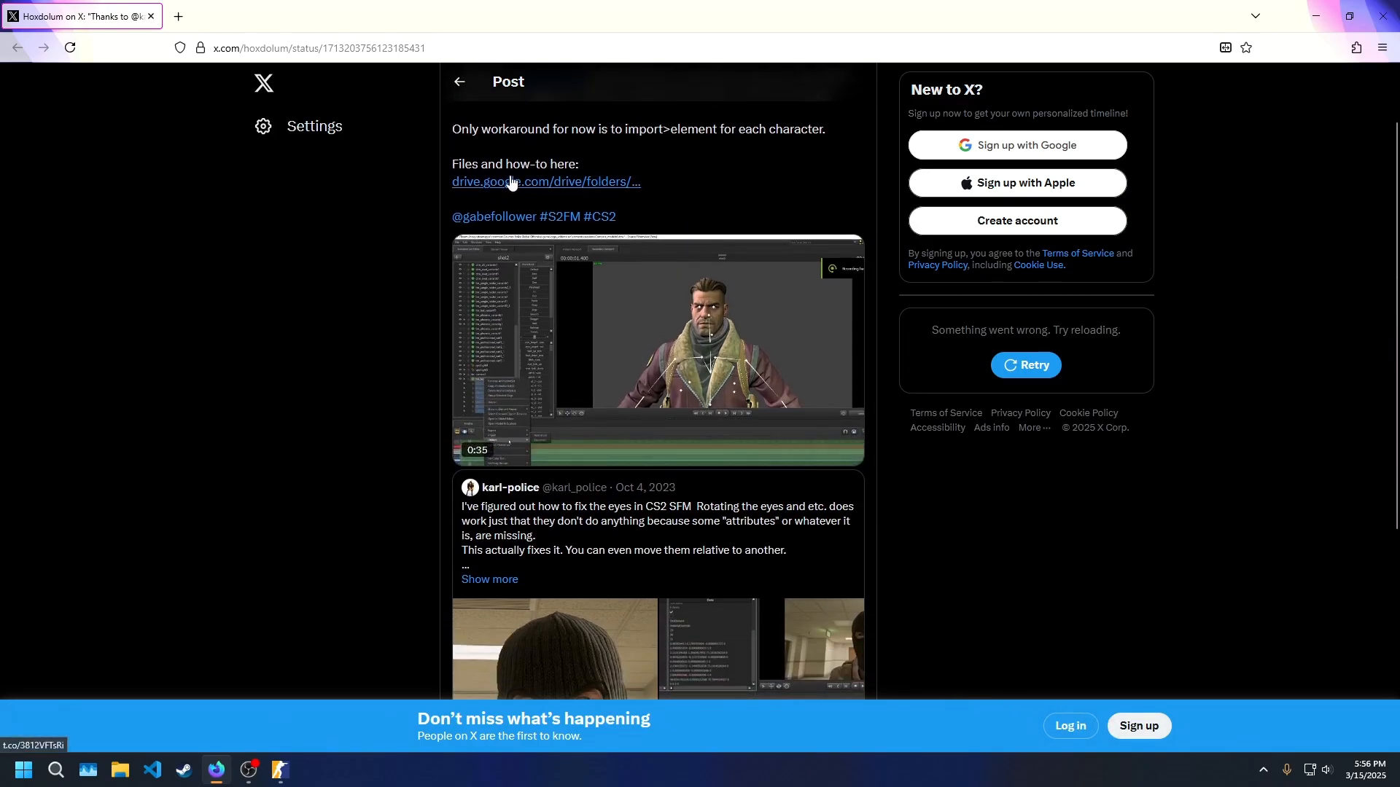
scroll(up, 3)
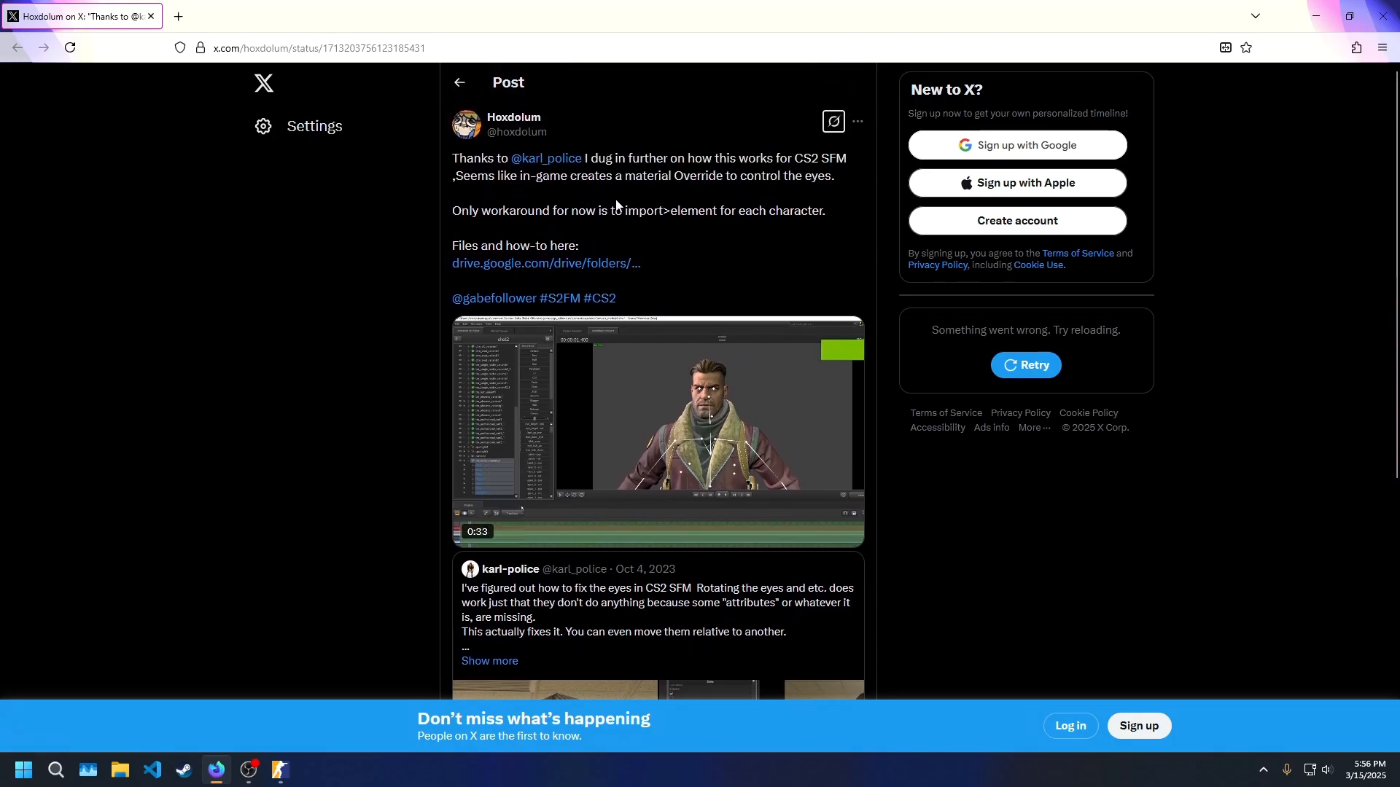
click(546, 262)
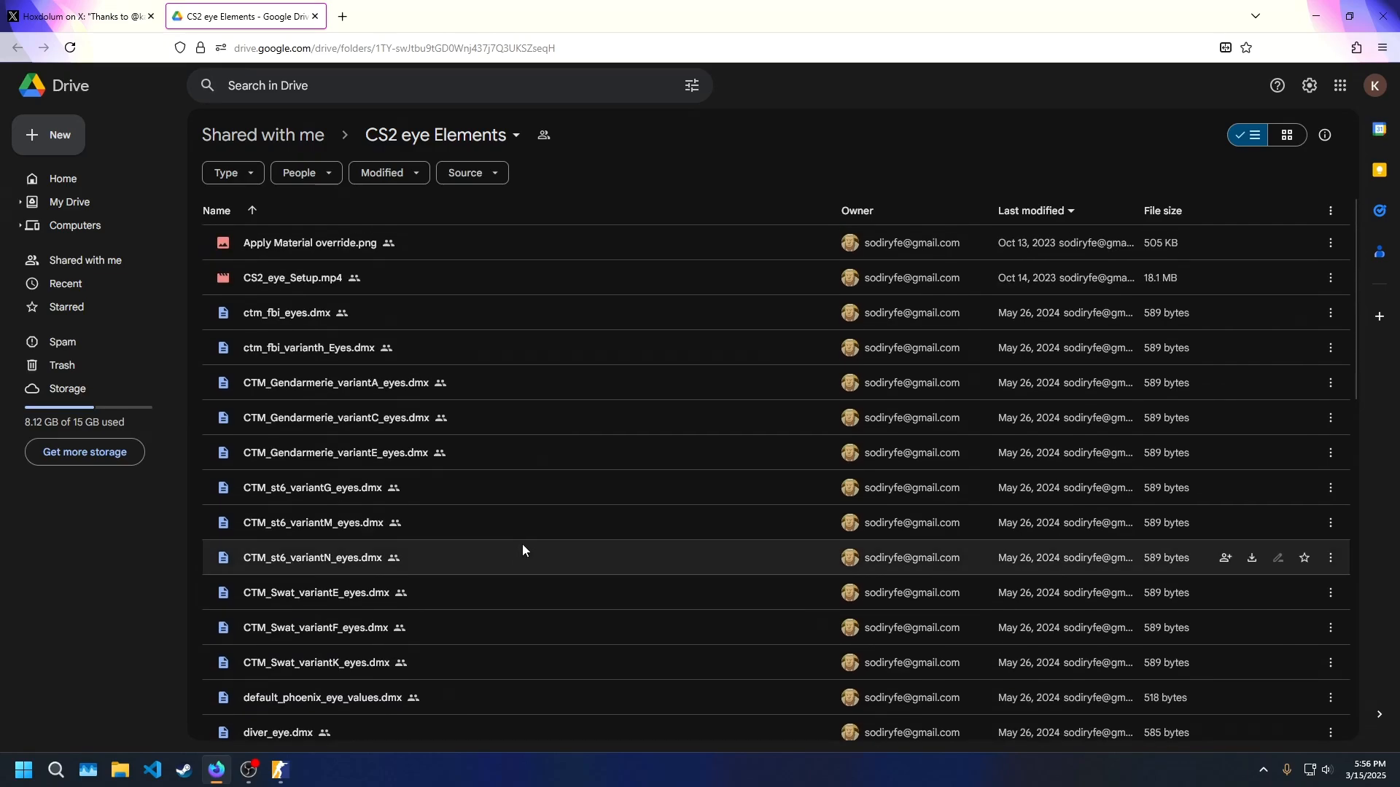
mouse_move(323, 278)
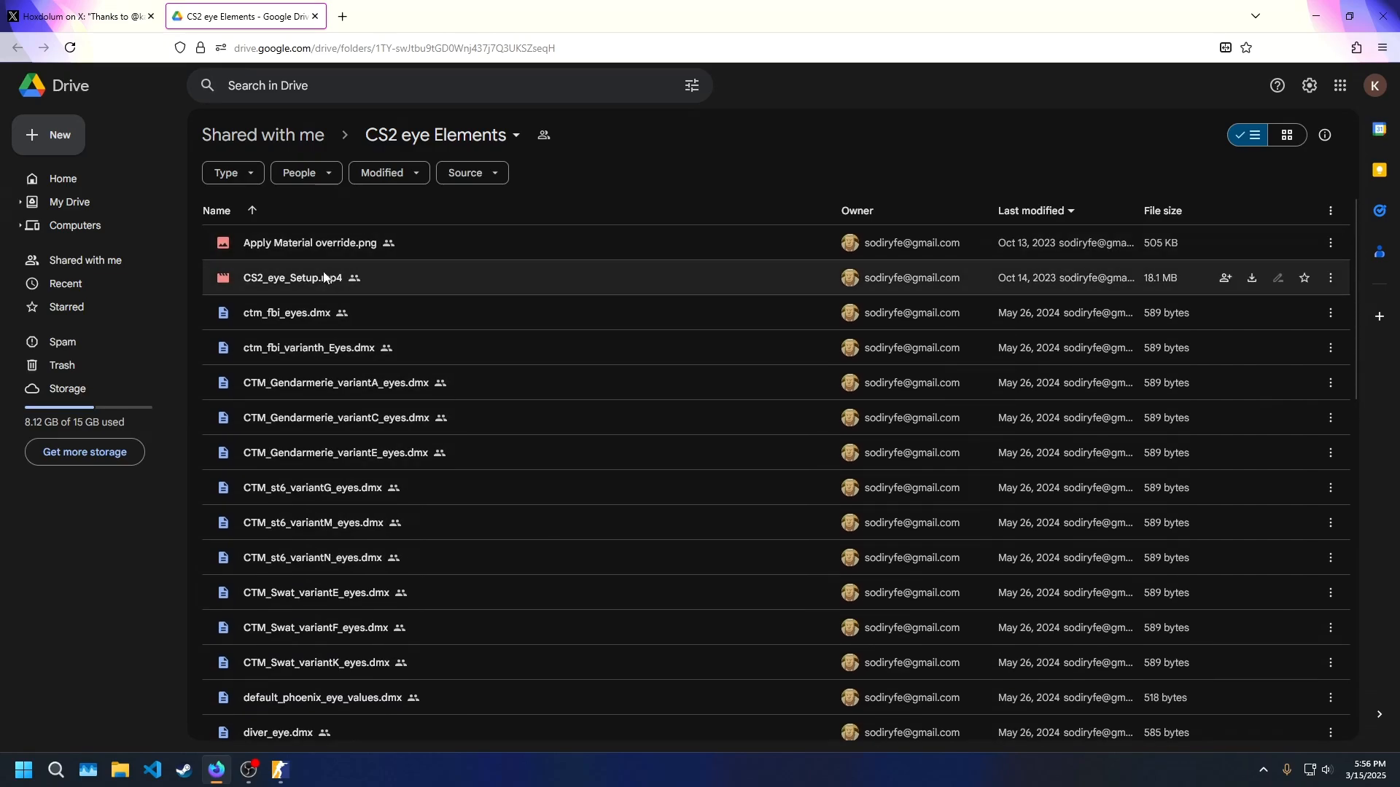
scroll(down, 3)
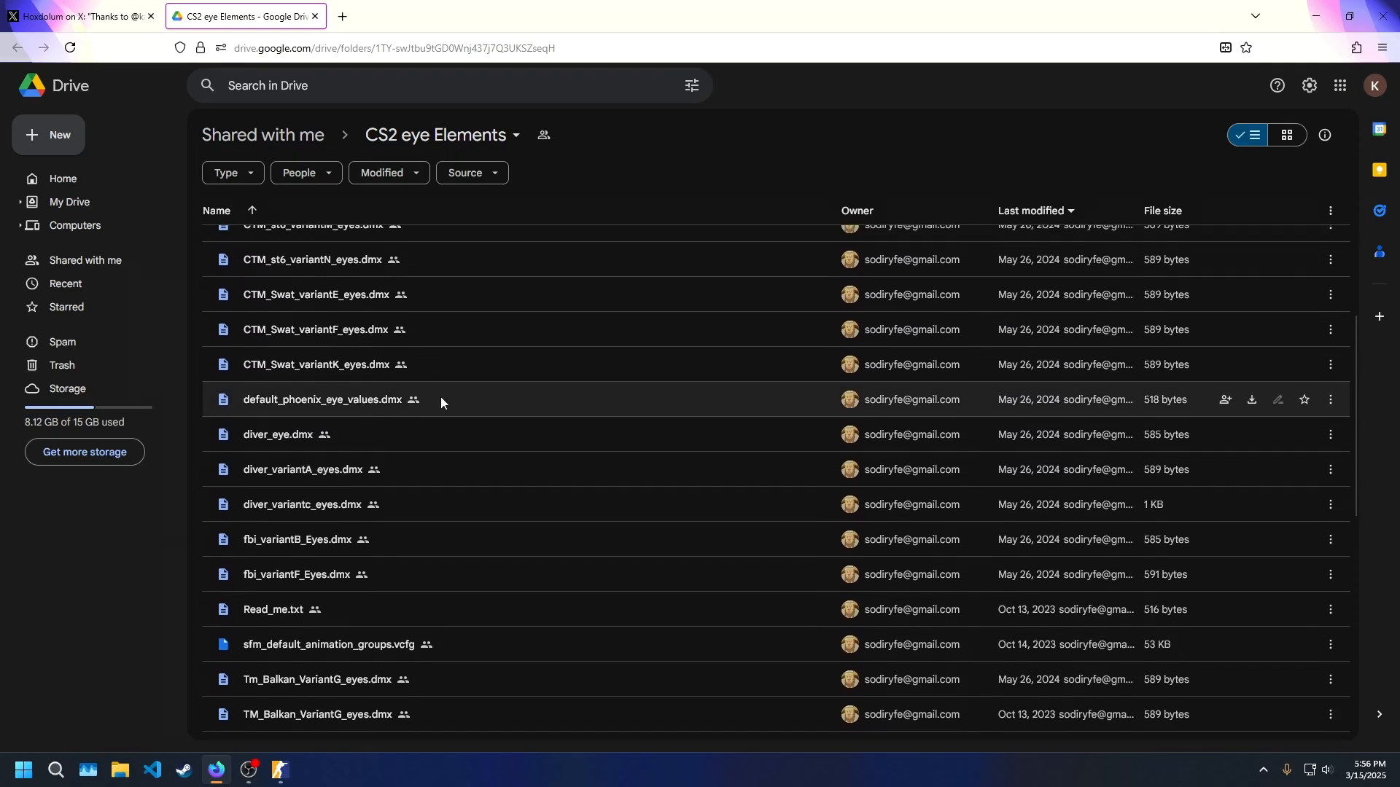
mouse_move(1251, 399)
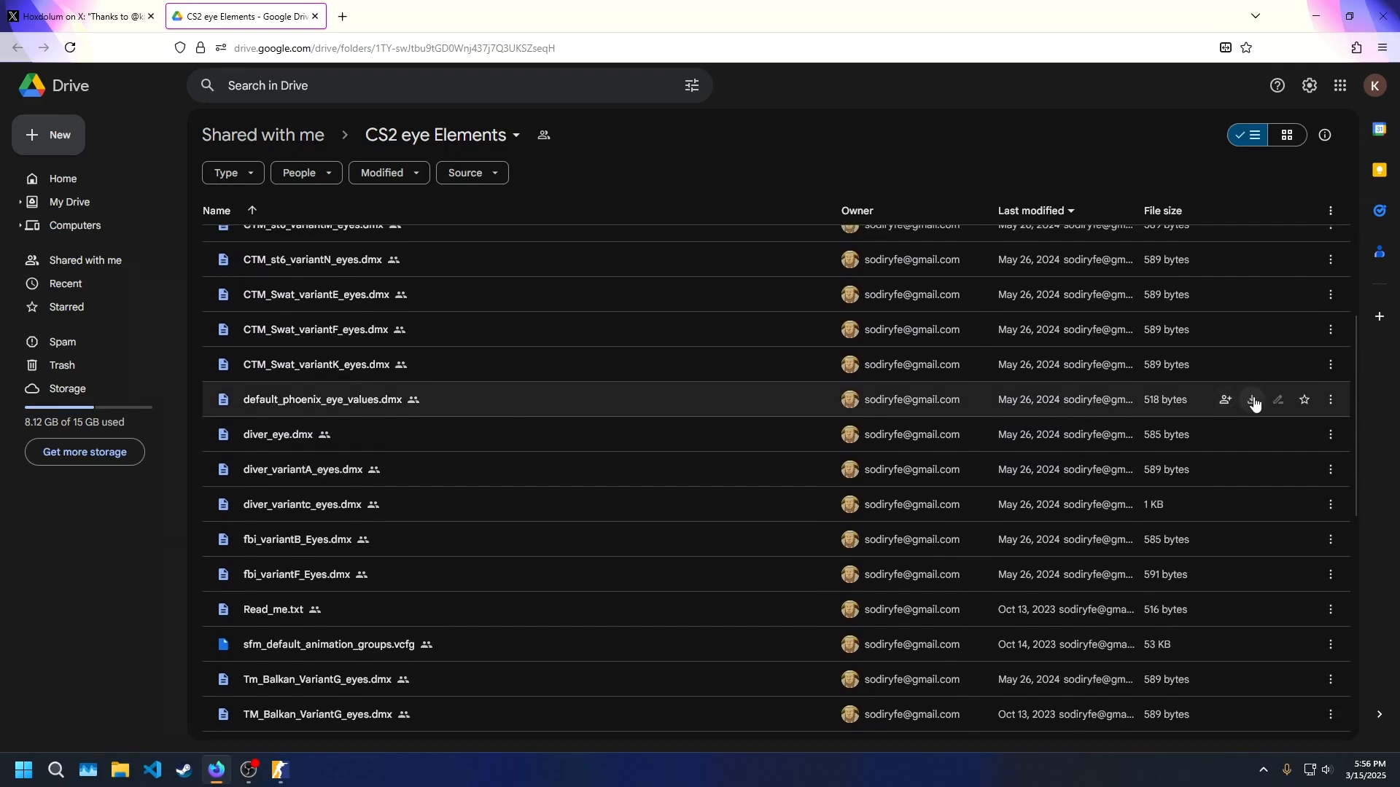
click(1251, 401)
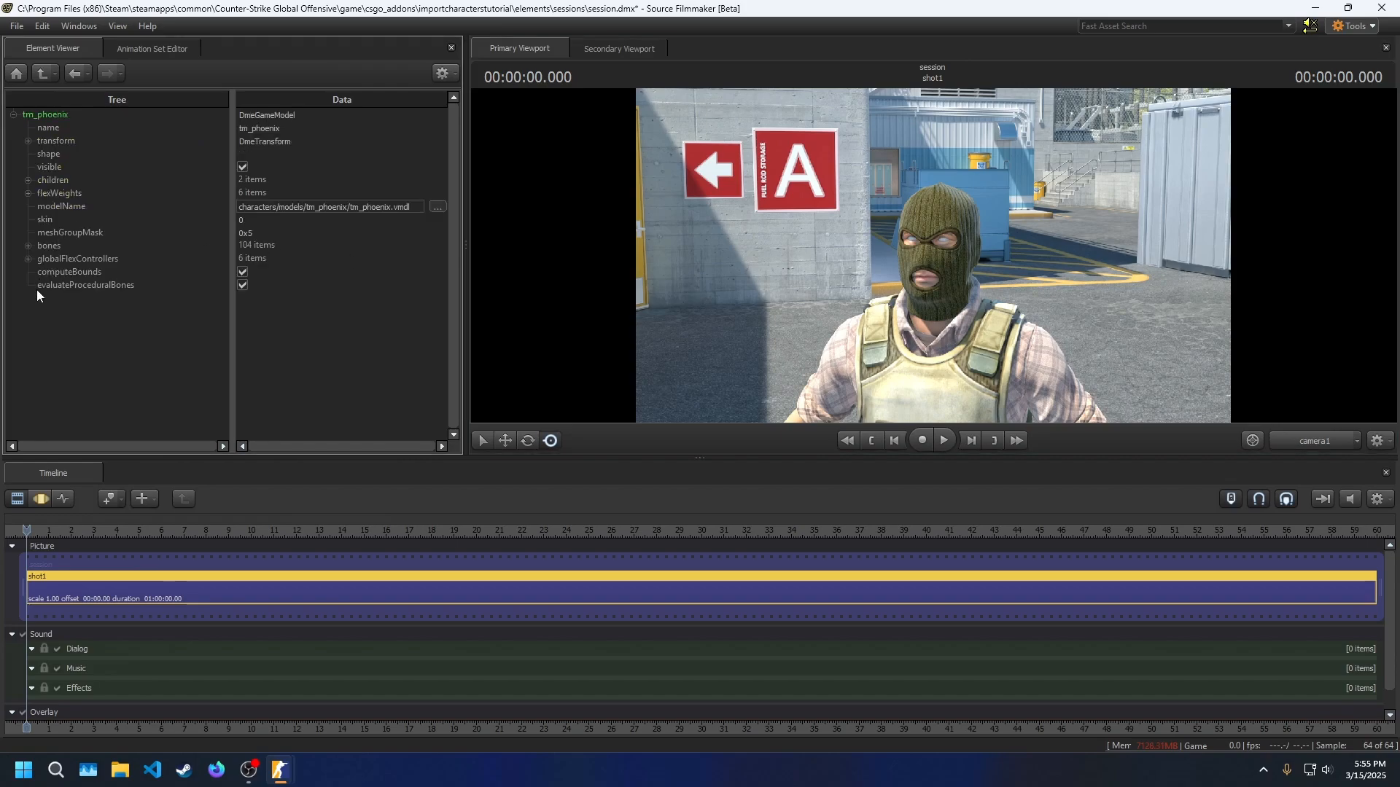
mouse_move(150, 55)
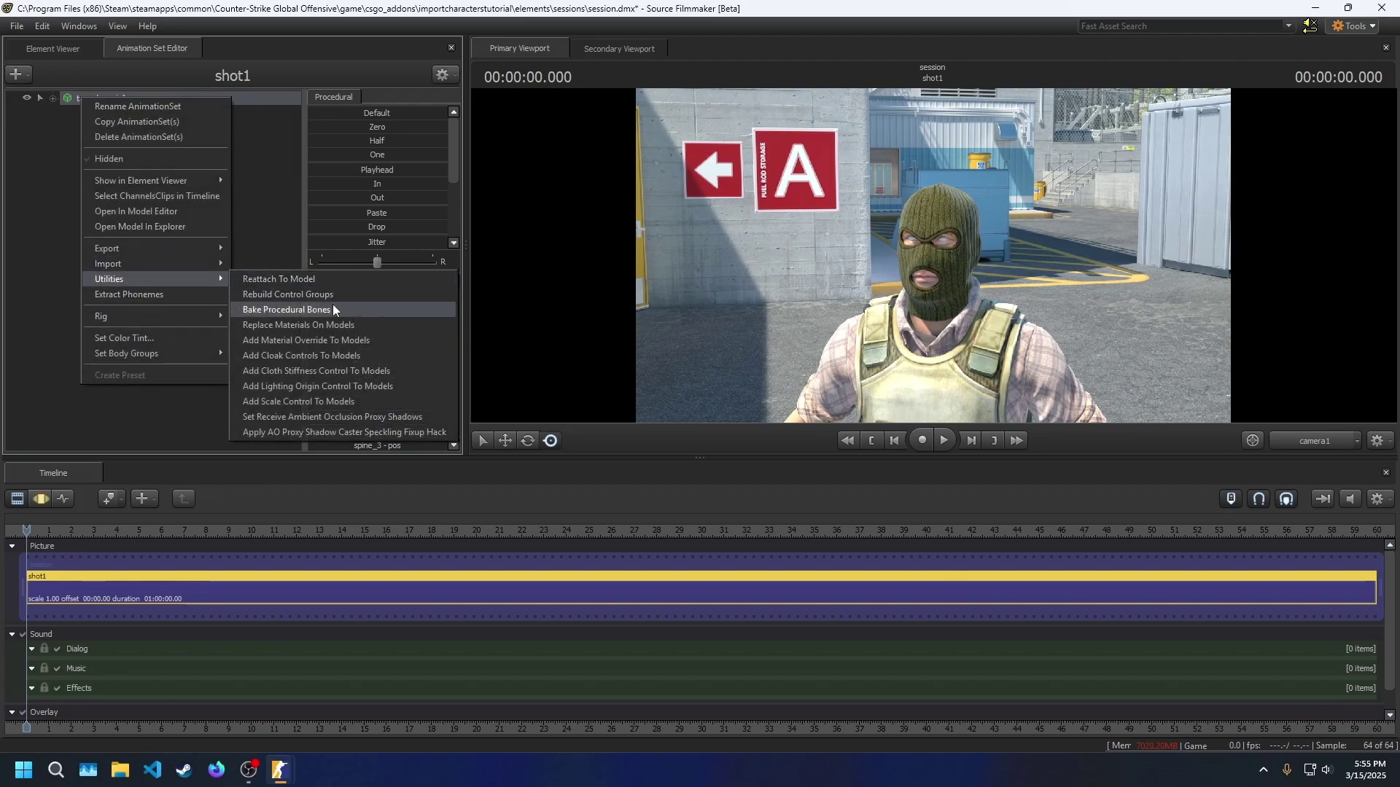
mouse_move(319, 340)
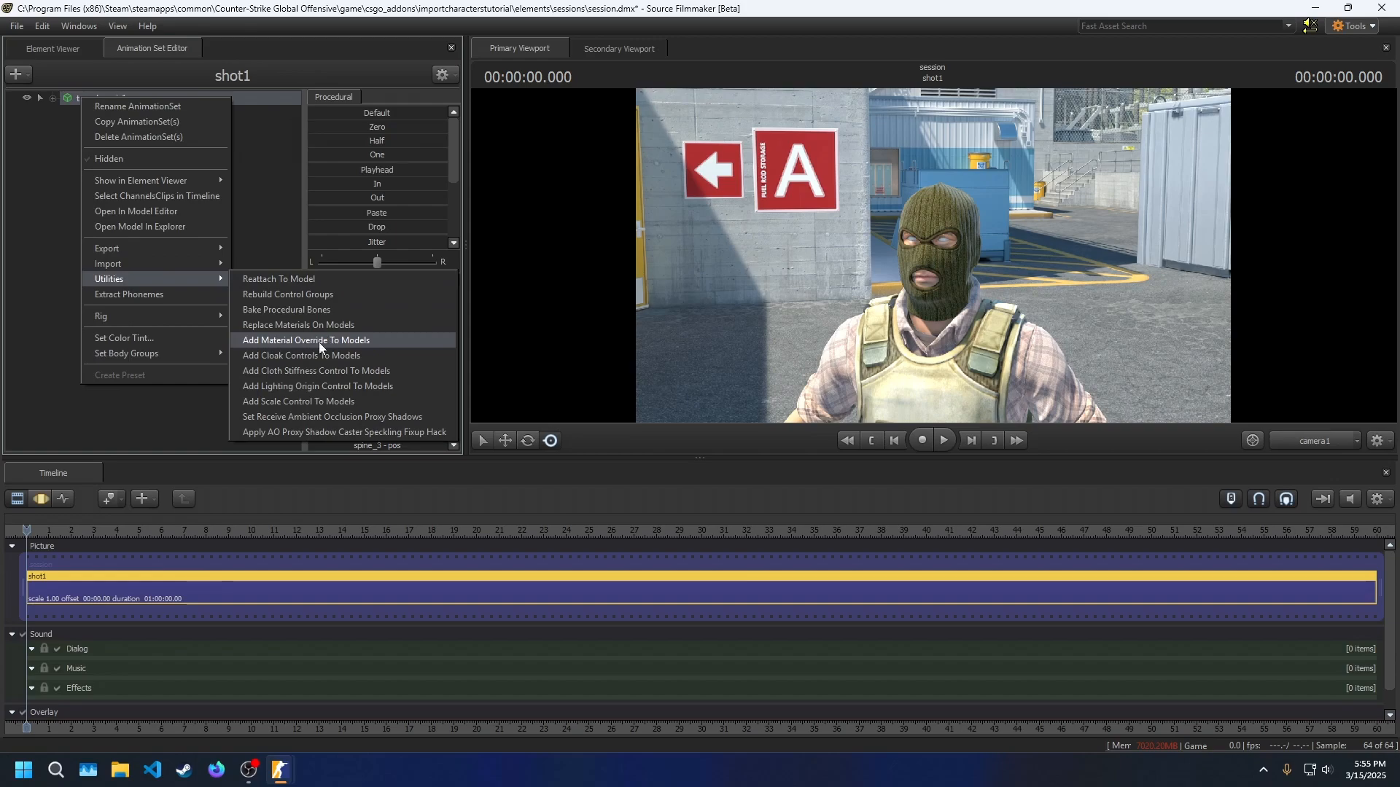
- Add a material override to tm_phoenix and import phoenix_eyes.dmx into materialOverride
click(305, 341)
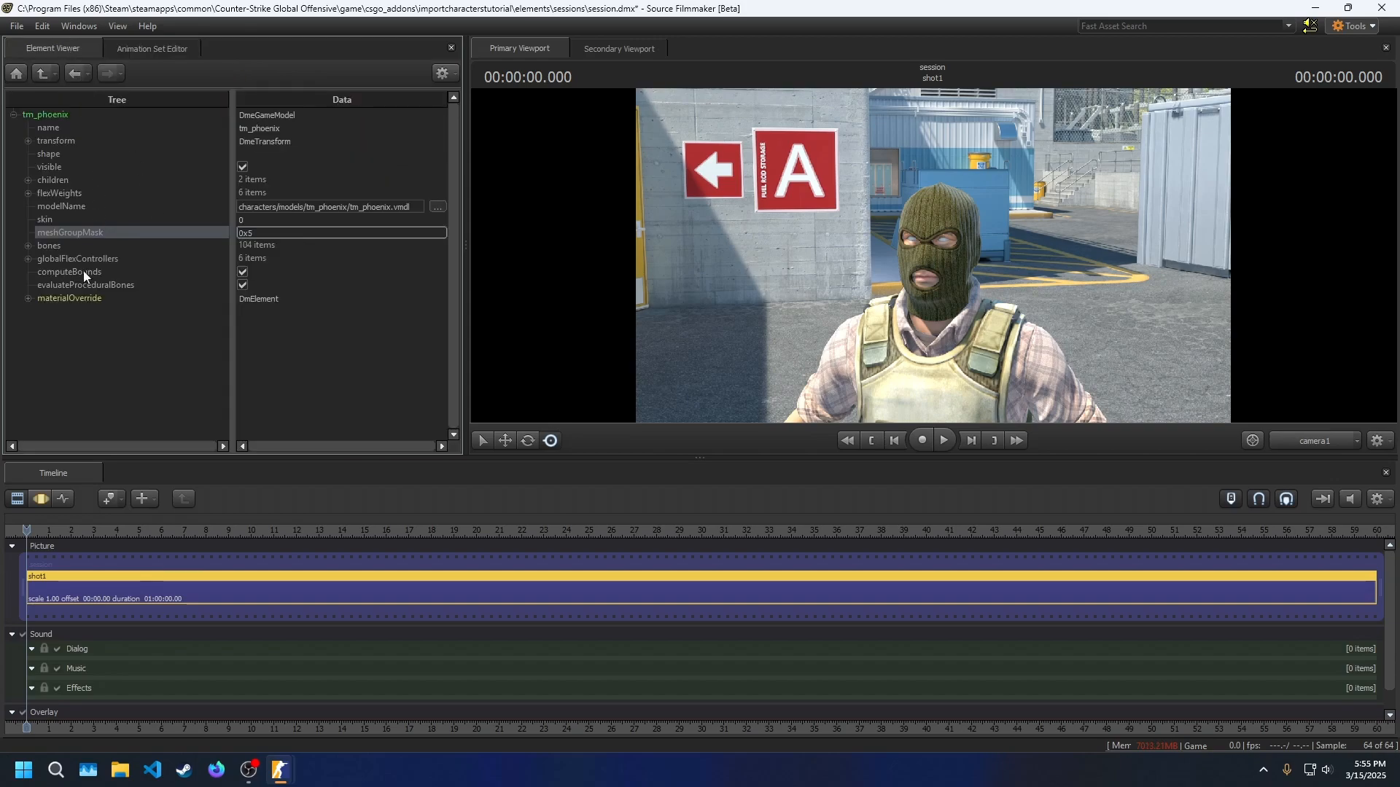
right_click(69, 298)
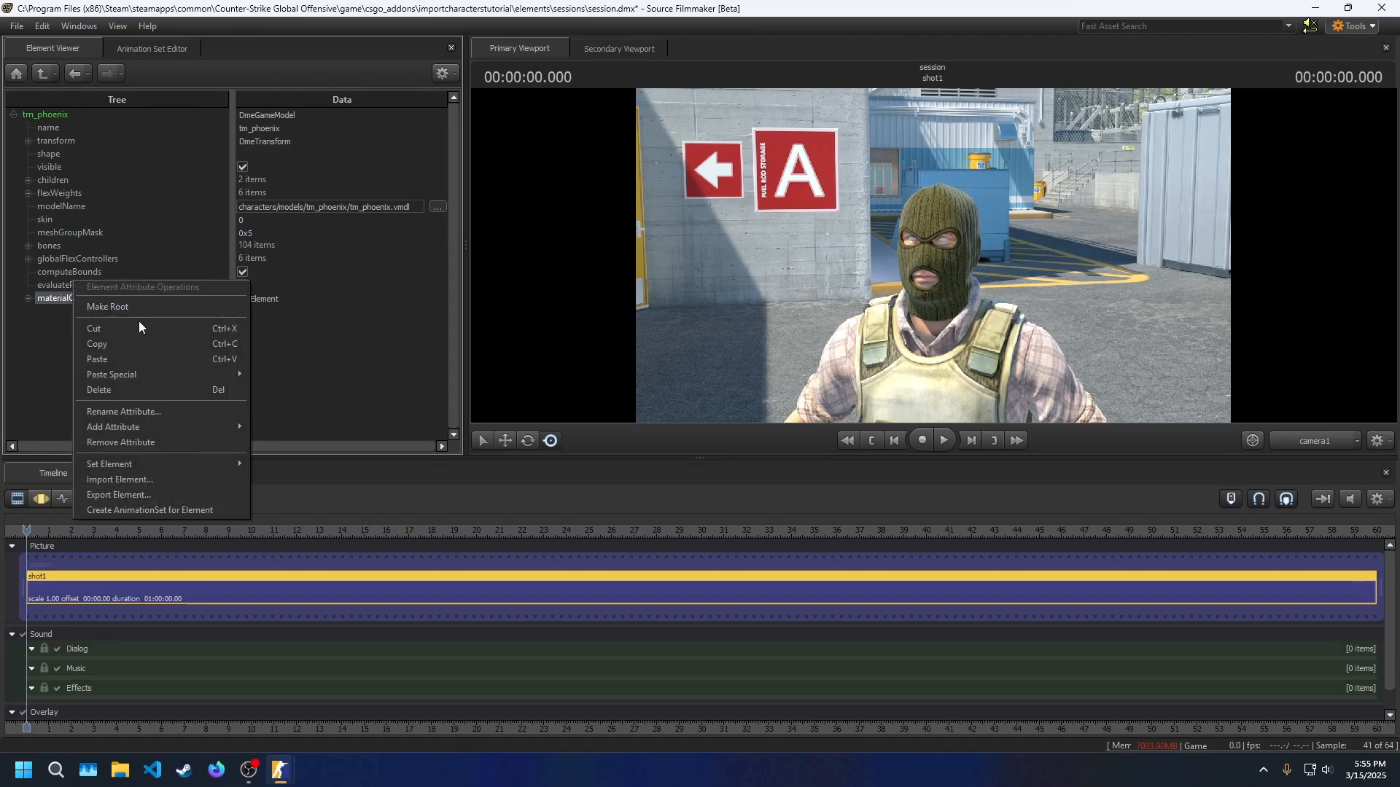
click(119, 479)
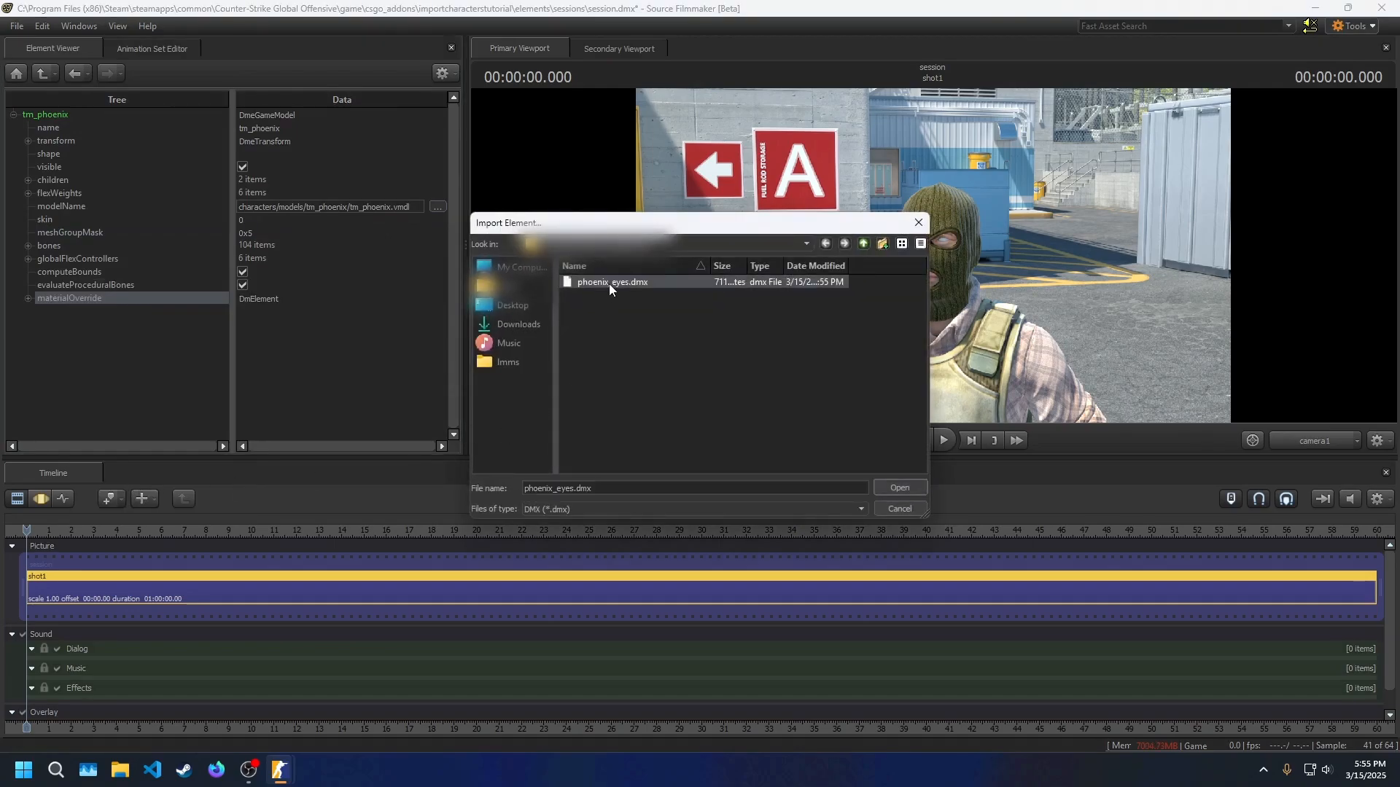
click(898, 488)
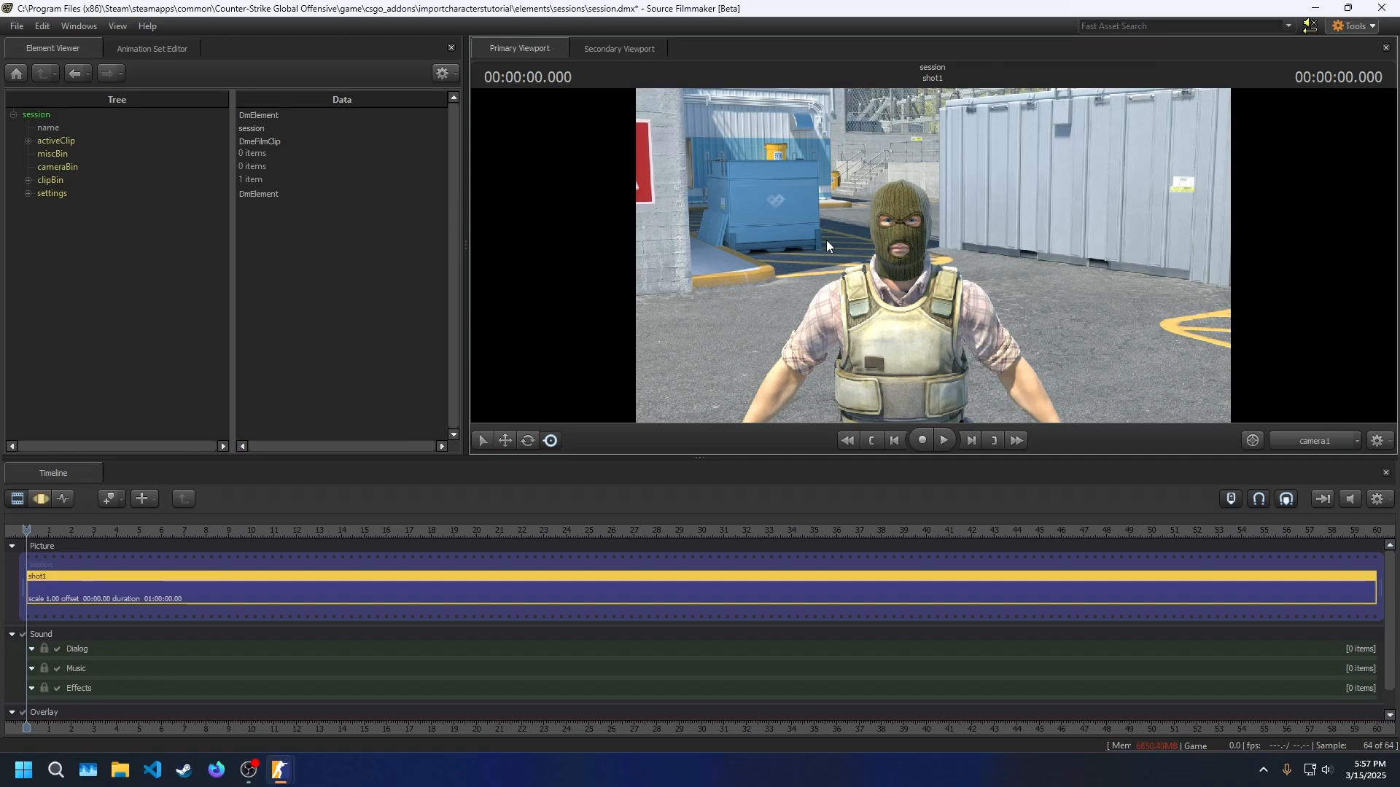
mouse_move(406, 230)
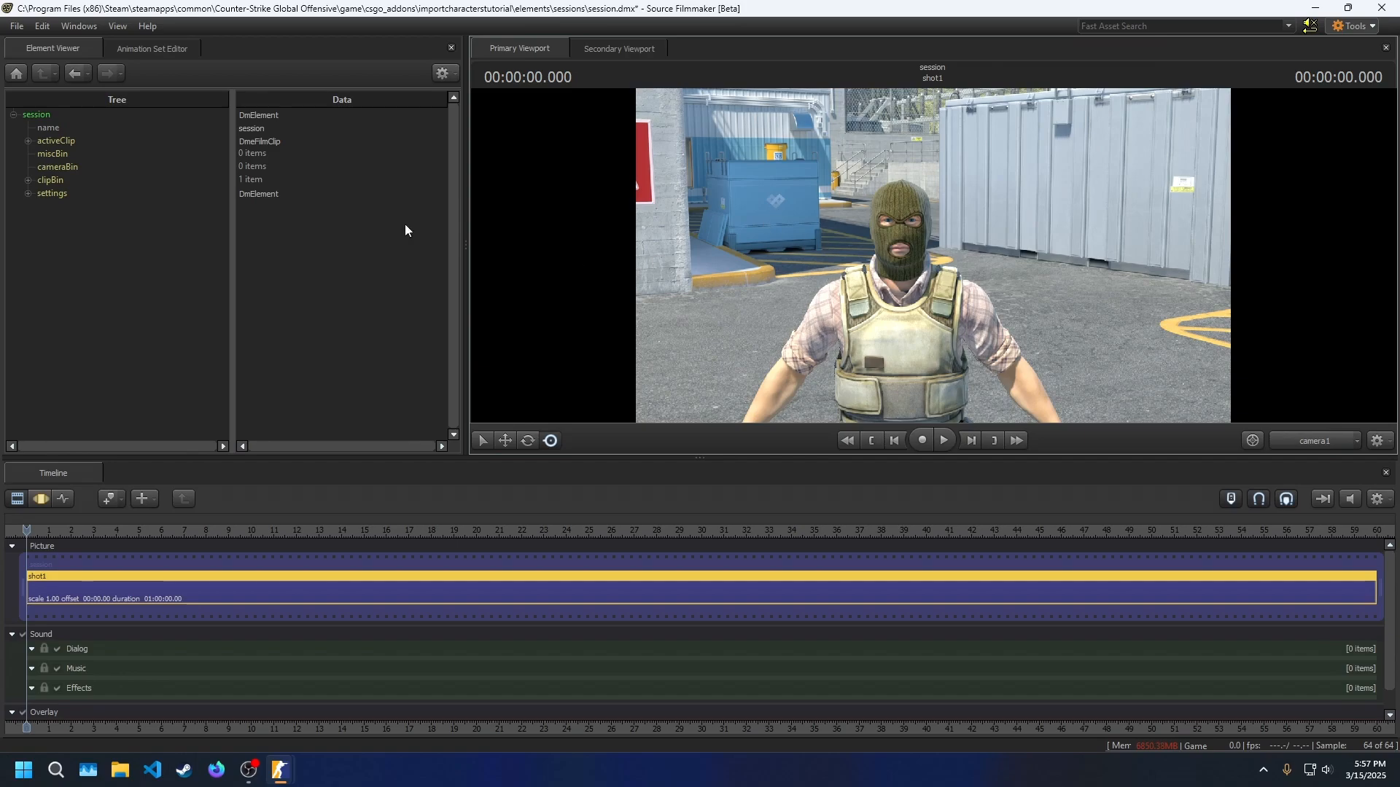
- Show the Animation Set Editor, switch the timeline to the Graph Editor, and pick Rotate
click(151, 48)
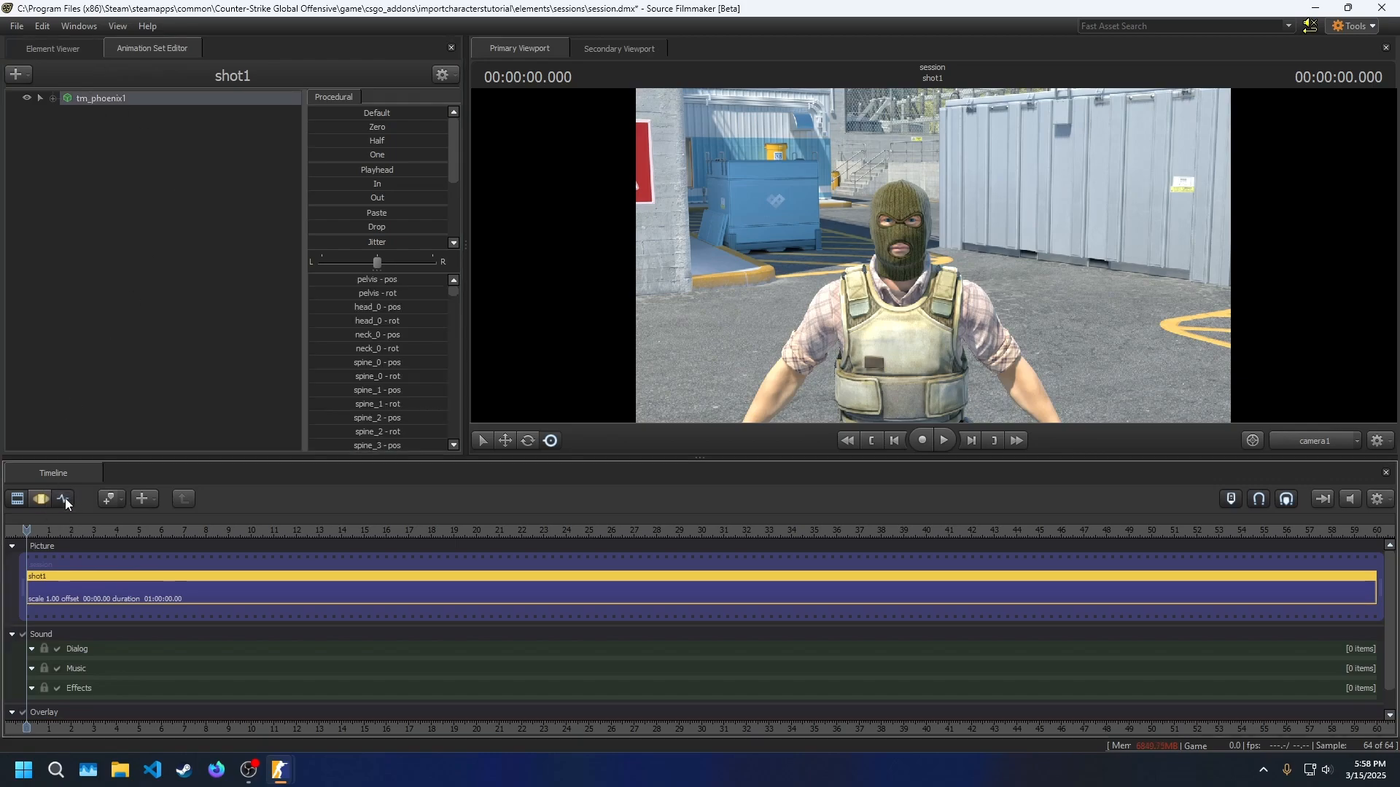
click(61, 498)
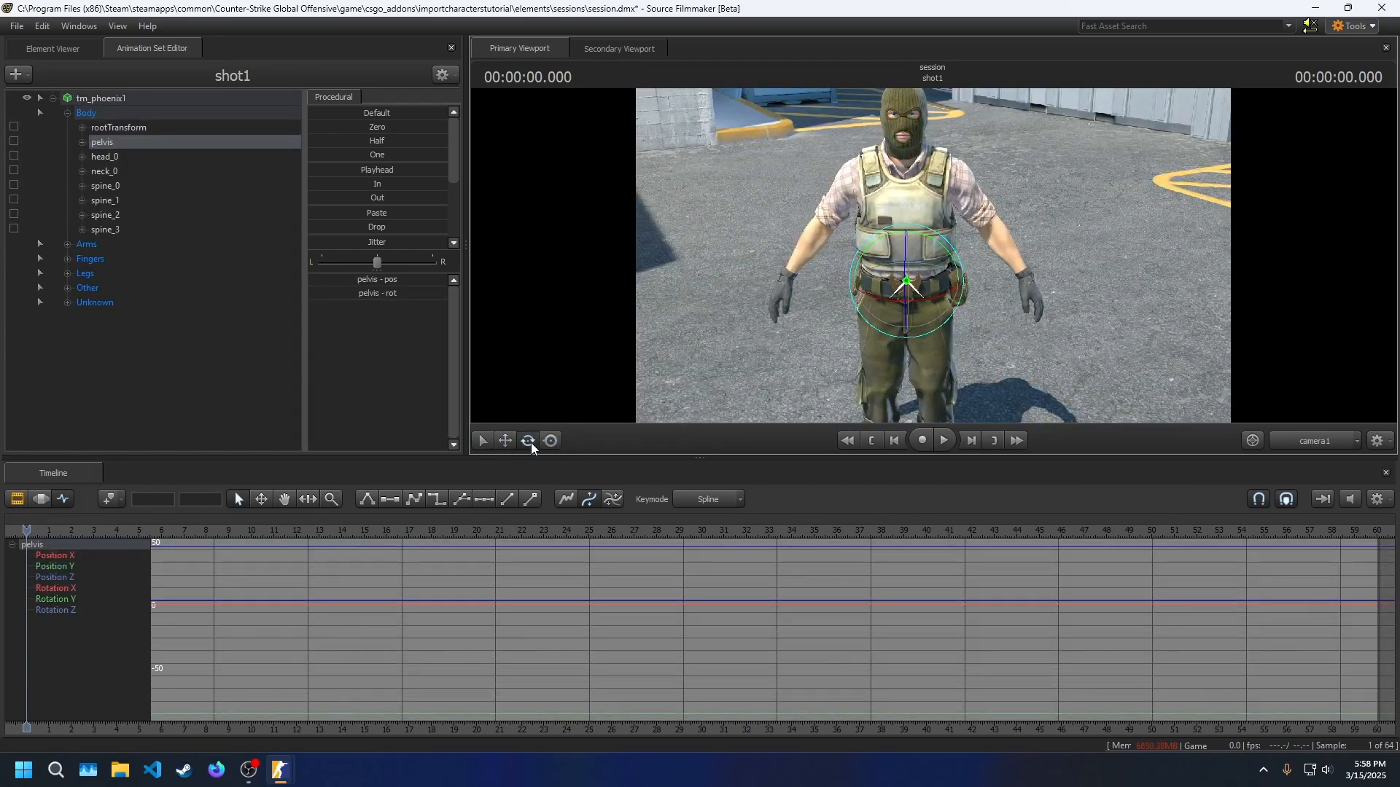
click(505, 440)
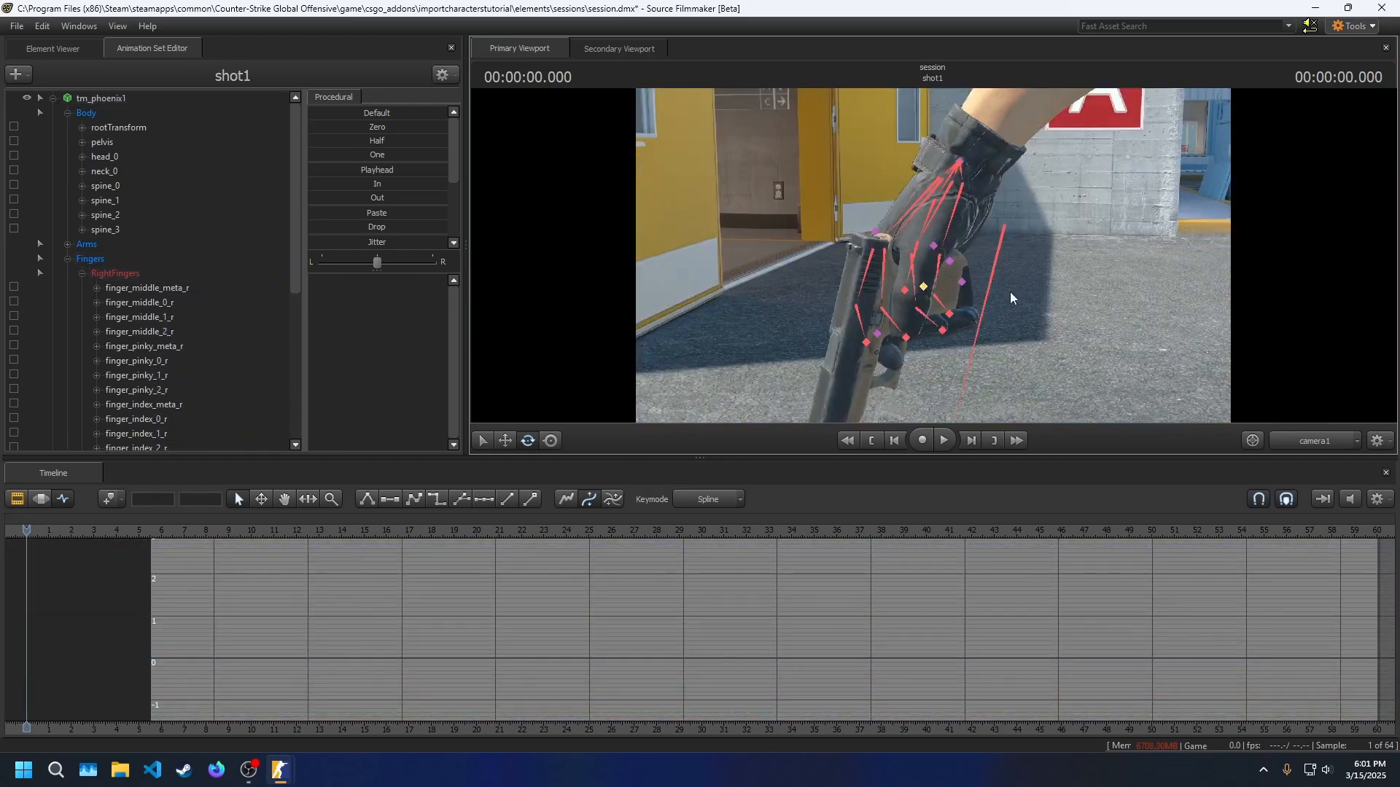
- Constrain the Glock's root control to the Phoenix's hand_r bone and switch to moving the hand
click(919, 289)
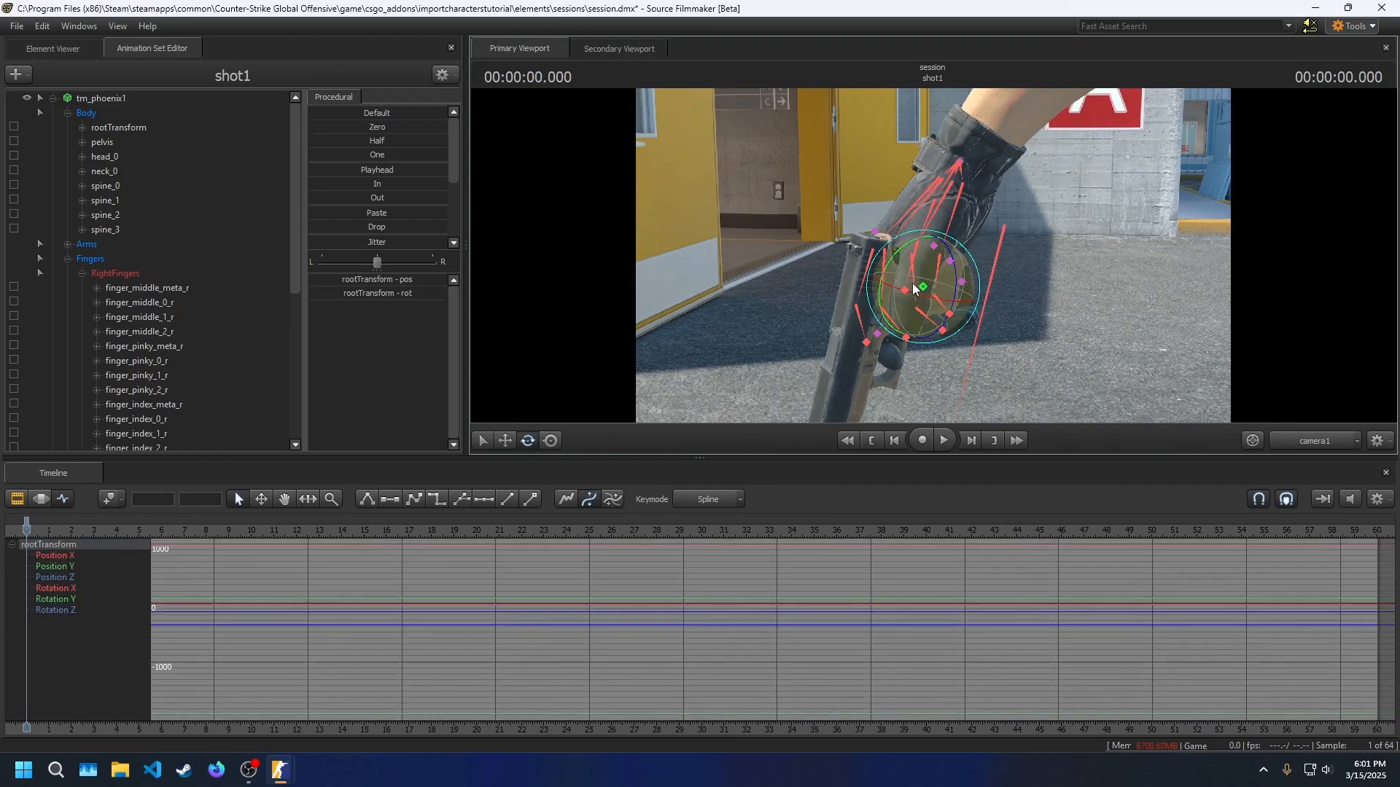
mouse_move(962, 159)
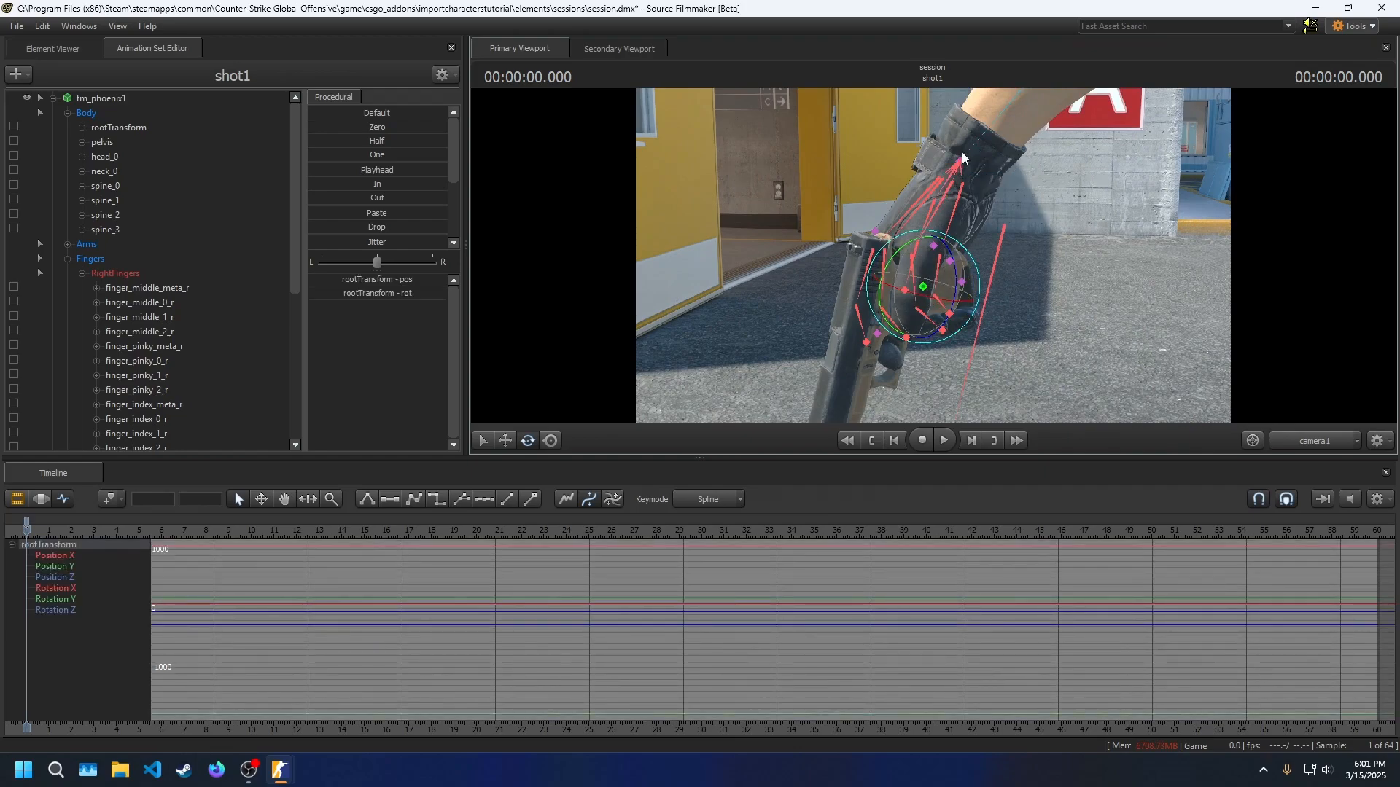
click(103, 331)
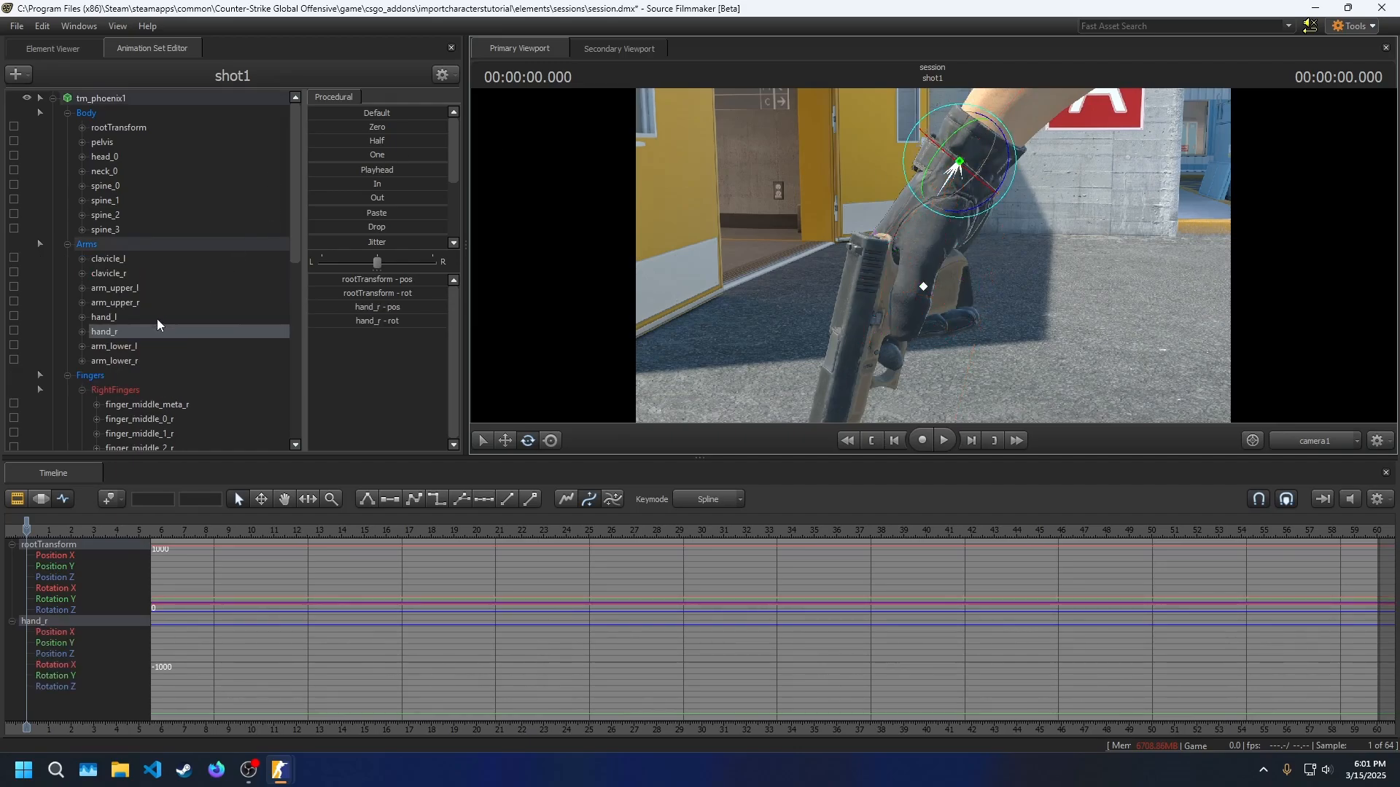
right_click(104, 331)
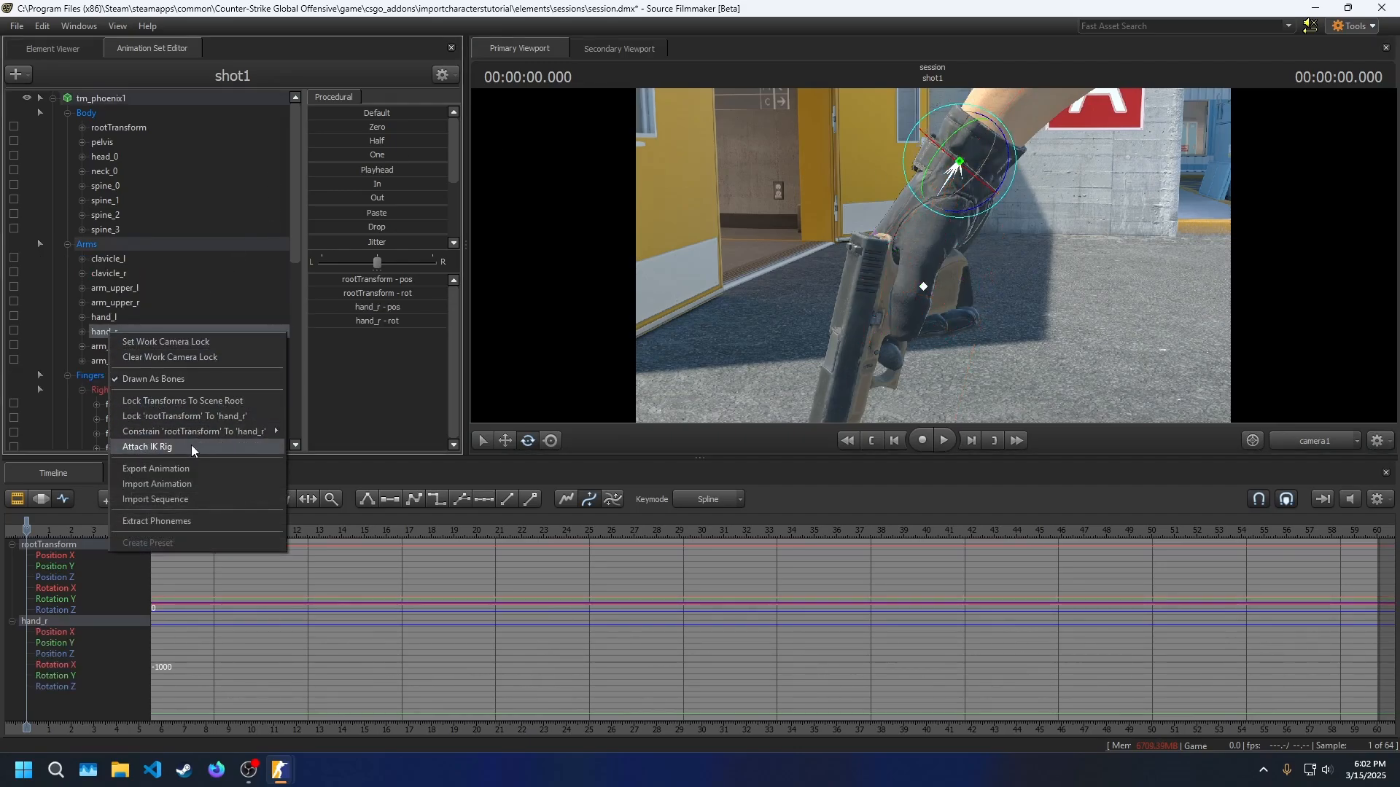
mouse_move(192, 431)
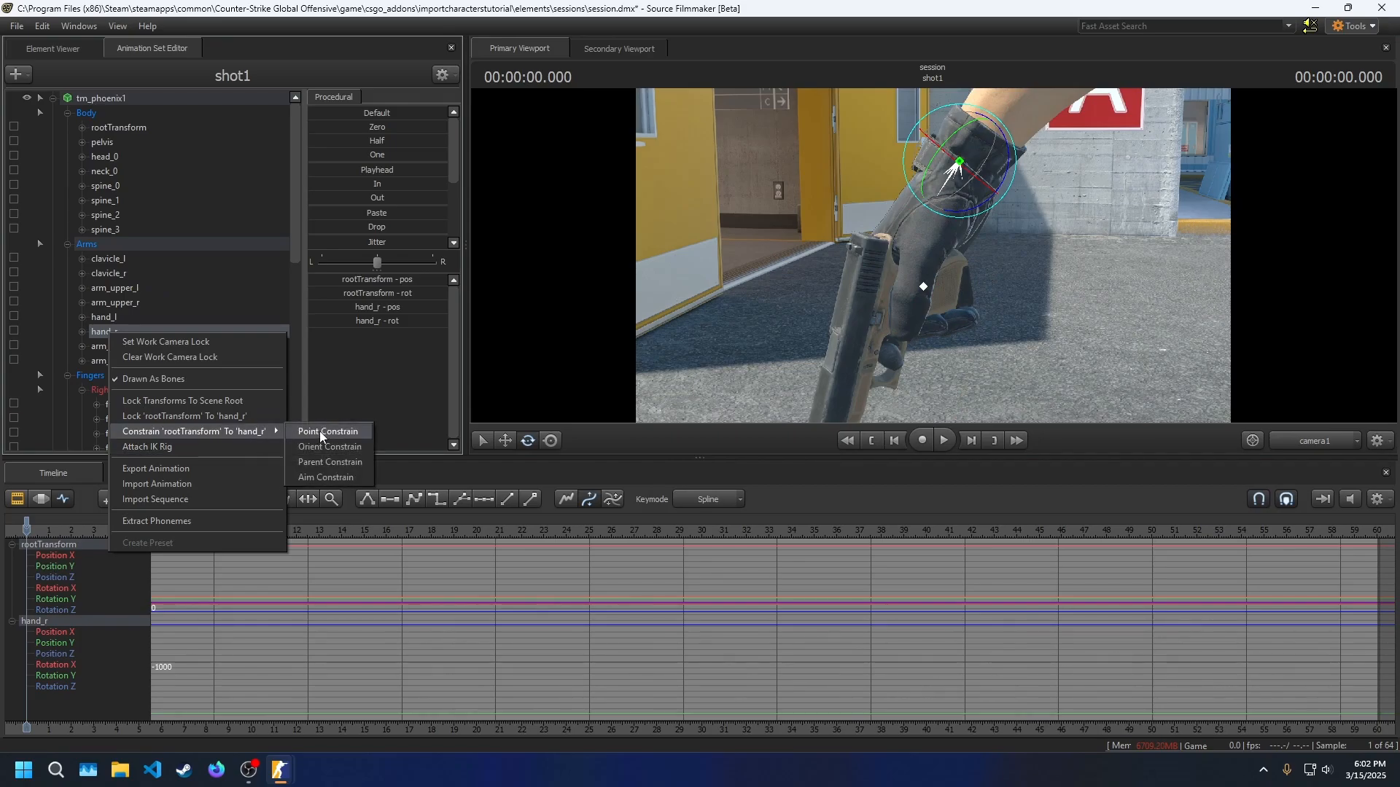
click(329, 430)
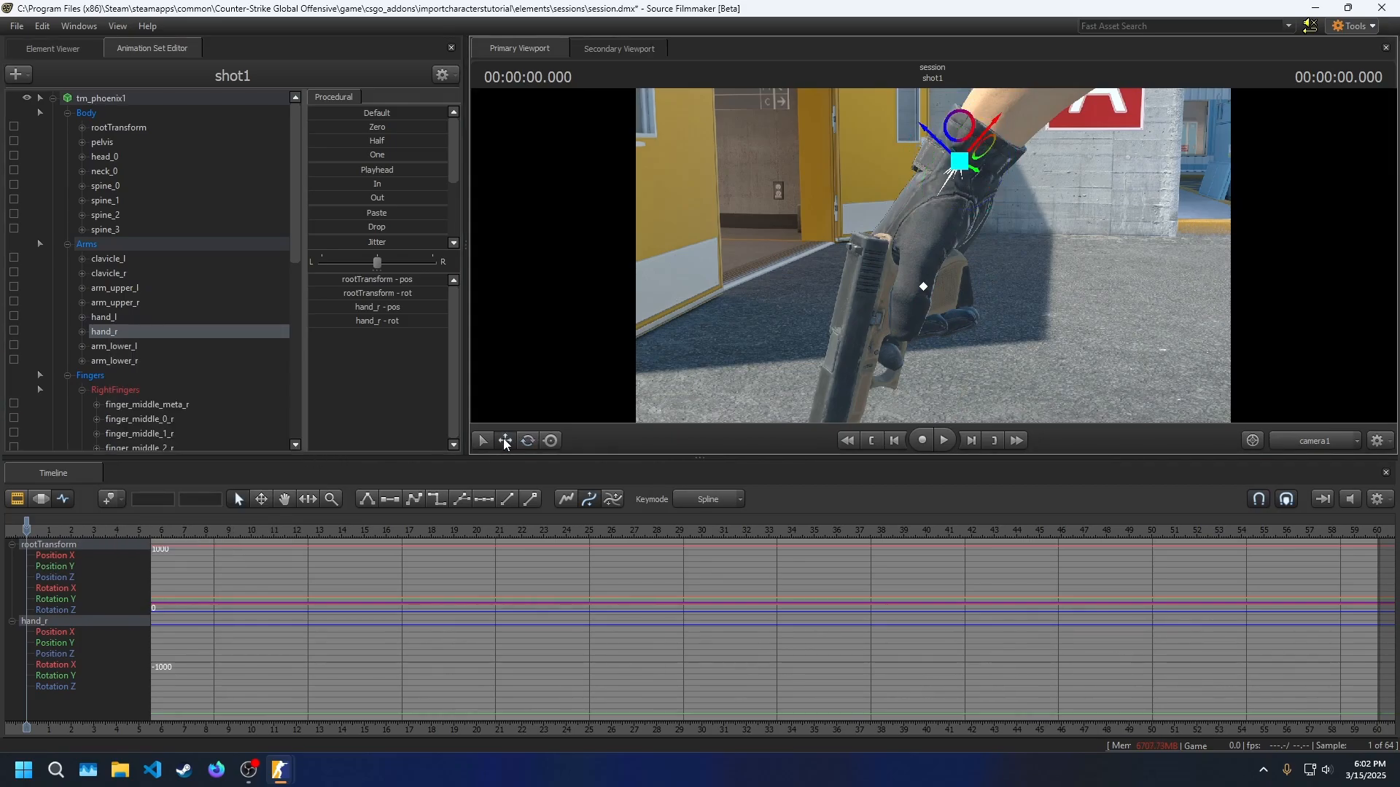
click(527, 439)
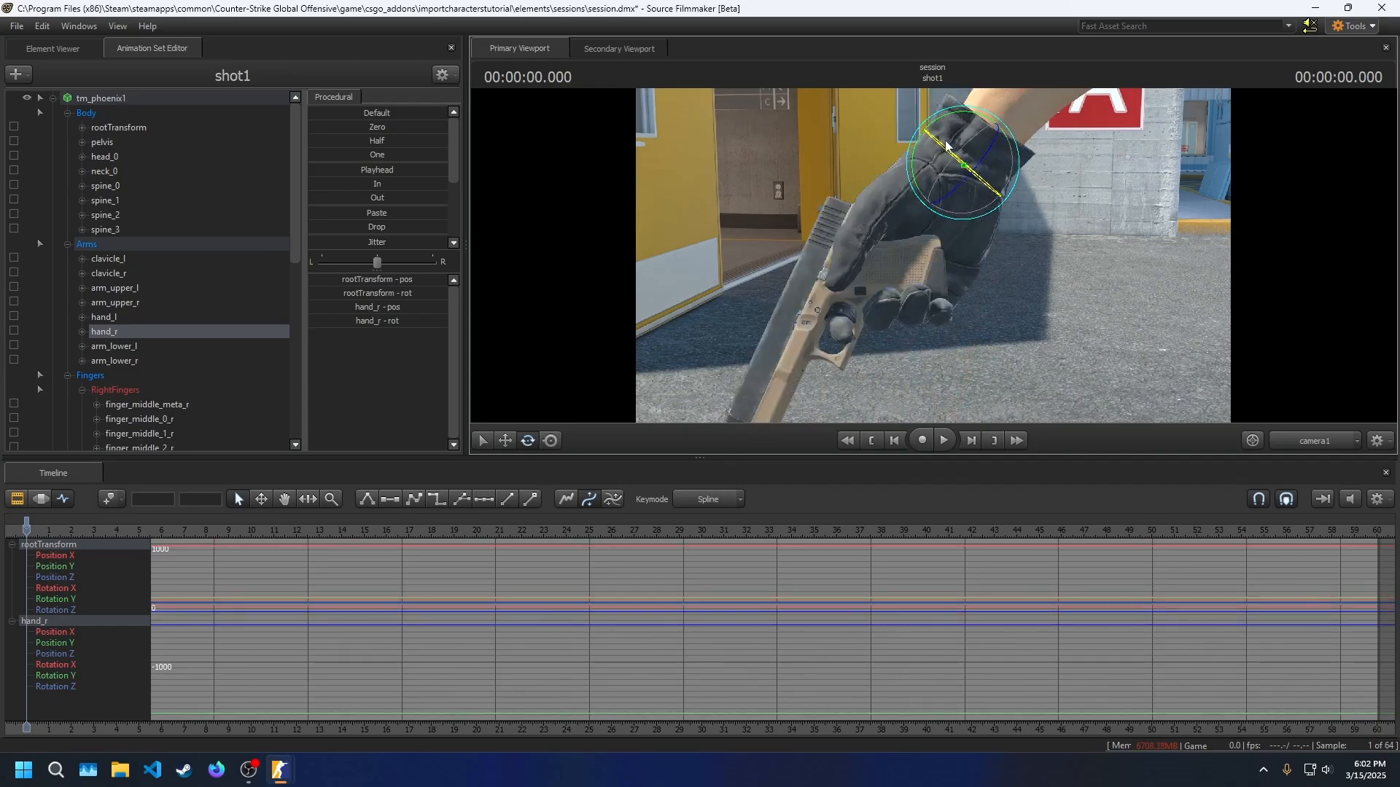
click(13, 75)
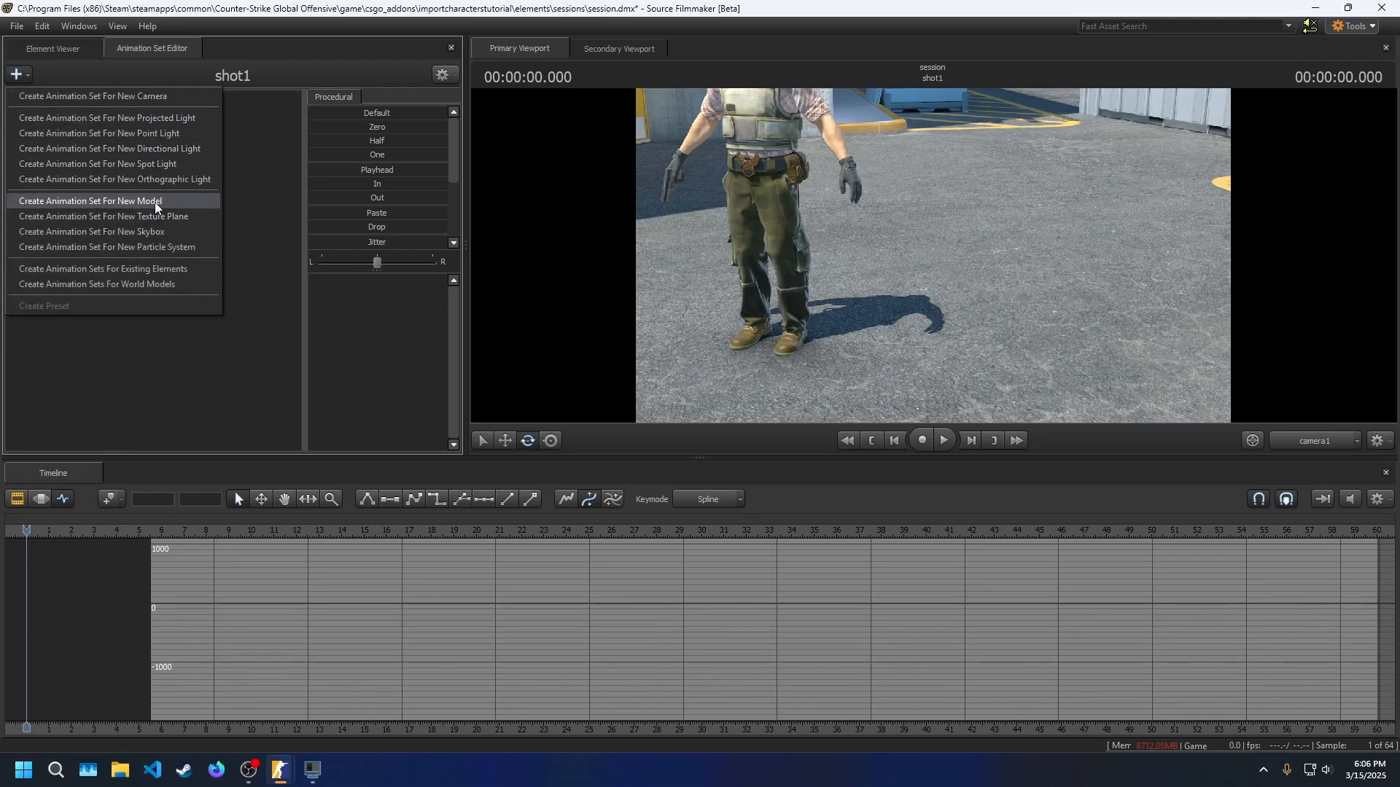
- Create an animation set for the weapon_knife_css1 model
click(89, 201)
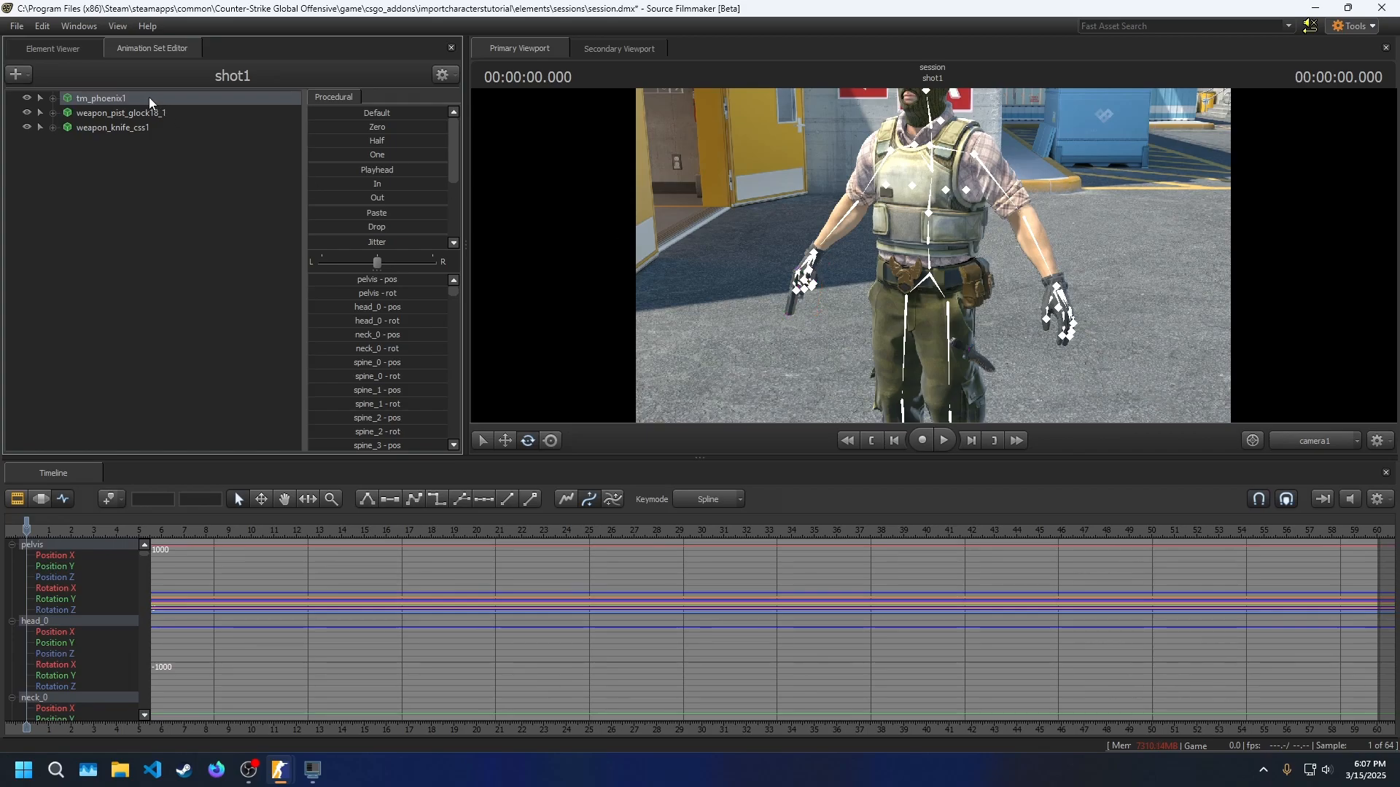
- Rig tm_phoenix1 with rig_biped_simple and select a torso rig control
right_click(100, 97)
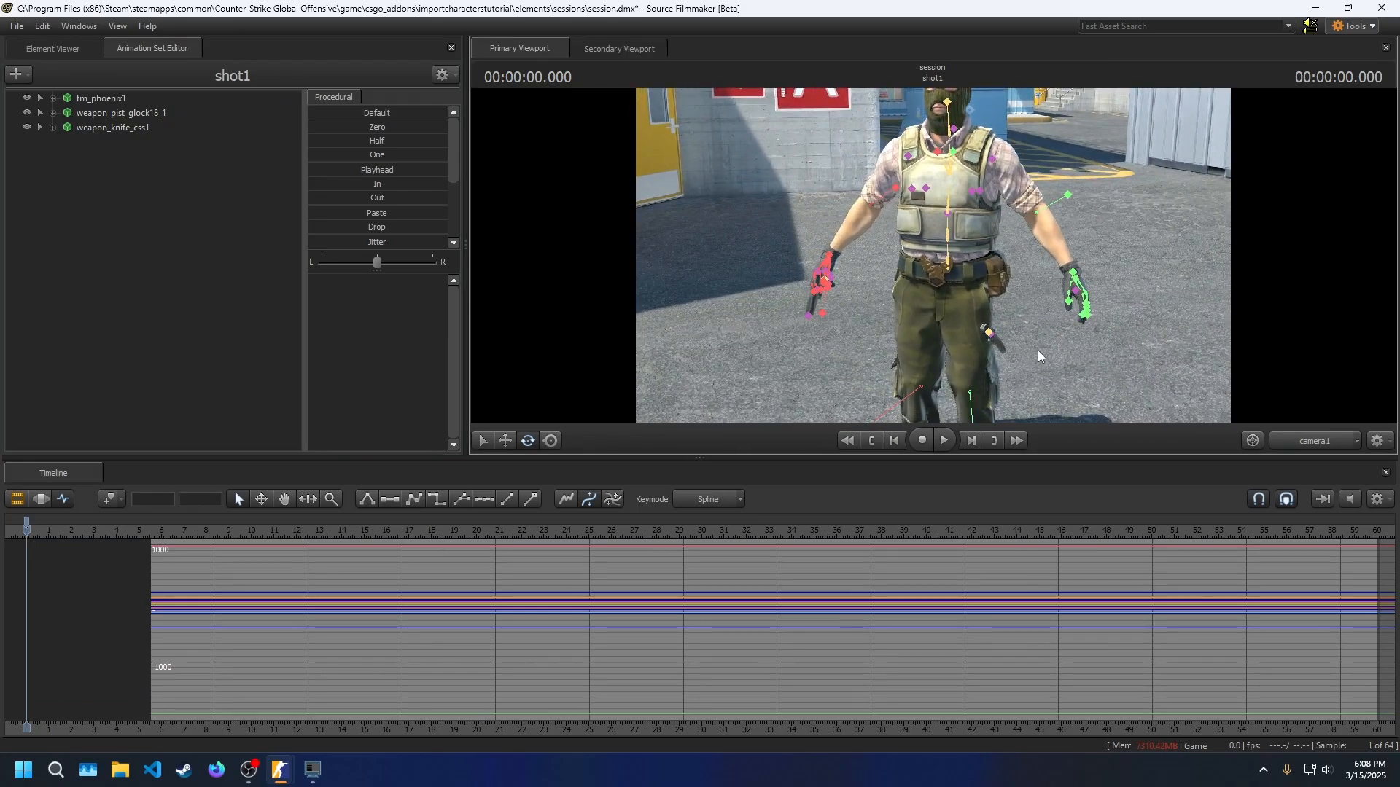
click(128, 214)
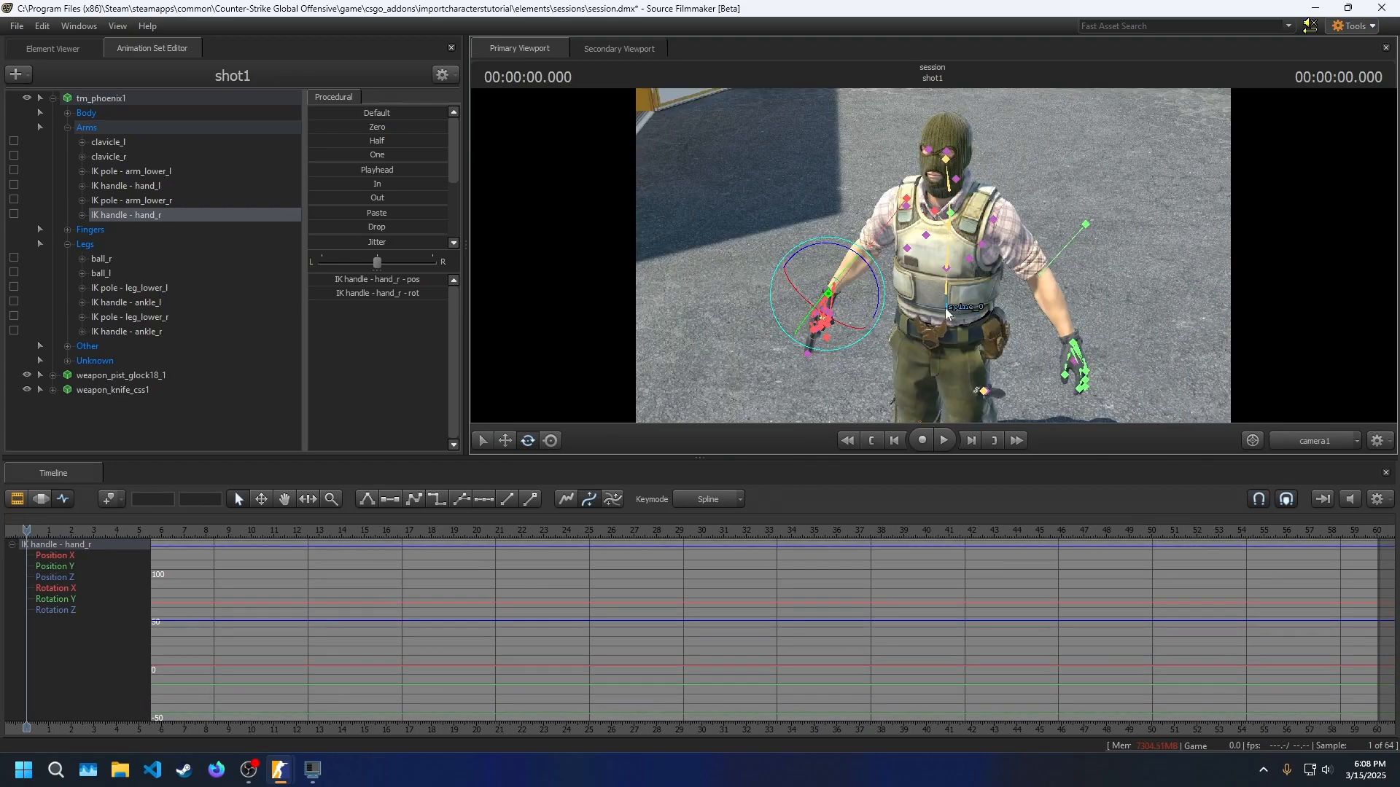
click(104, 184)
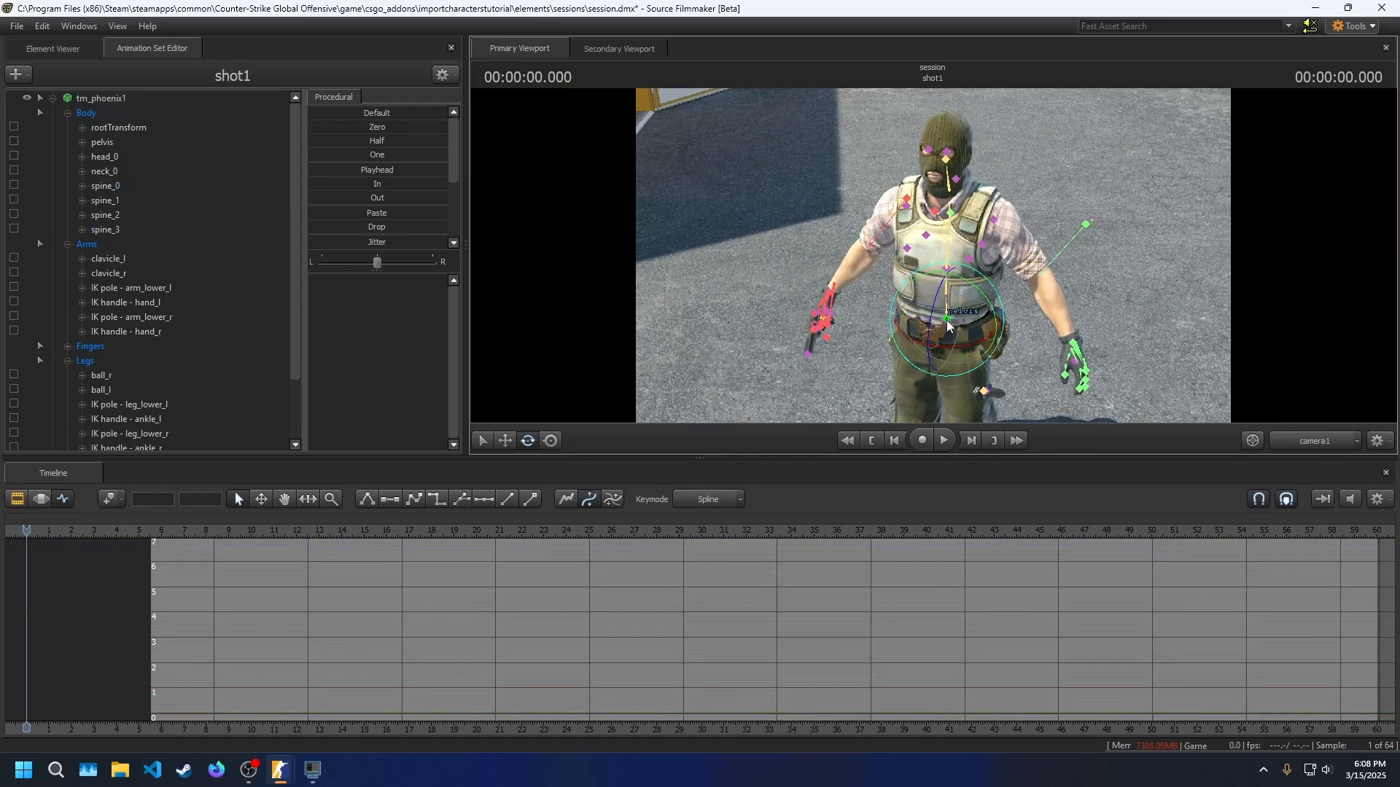
click(102, 142)
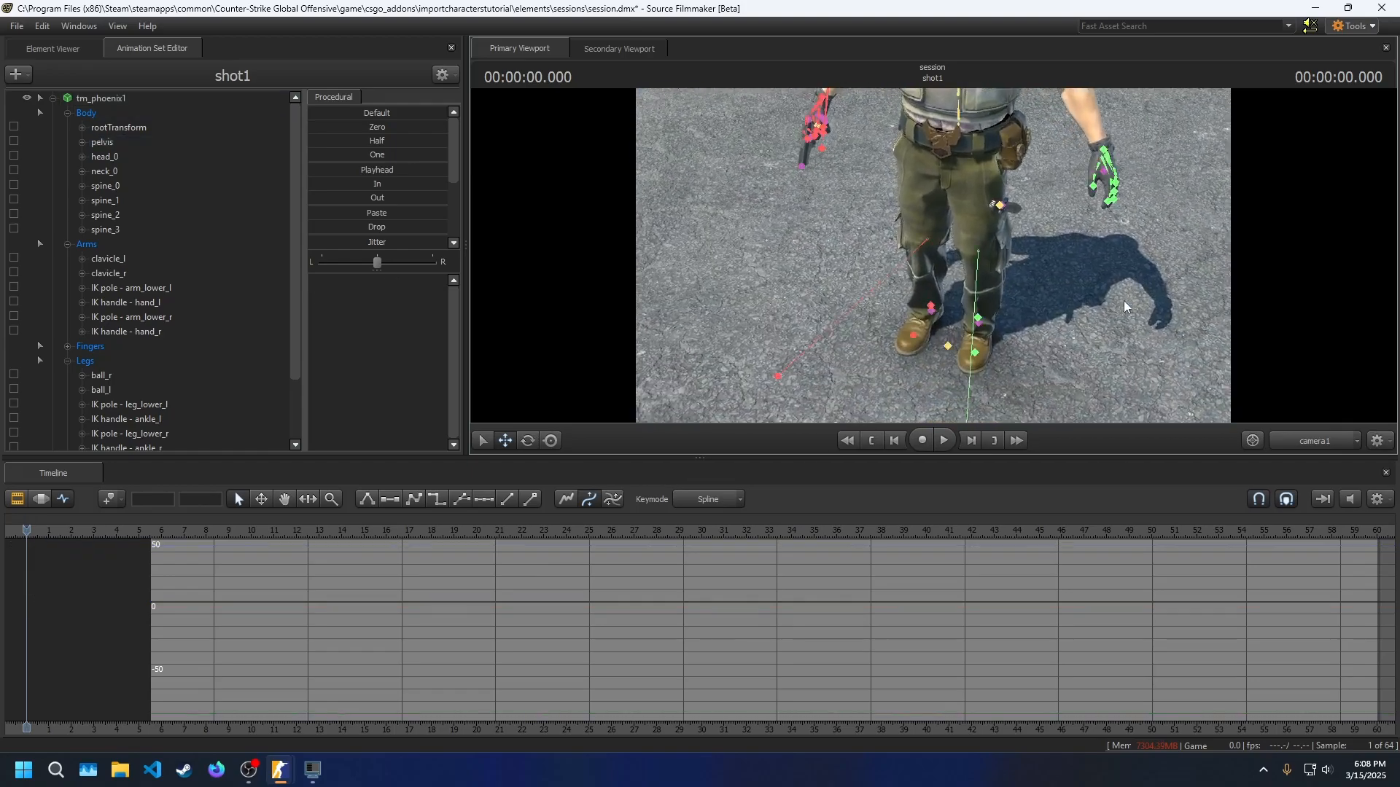
- Select the hand and ankle IK handles, the pelvis, and the left arm and leg IK poles
click(127, 418)
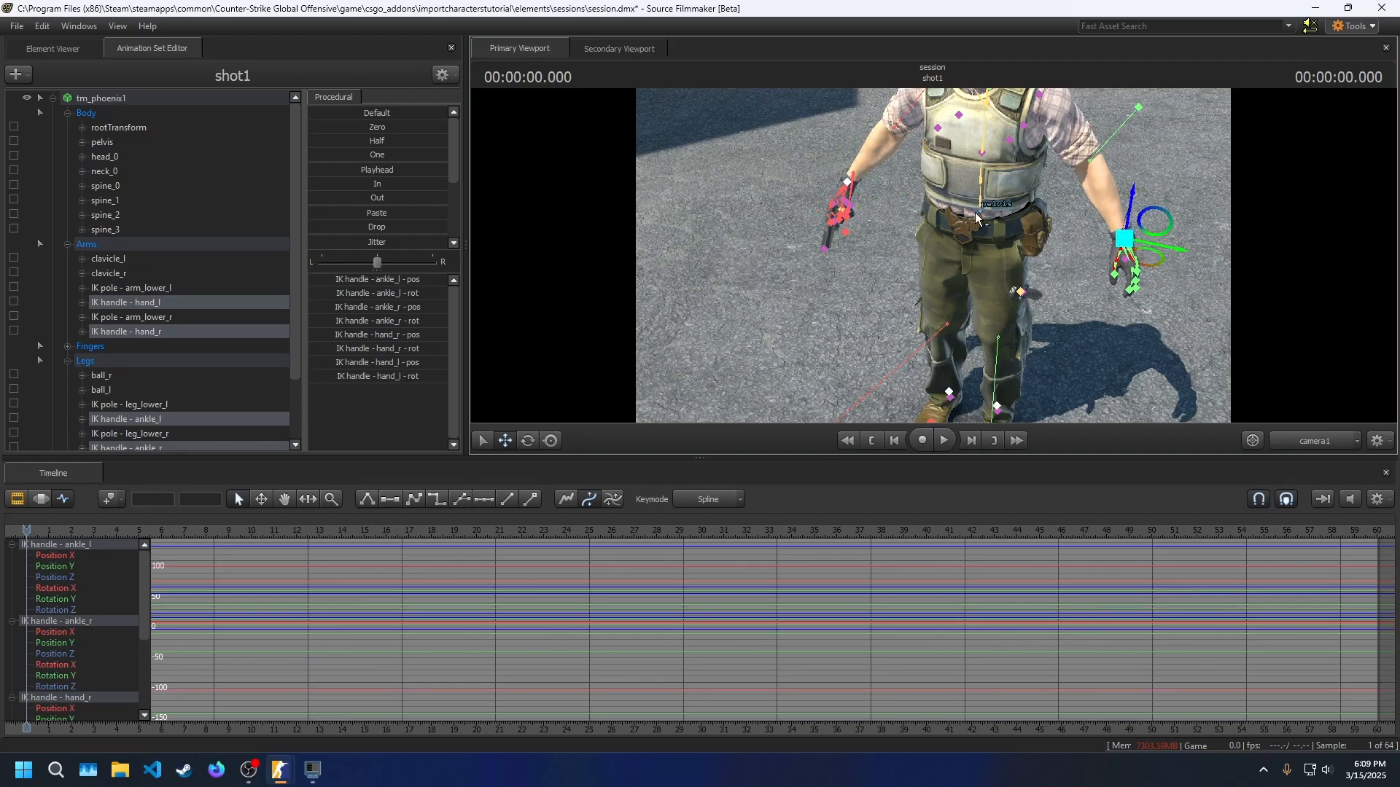
click(102, 142)
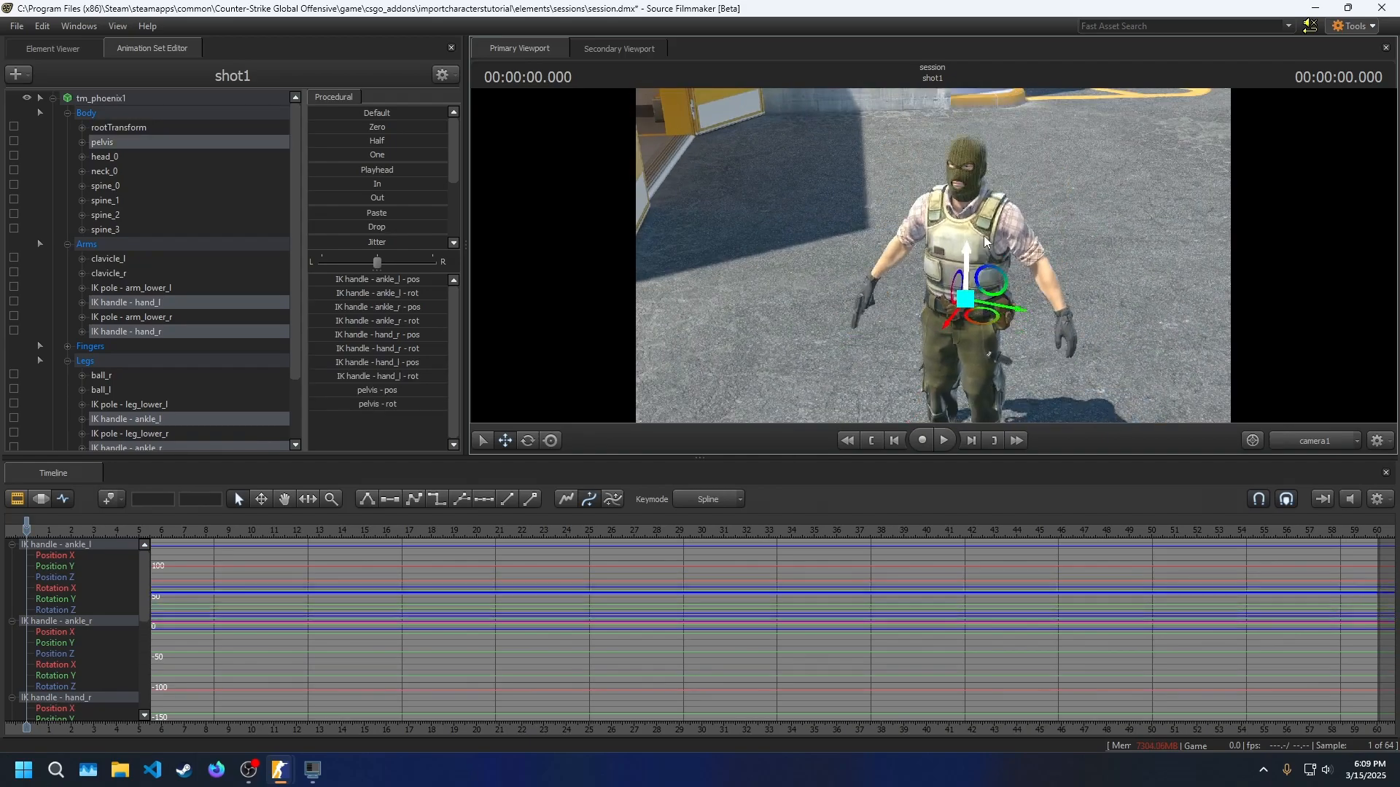
click(132, 288)
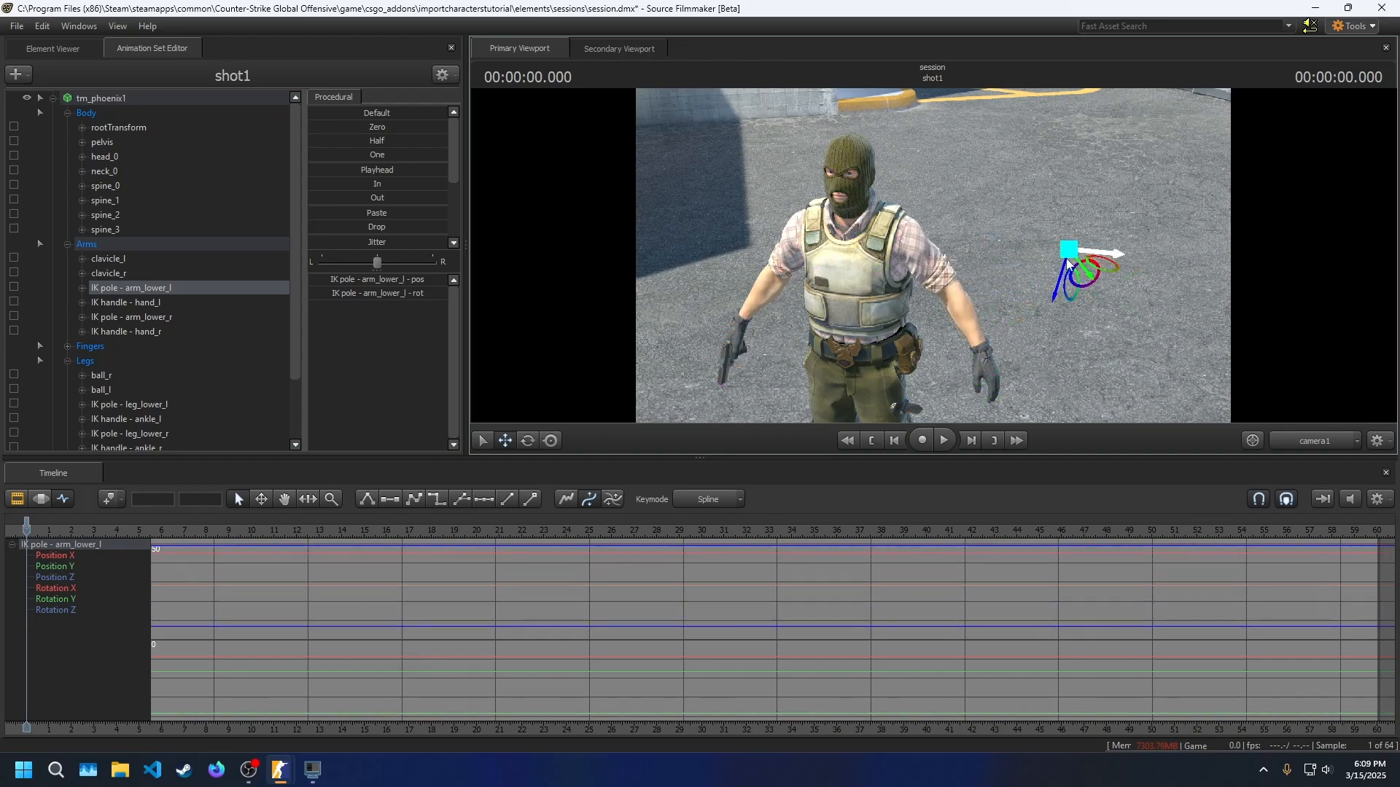
click(40, 98)
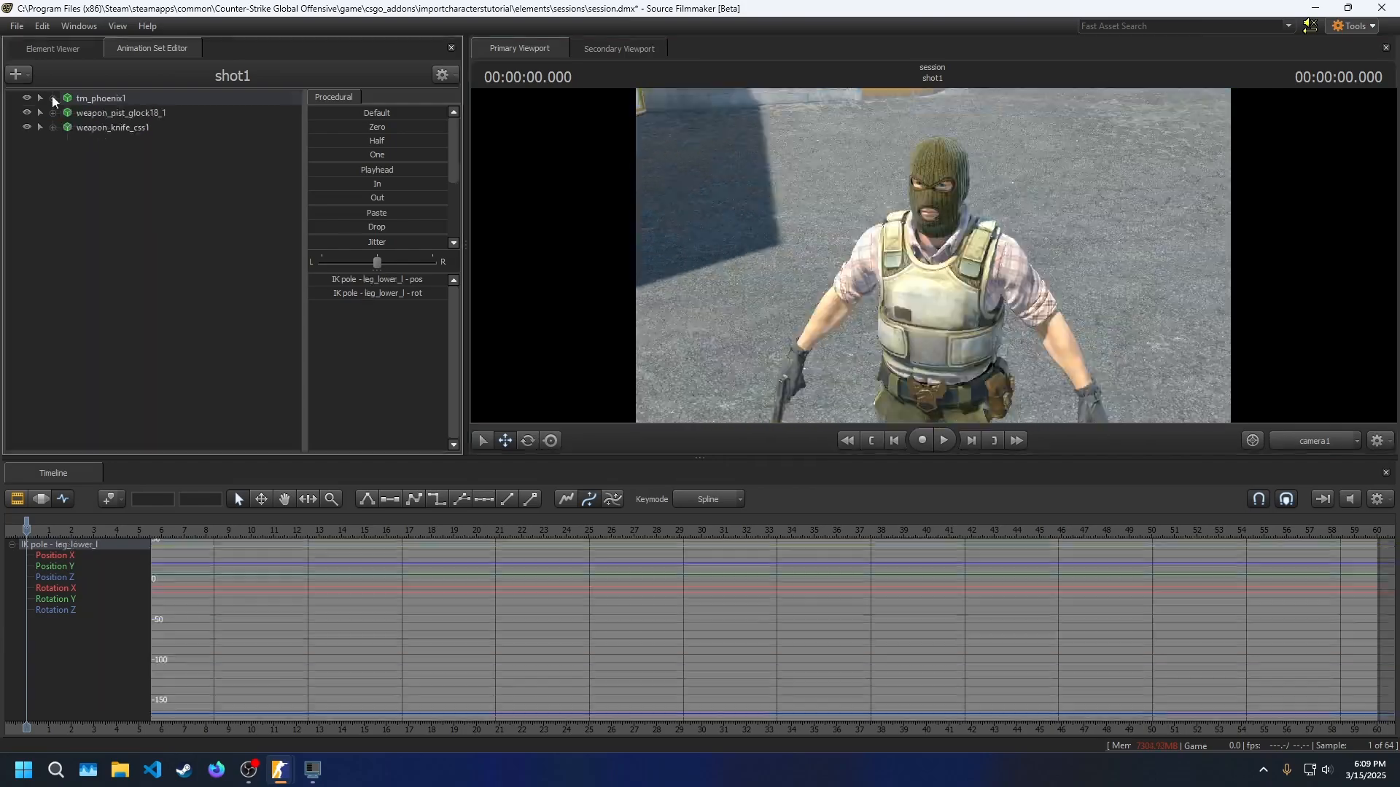
- Detach Phoenix's rig, re-pose hand_r on the Glock, and reapply the biped rig
right_click(100, 97)
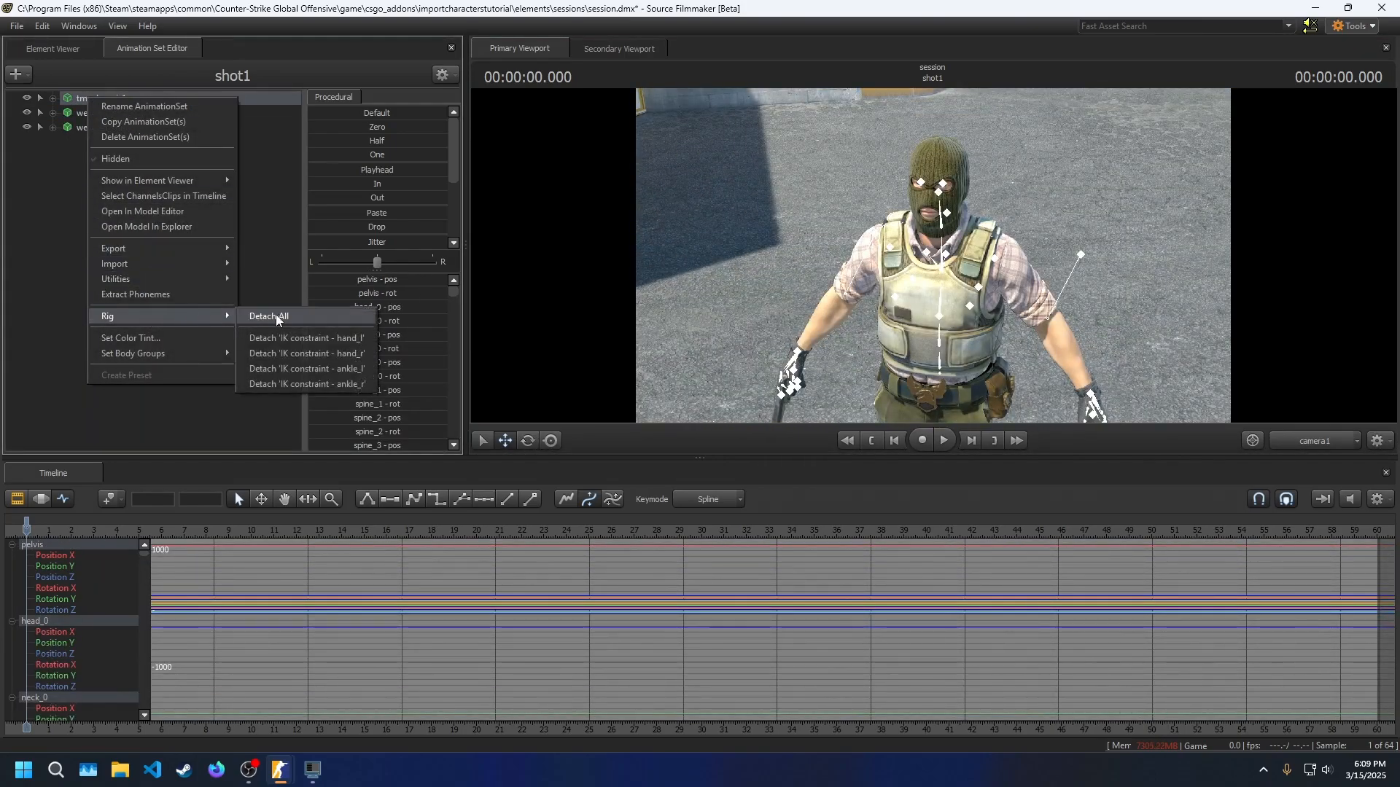
click(267, 315)
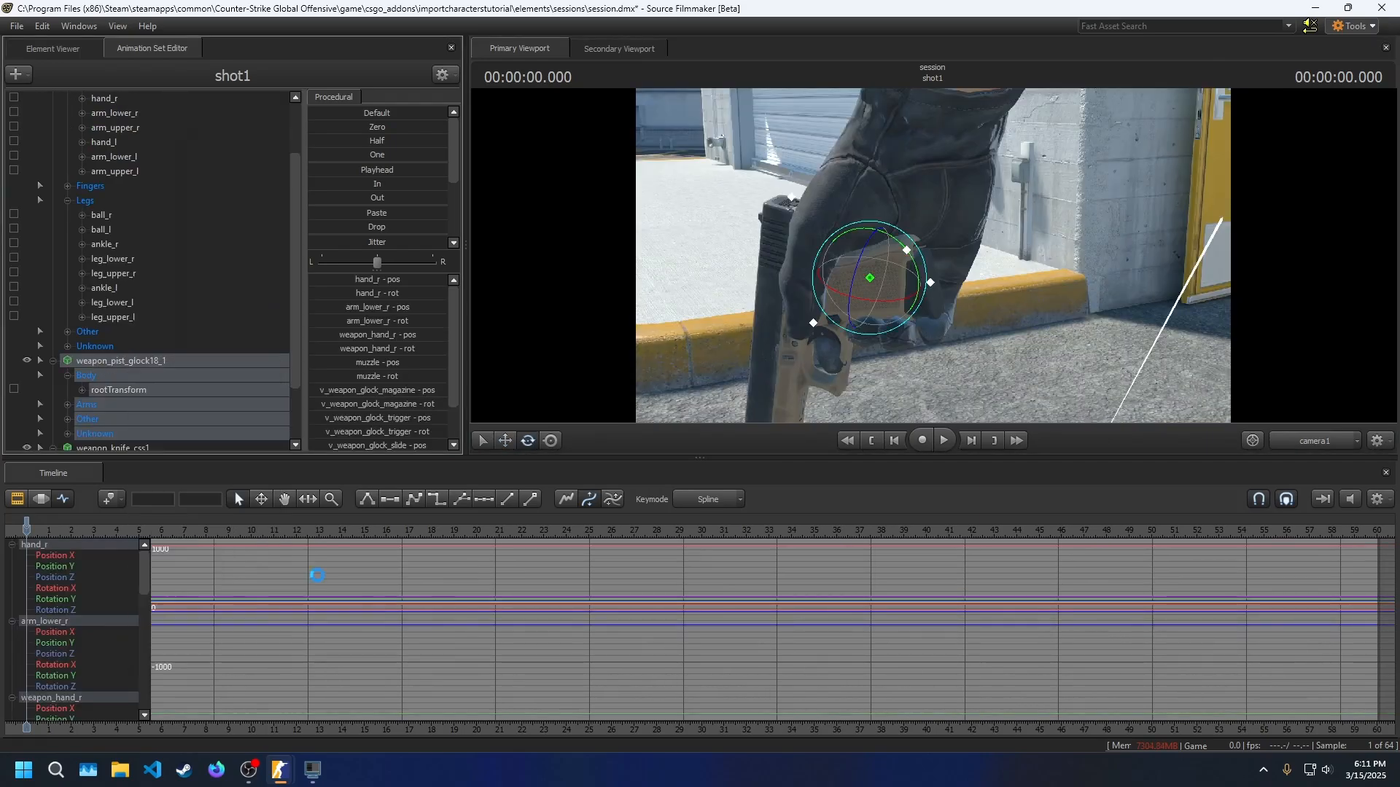
right_click(103, 171)
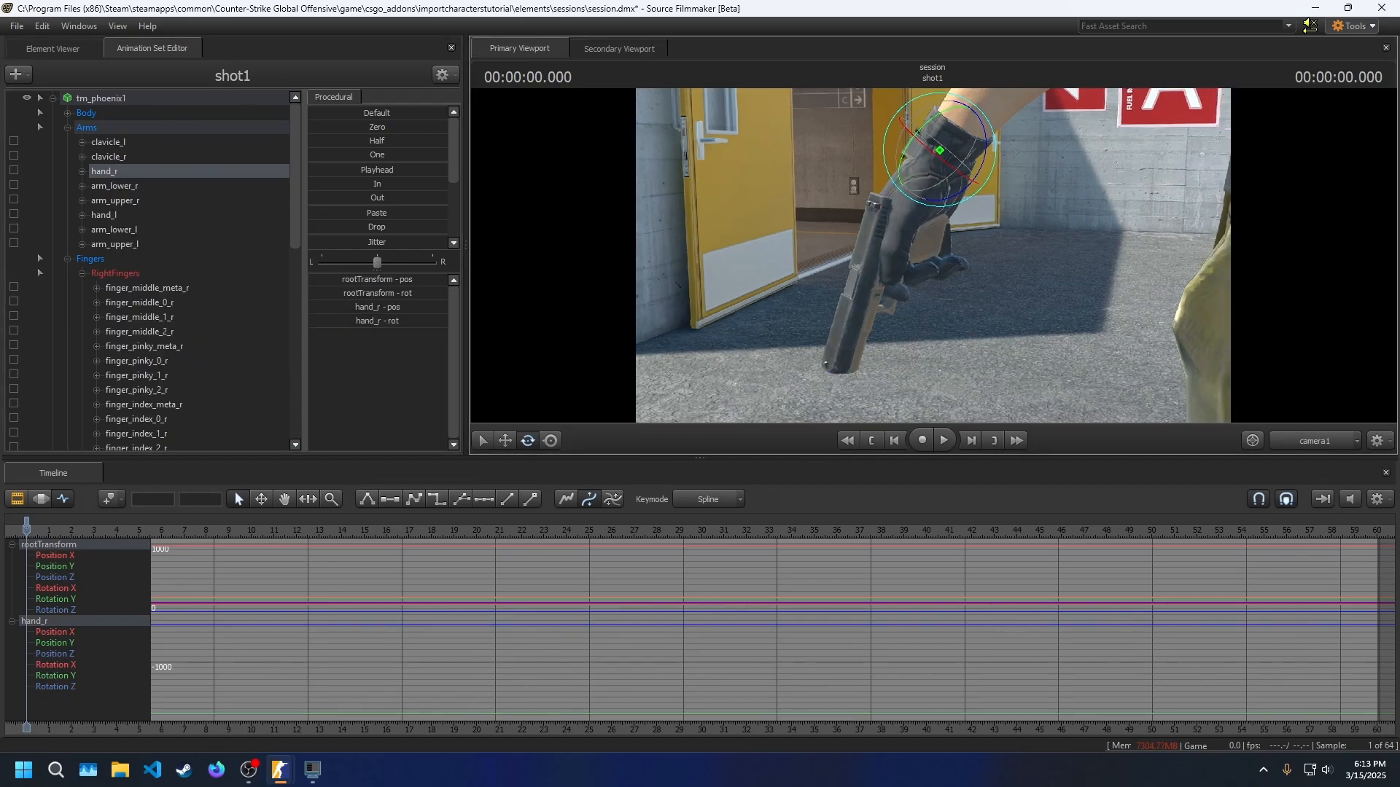
right_click(100, 98)
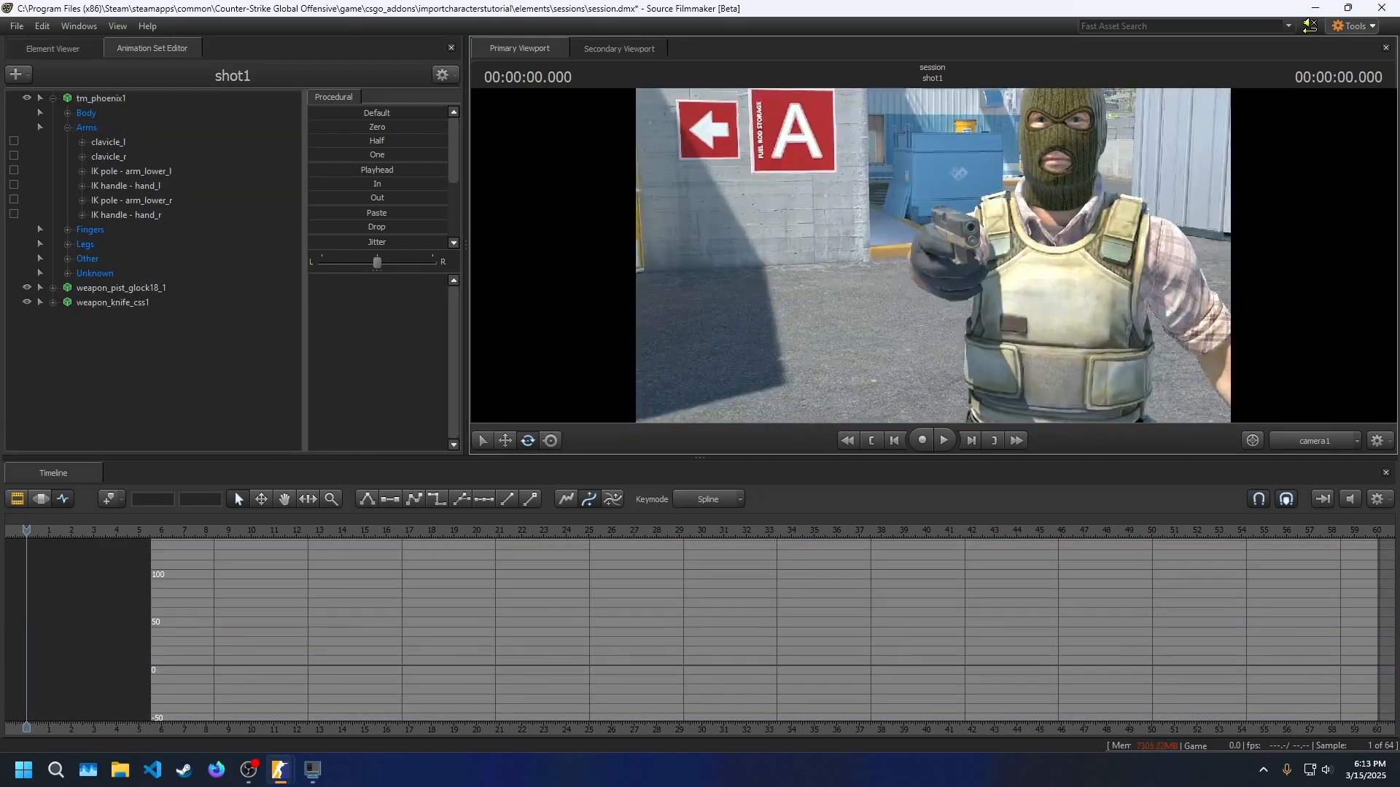
- Browse Phoenix's body bones, select the upper spine_3 control, then collapse the groups
click(129, 214)
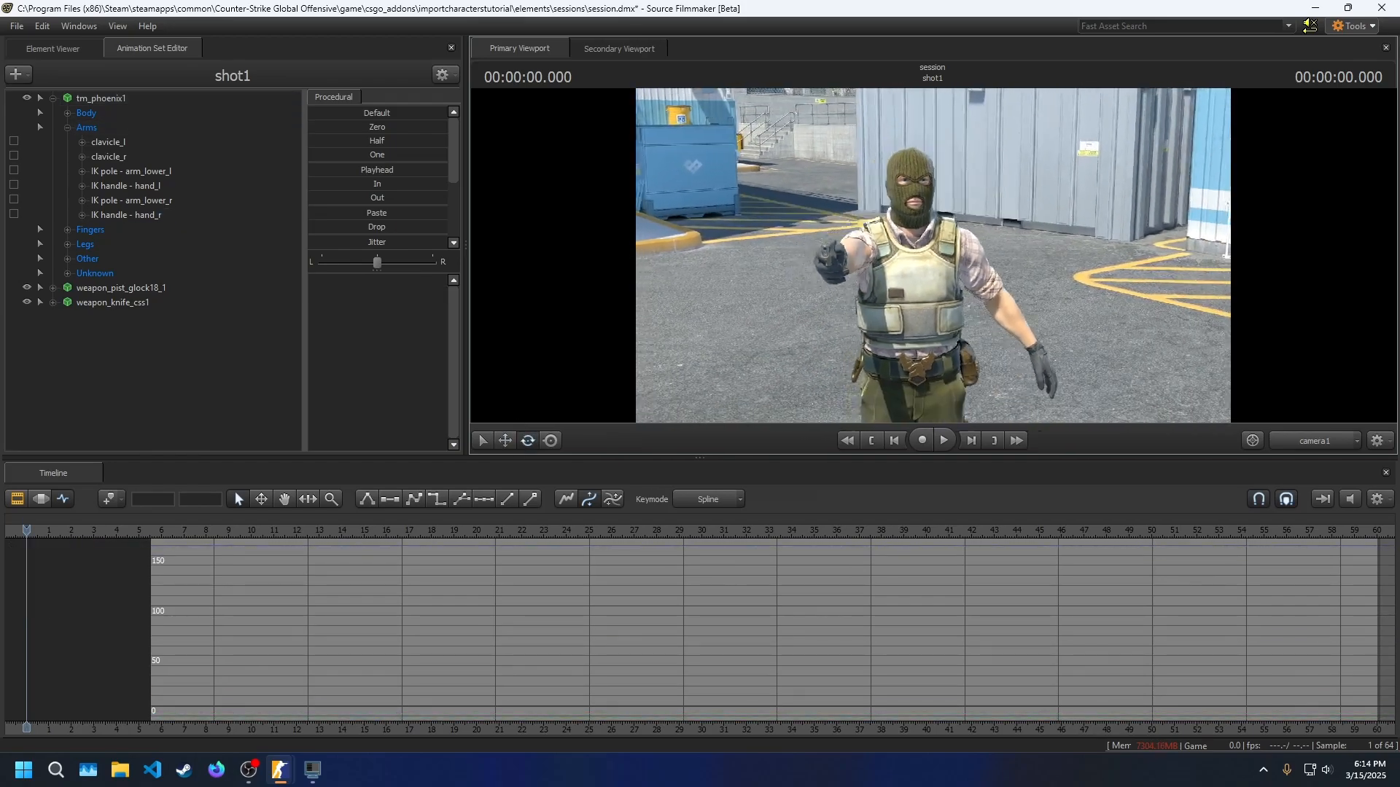
click(104, 230)
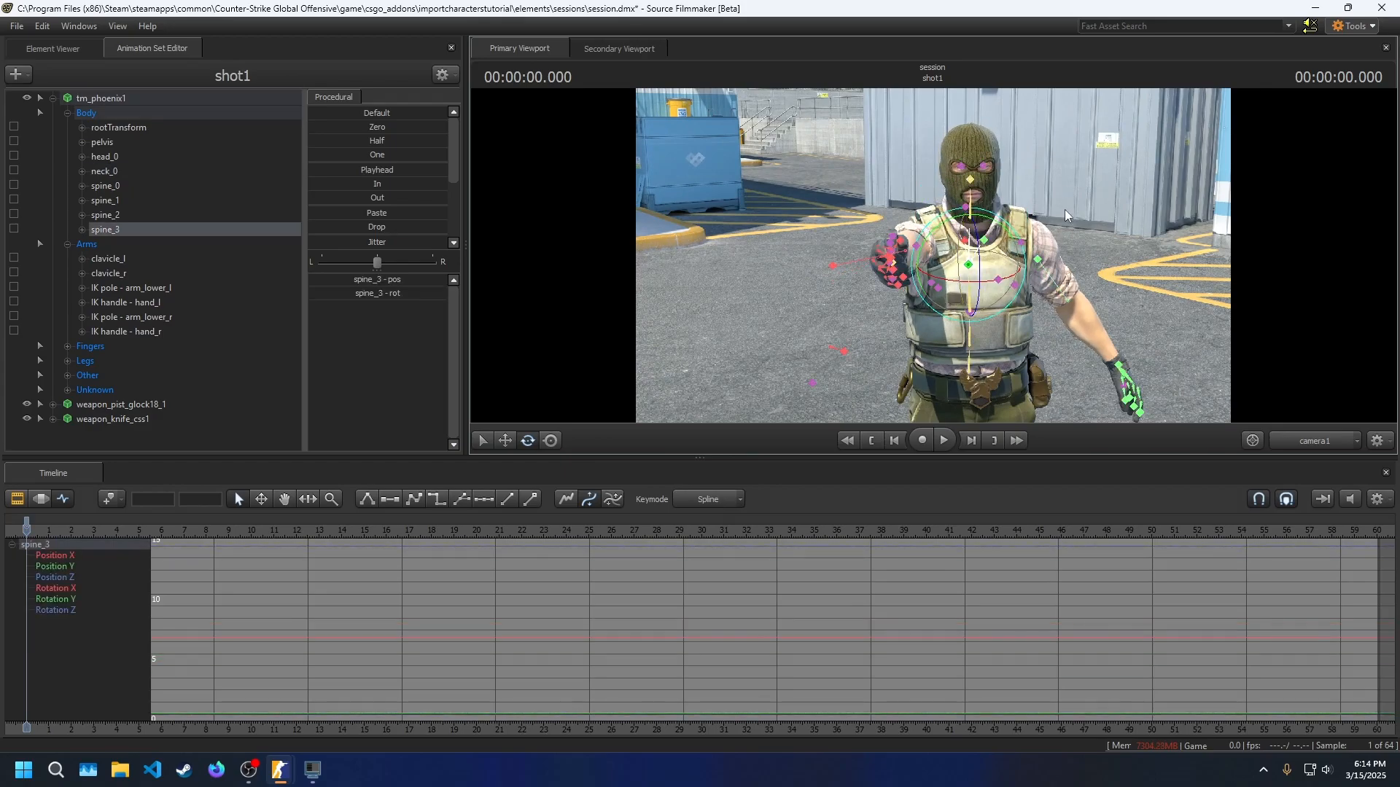
click(67, 113)
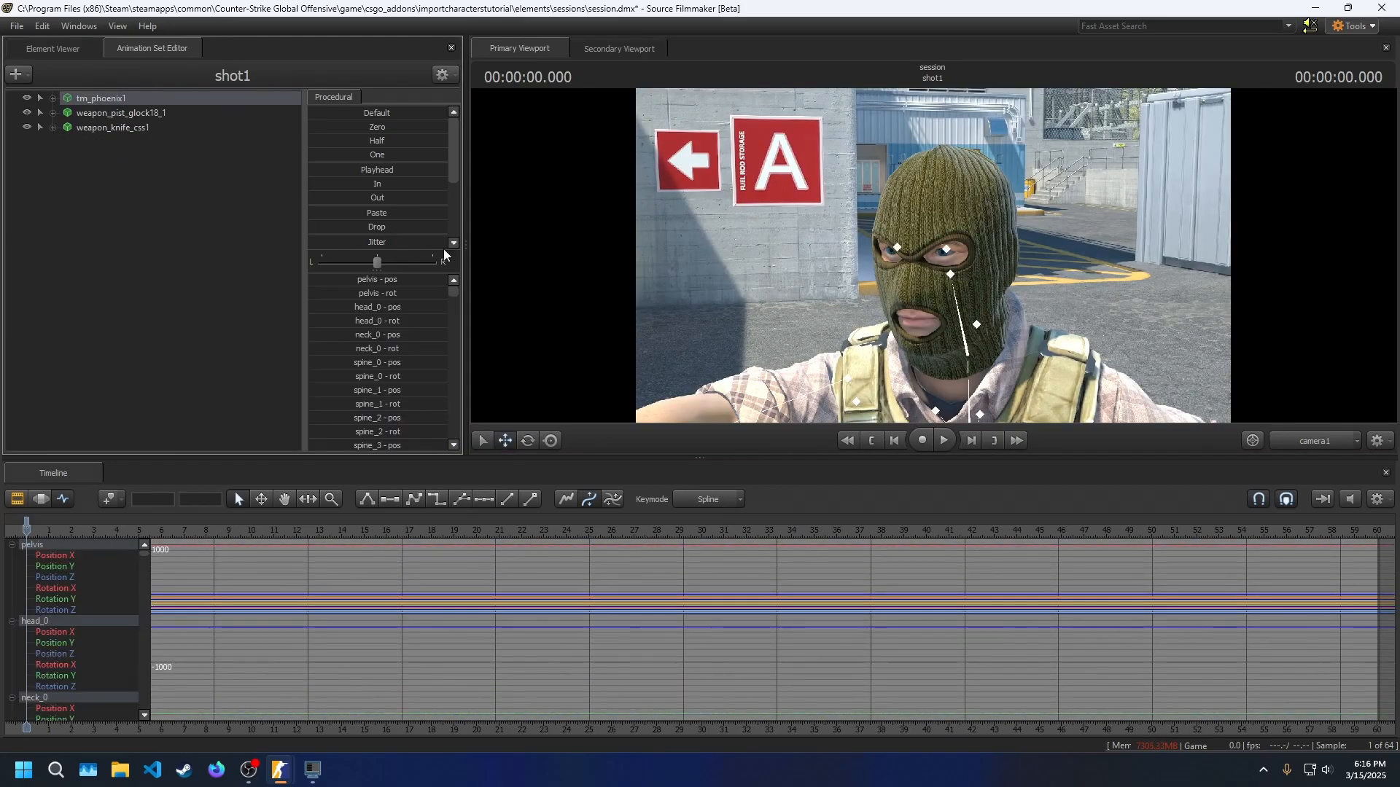
- Expand the Unknown face group and adjust eye_look_up, eye_look_down and eye_target
click(52, 99)
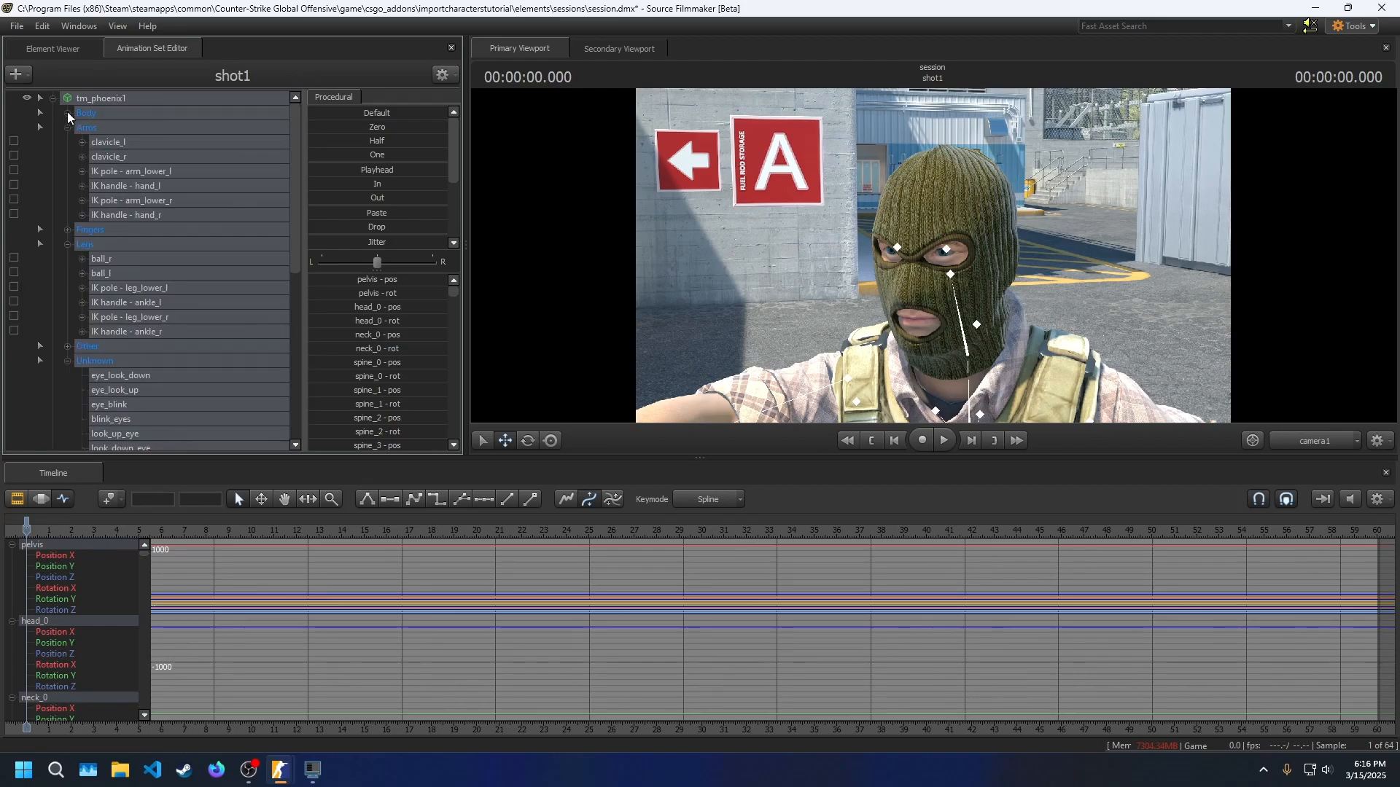
click(68, 127)
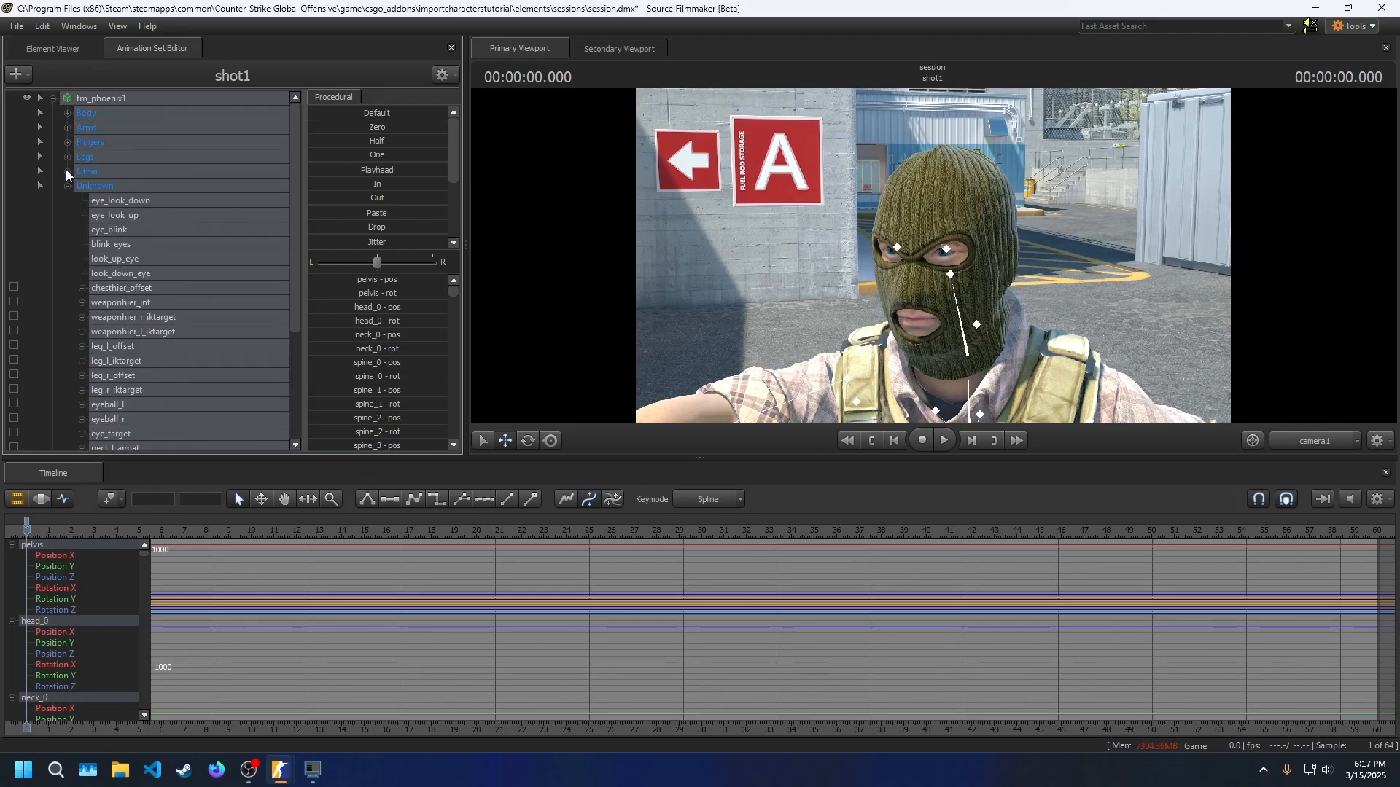
click(68, 186)
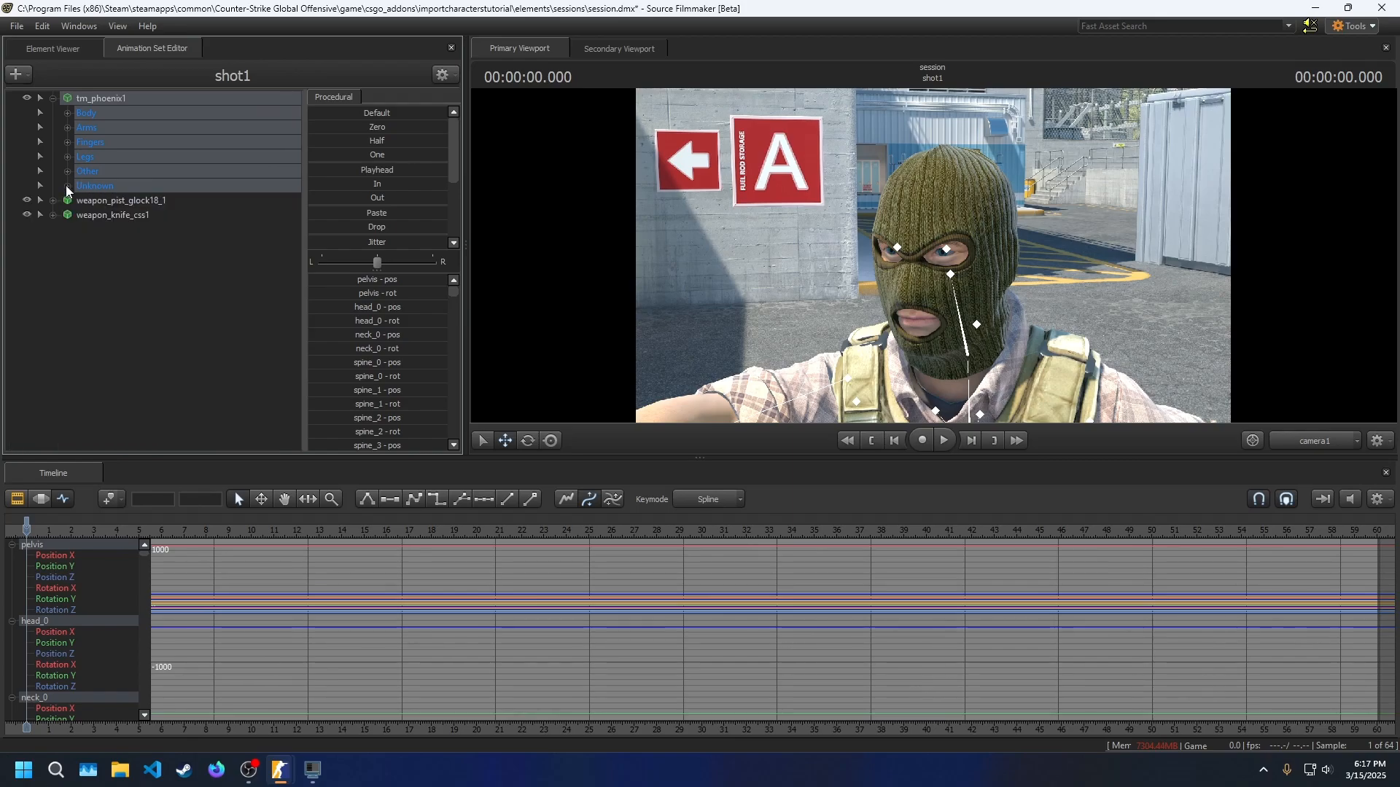
click(40, 186)
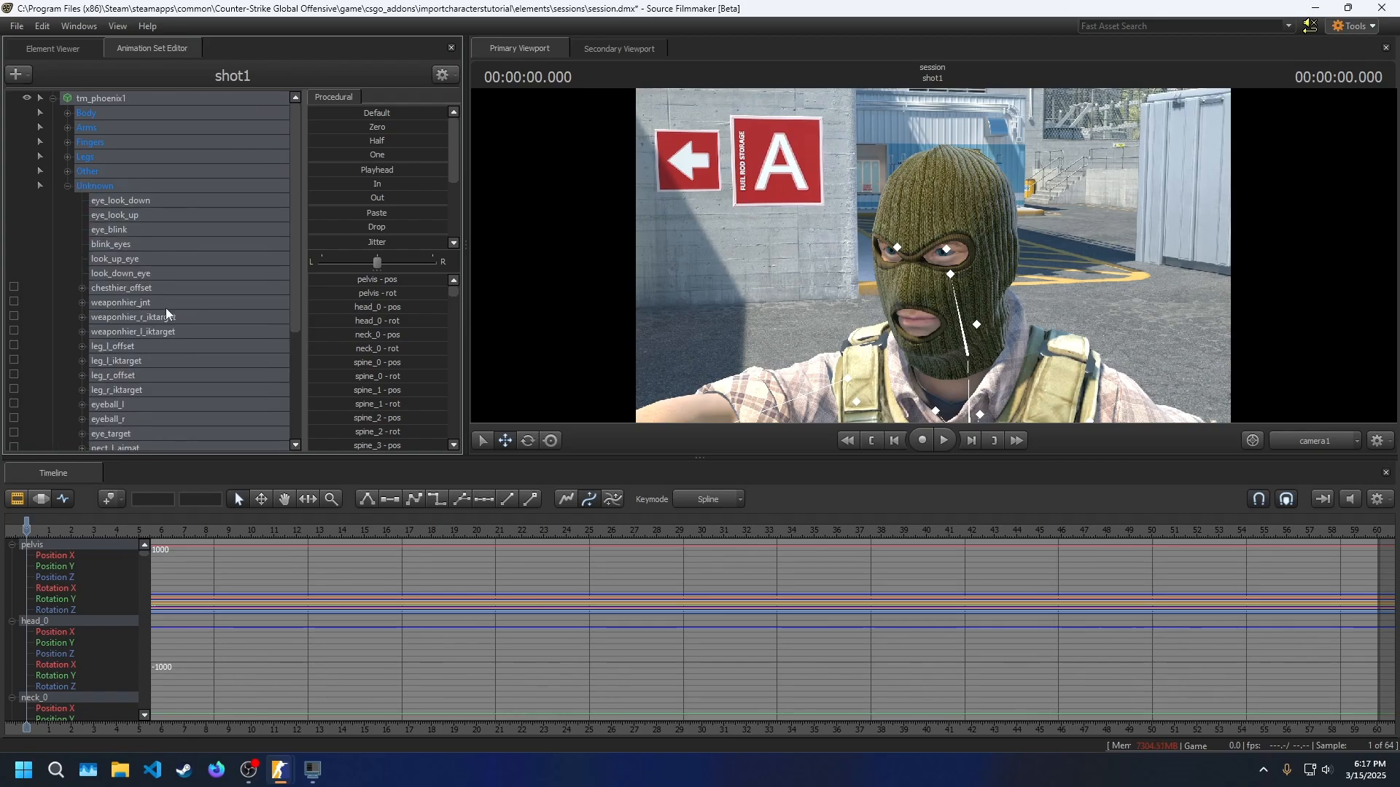
click(115, 171)
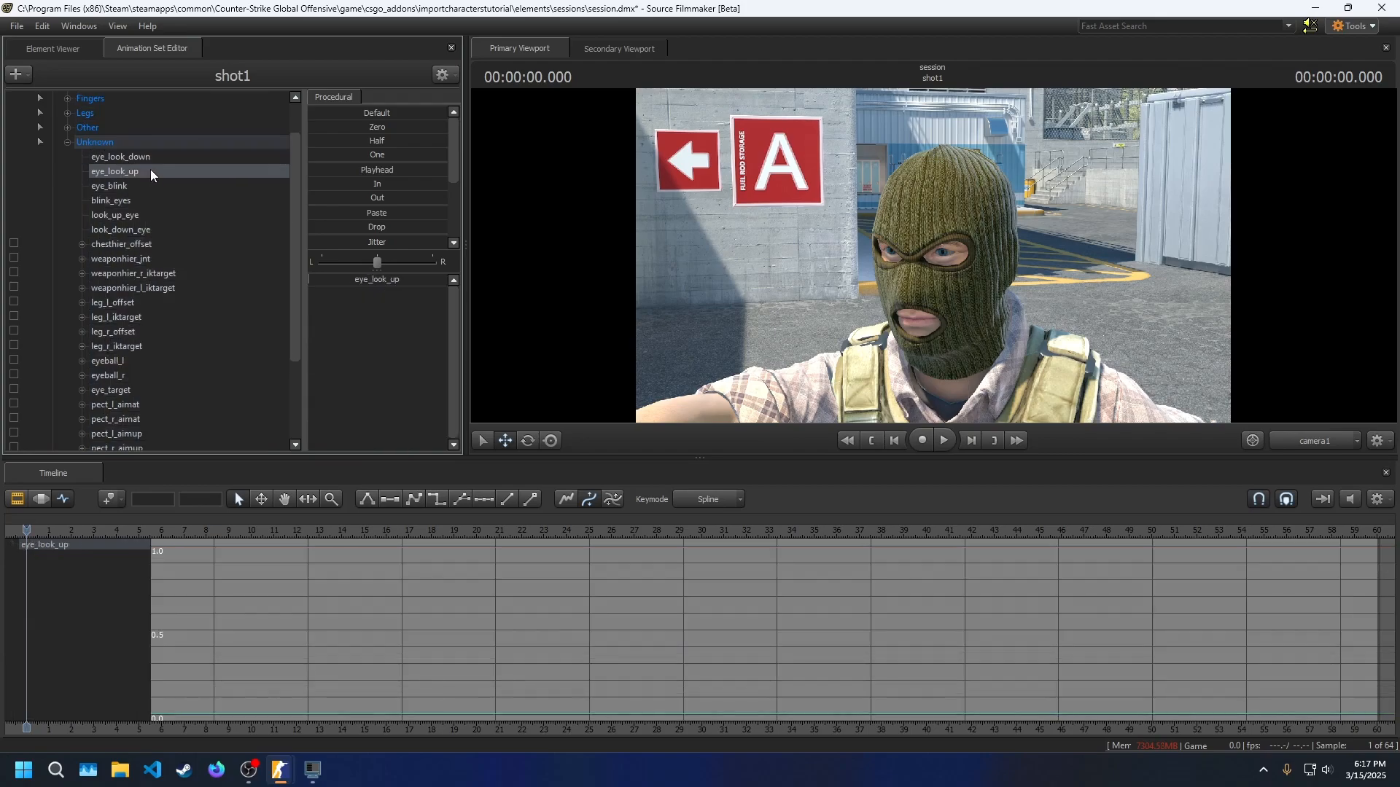
click(119, 156)
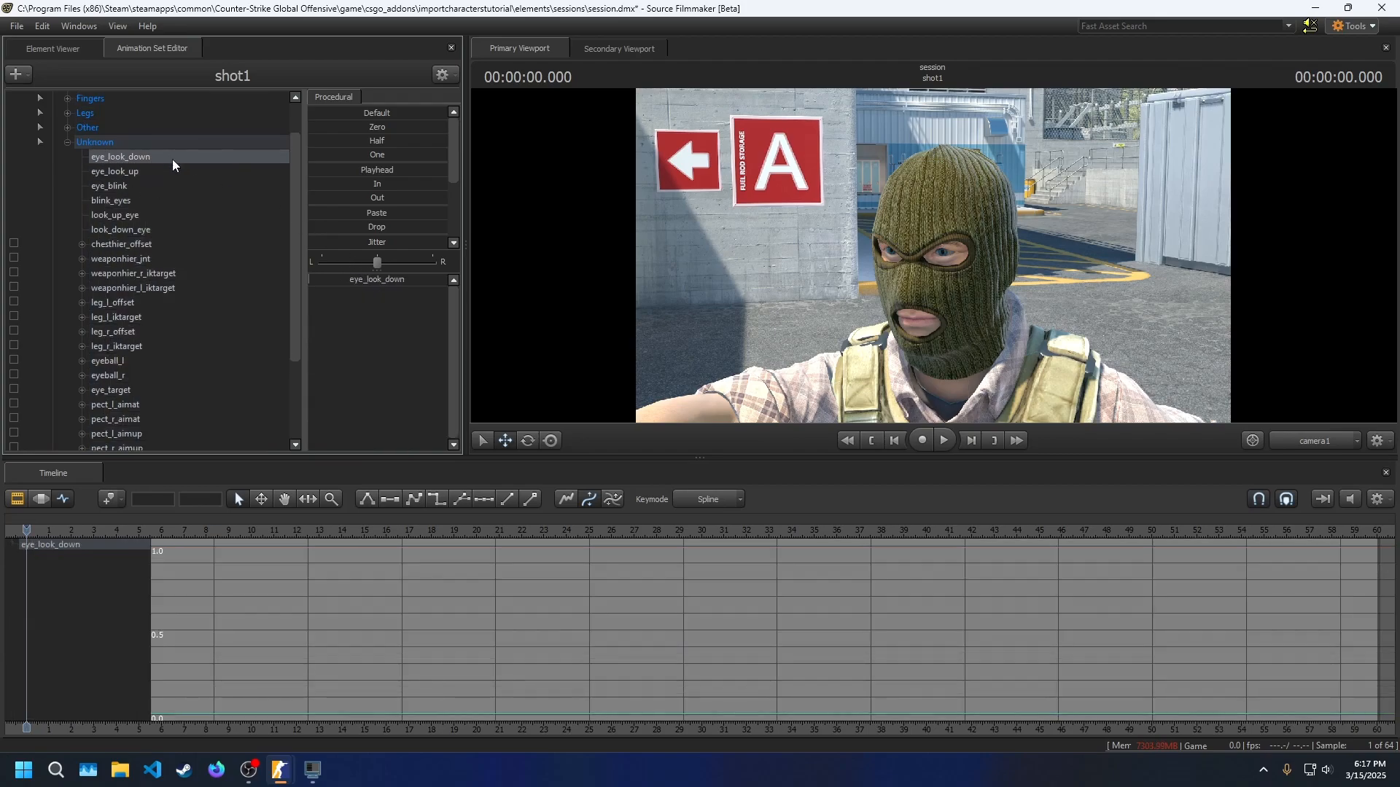
click(108, 186)
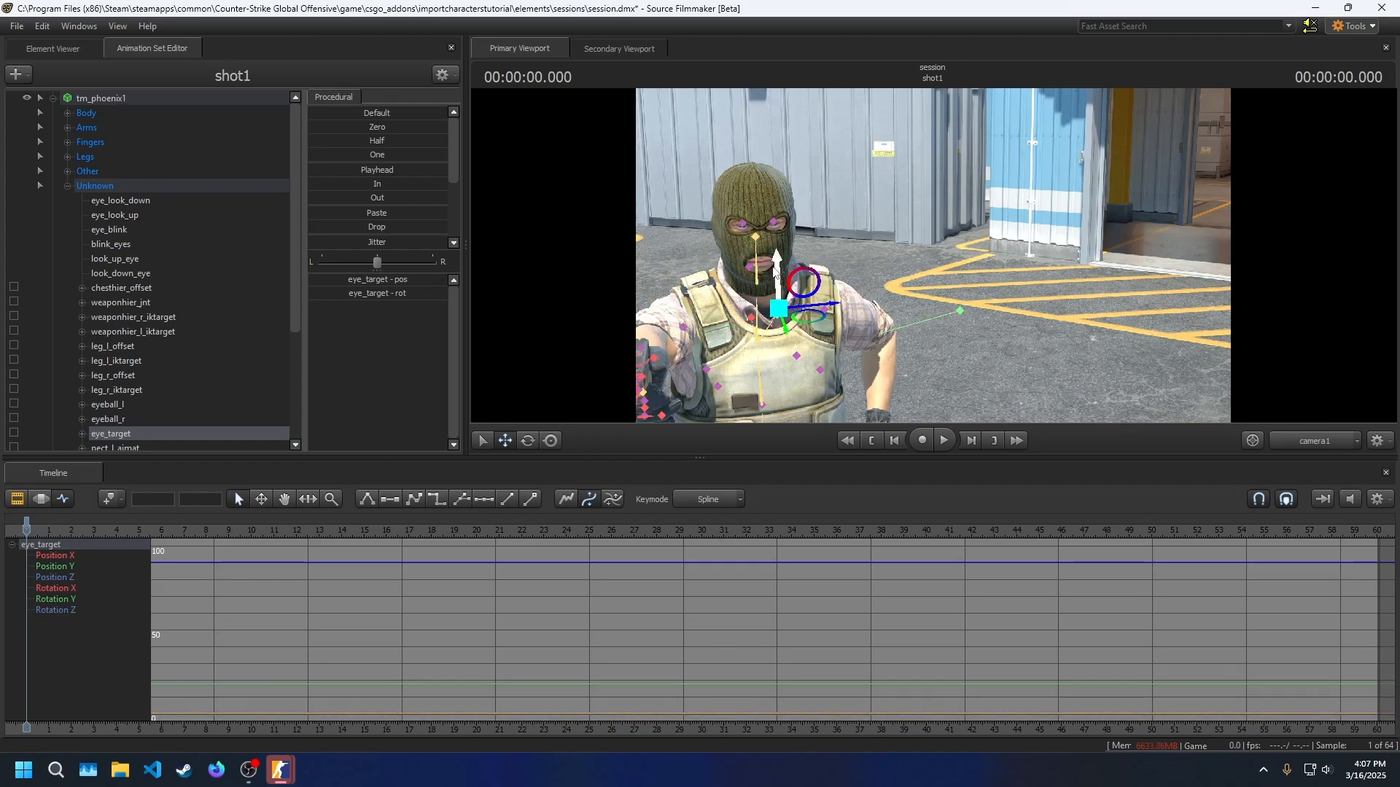
- Rotate the left eyeball control, then bring up the File export options
click(107, 405)
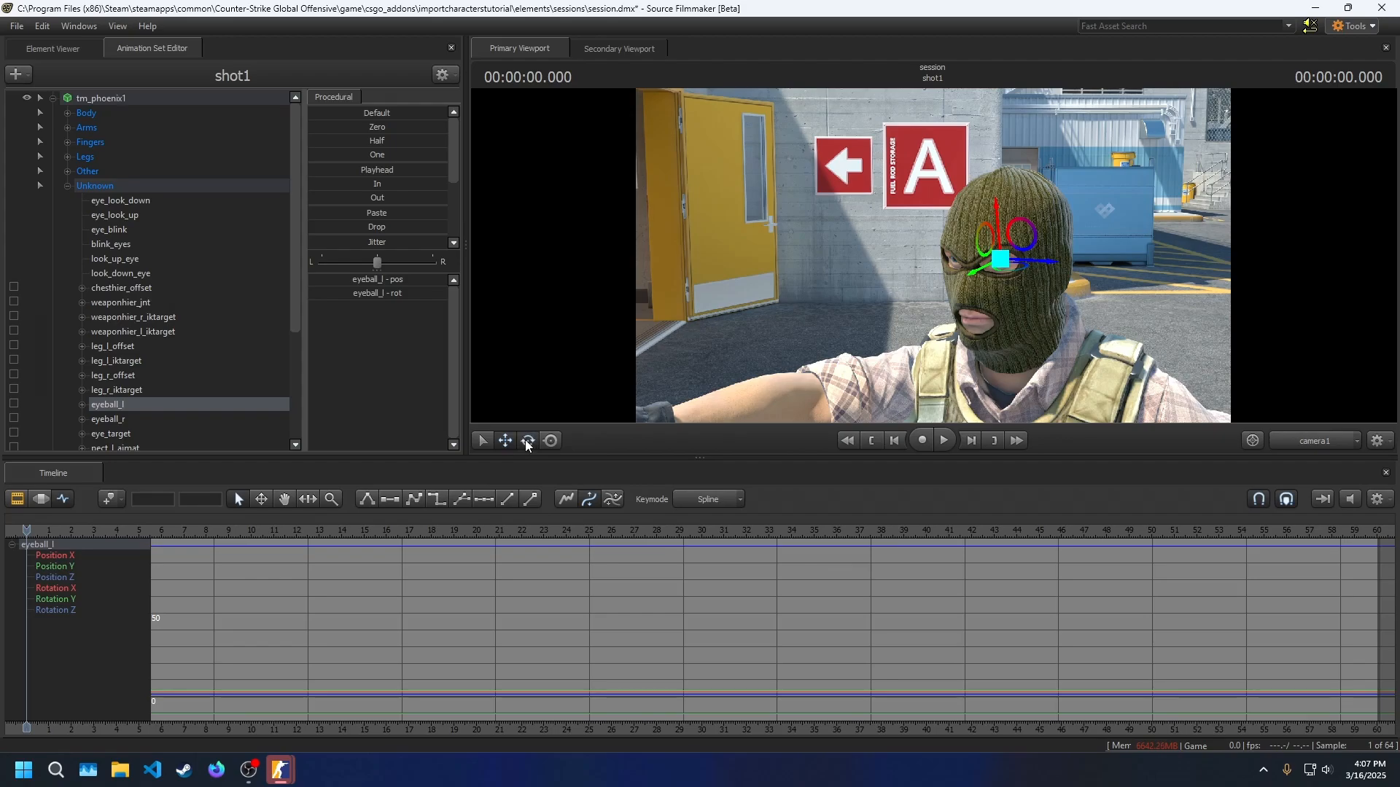
click(527, 439)
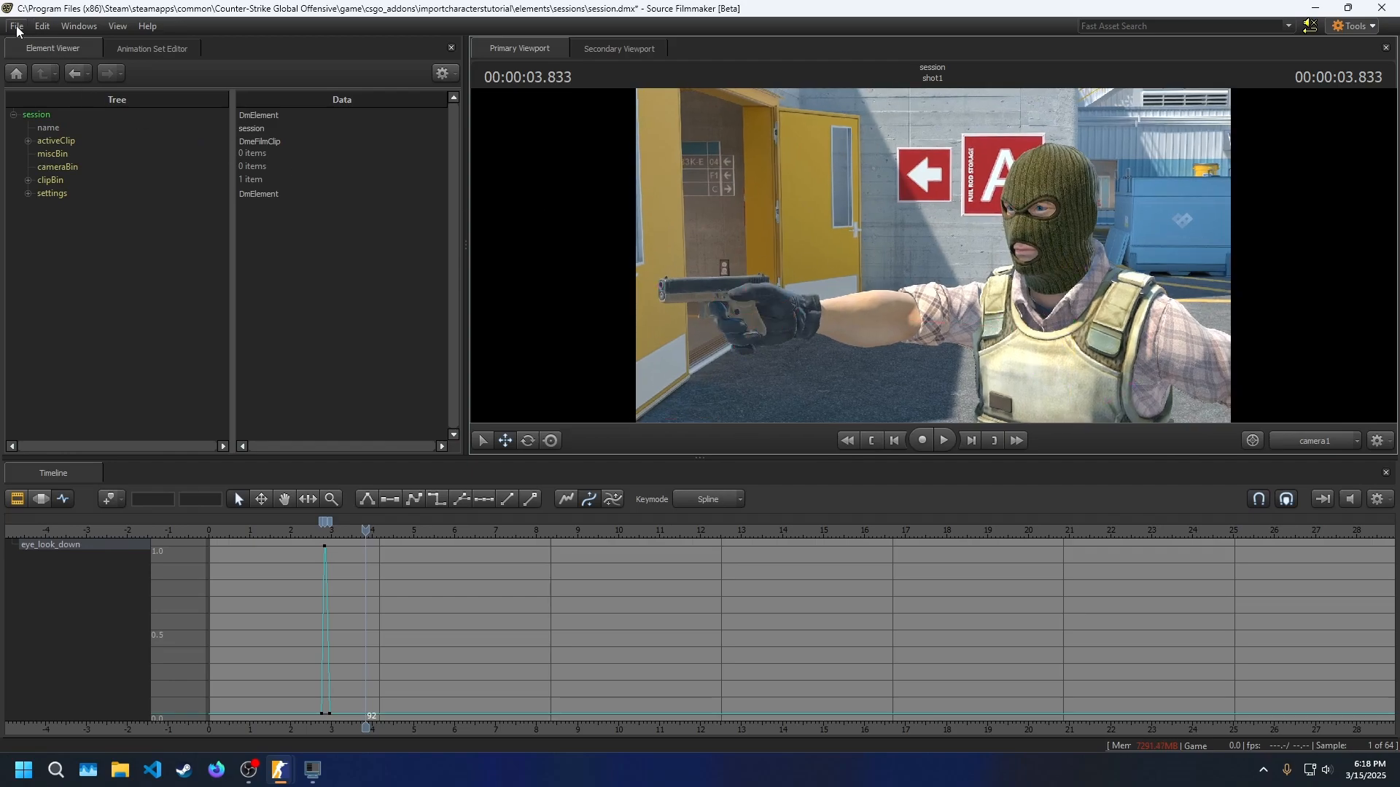
click(15, 26)
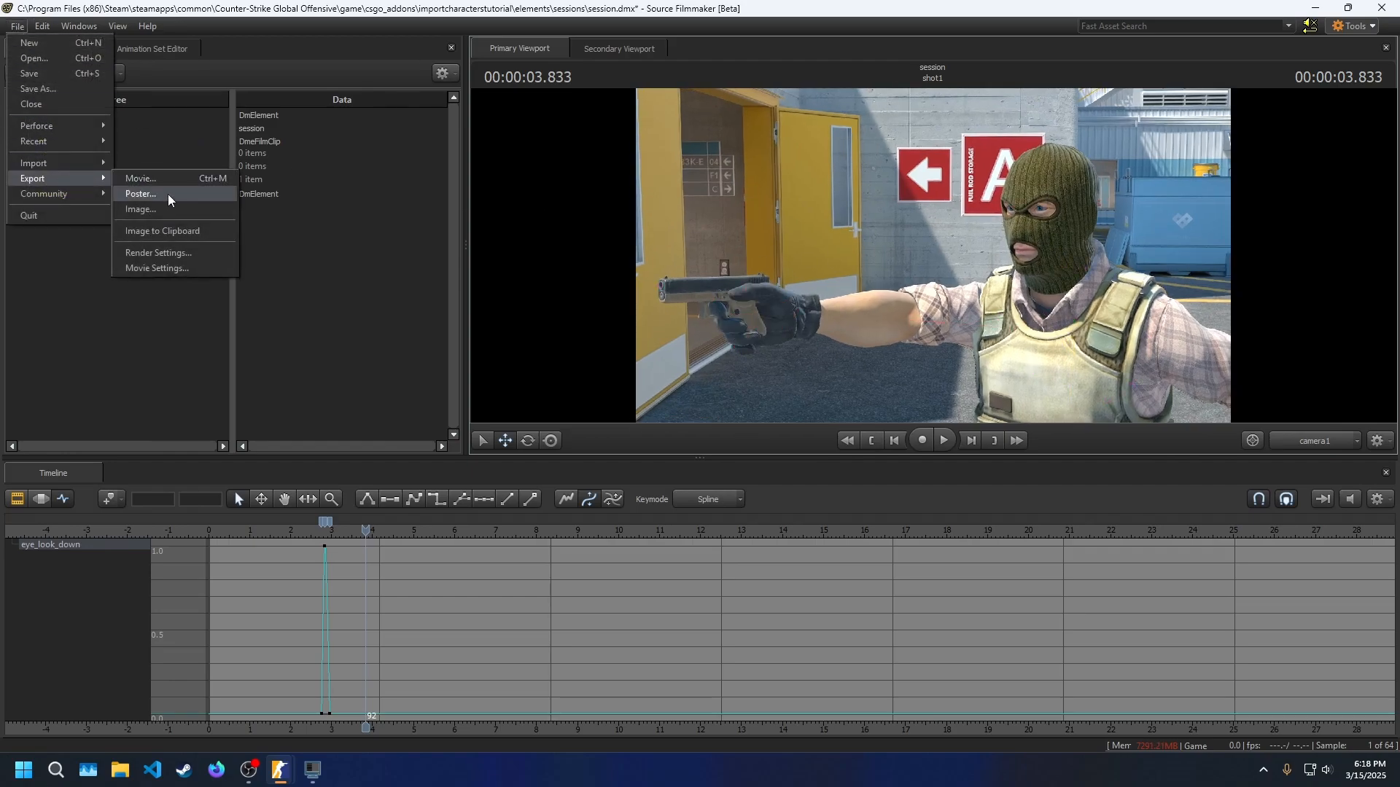